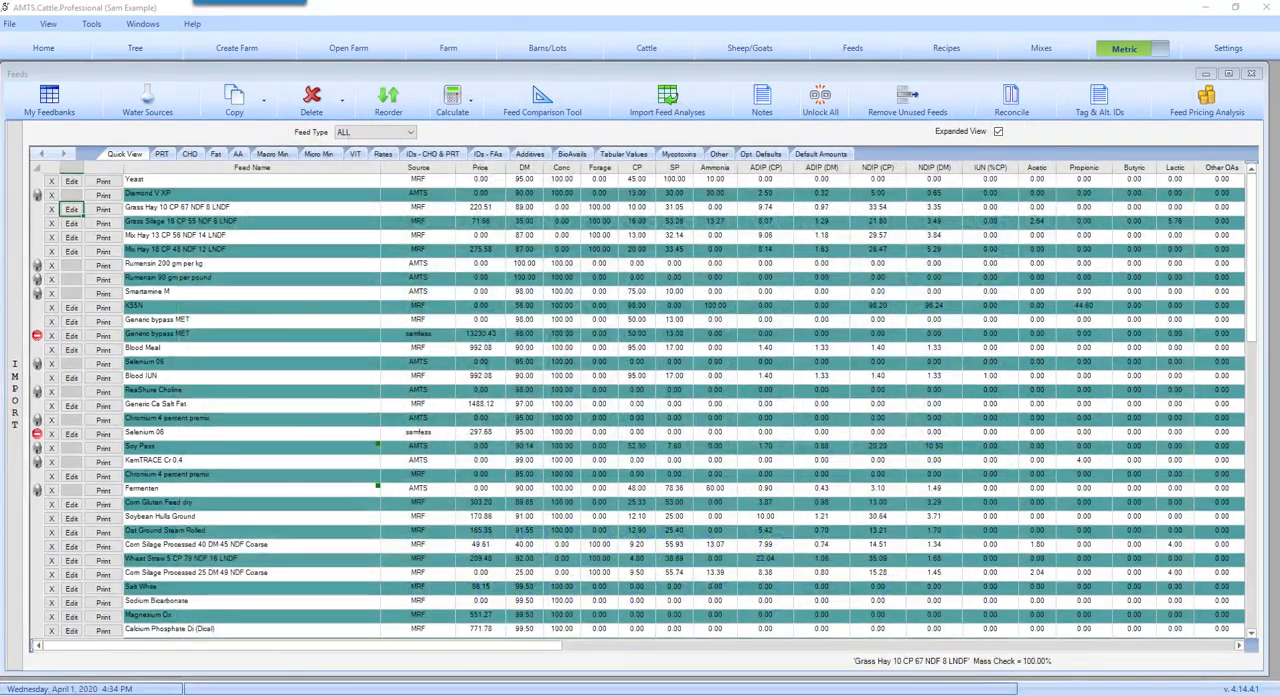
Show the My Feedbanks transfer panel with the active feedbank library beside the farm feed list
left_click(666, 100)
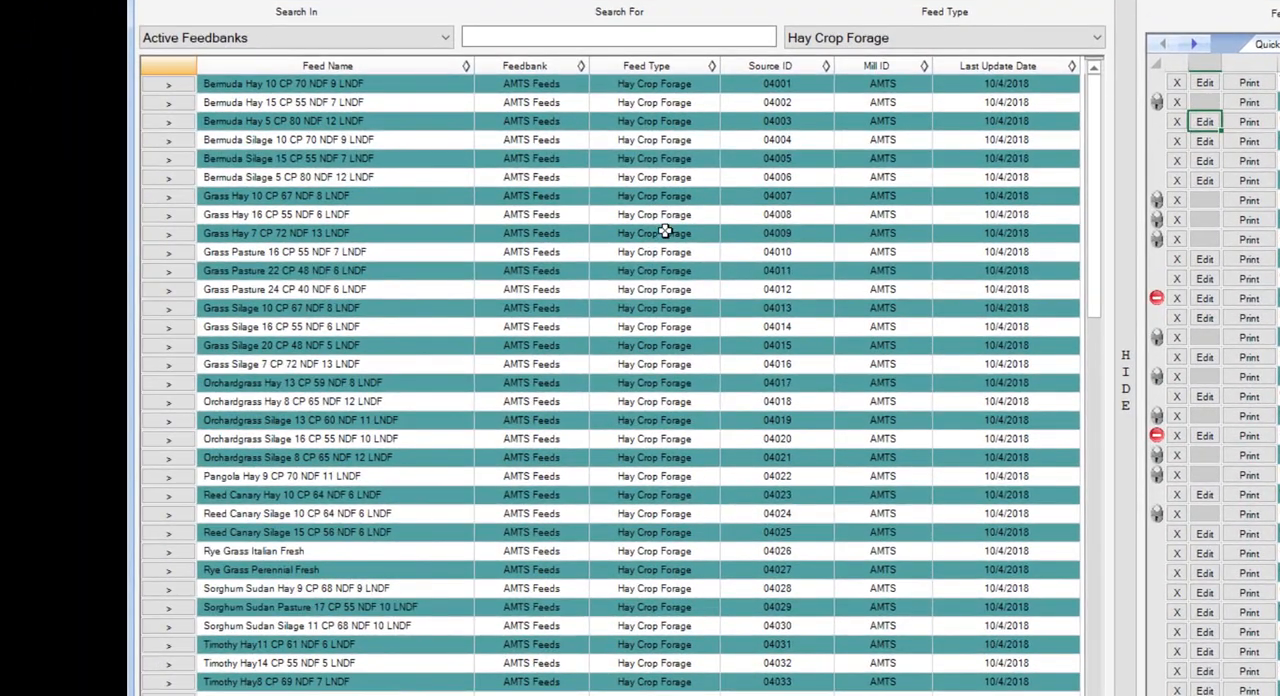
mouse_move(312, 344)
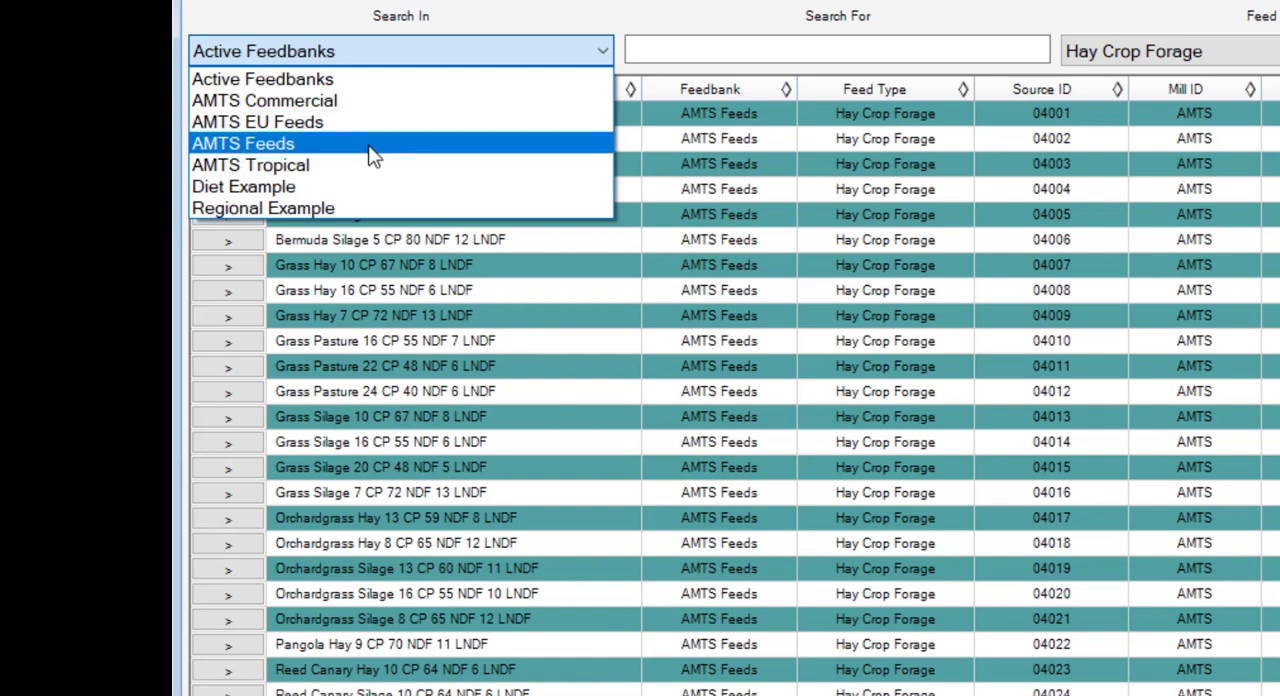
mouse_move(352, 172)
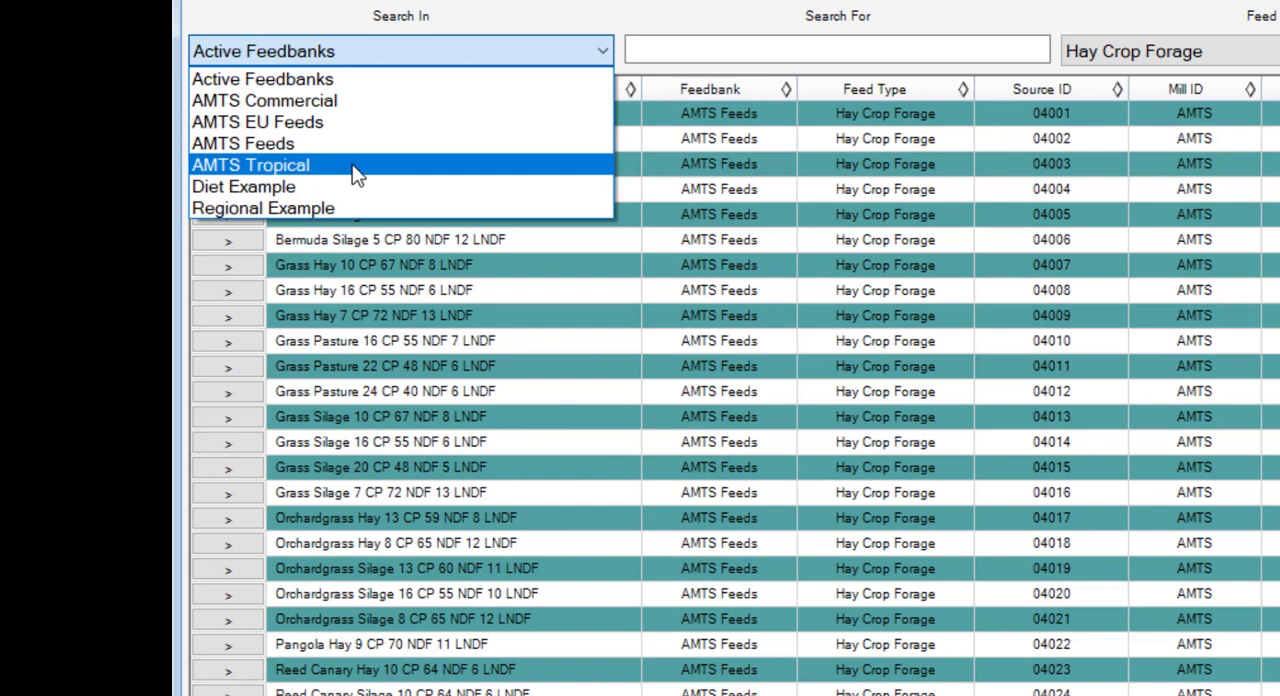
mouse_move(410, 108)
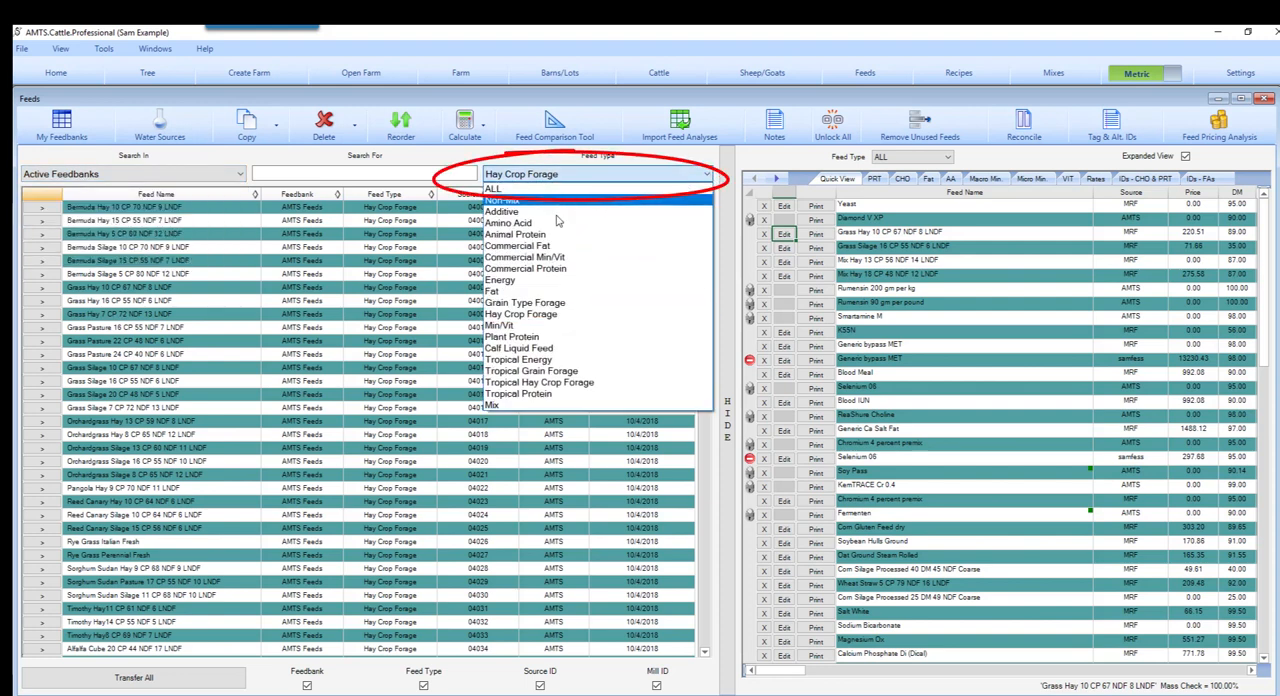
mouse_move(592, 336)
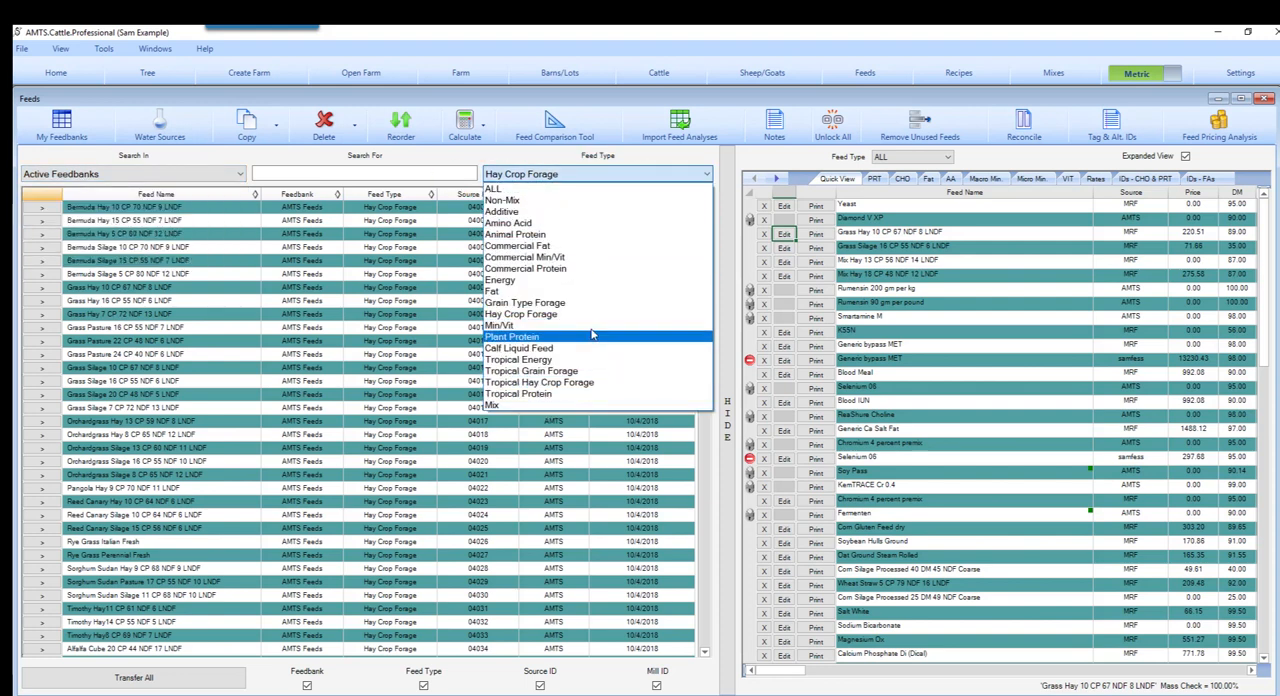
mouse_move(564, 314)
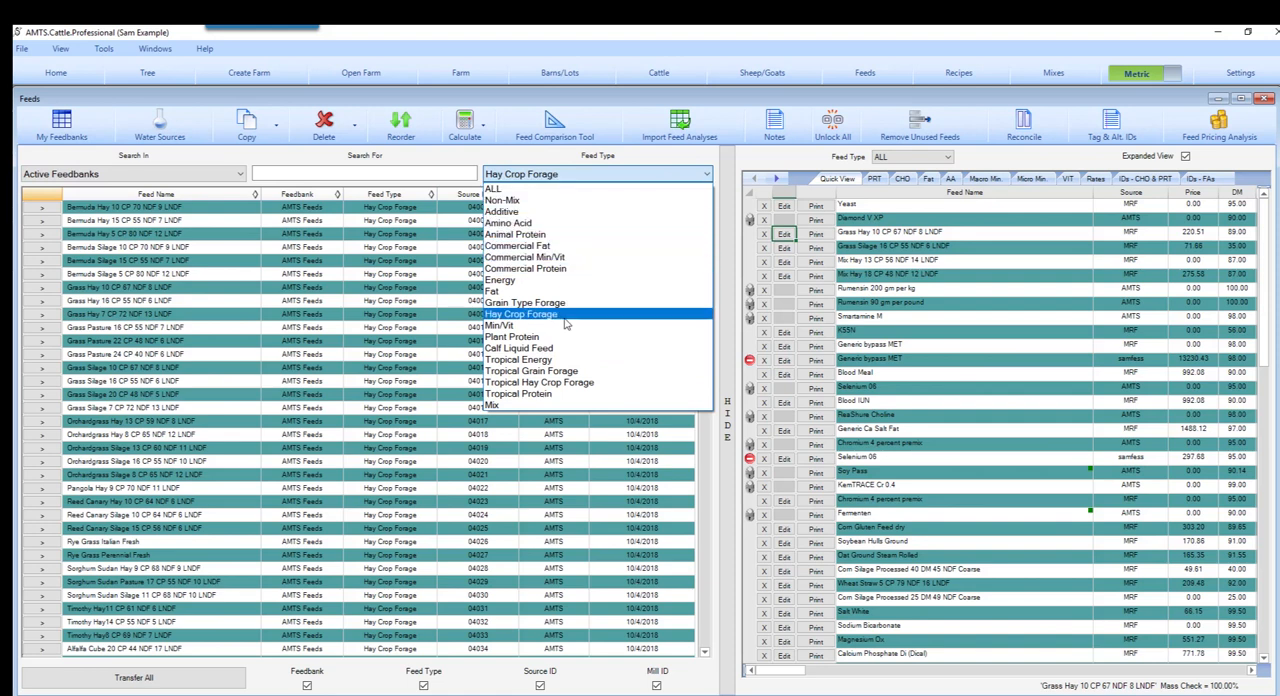
Keep the Feed Type filter on Hay Crop Forage in the feedbank panel
left_click(518, 314)
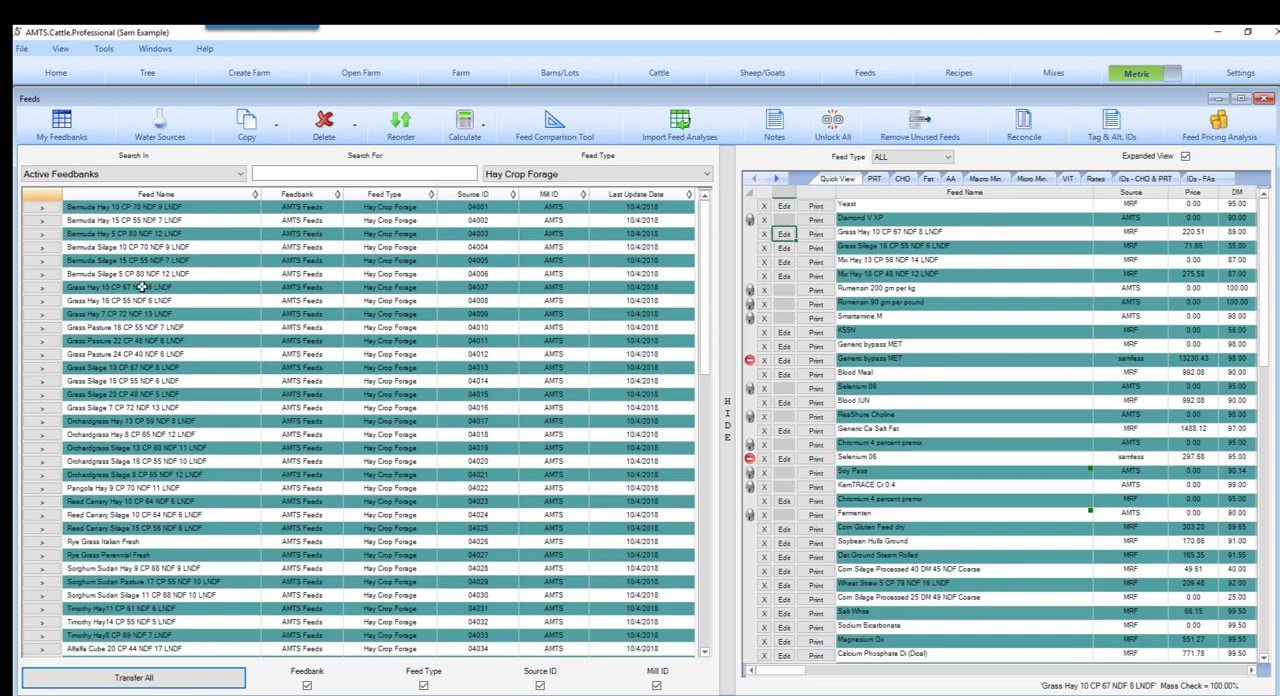
mouse_move(76, 236)
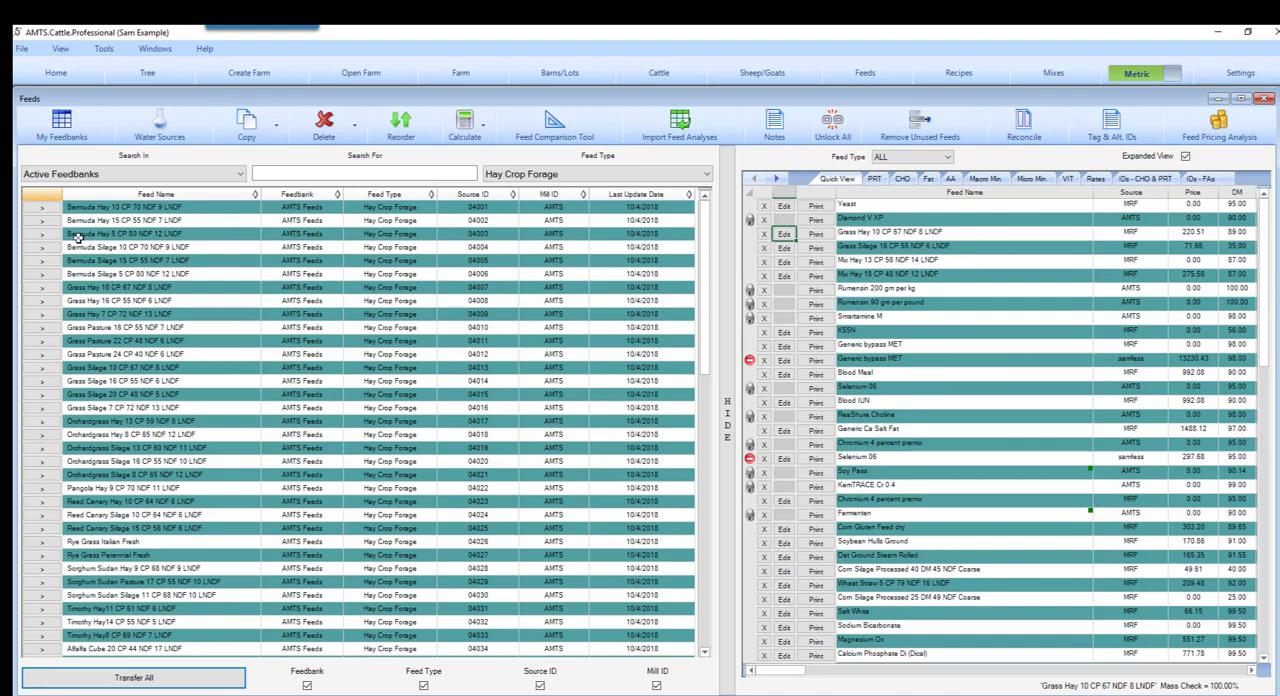
mouse_move(150, 244)
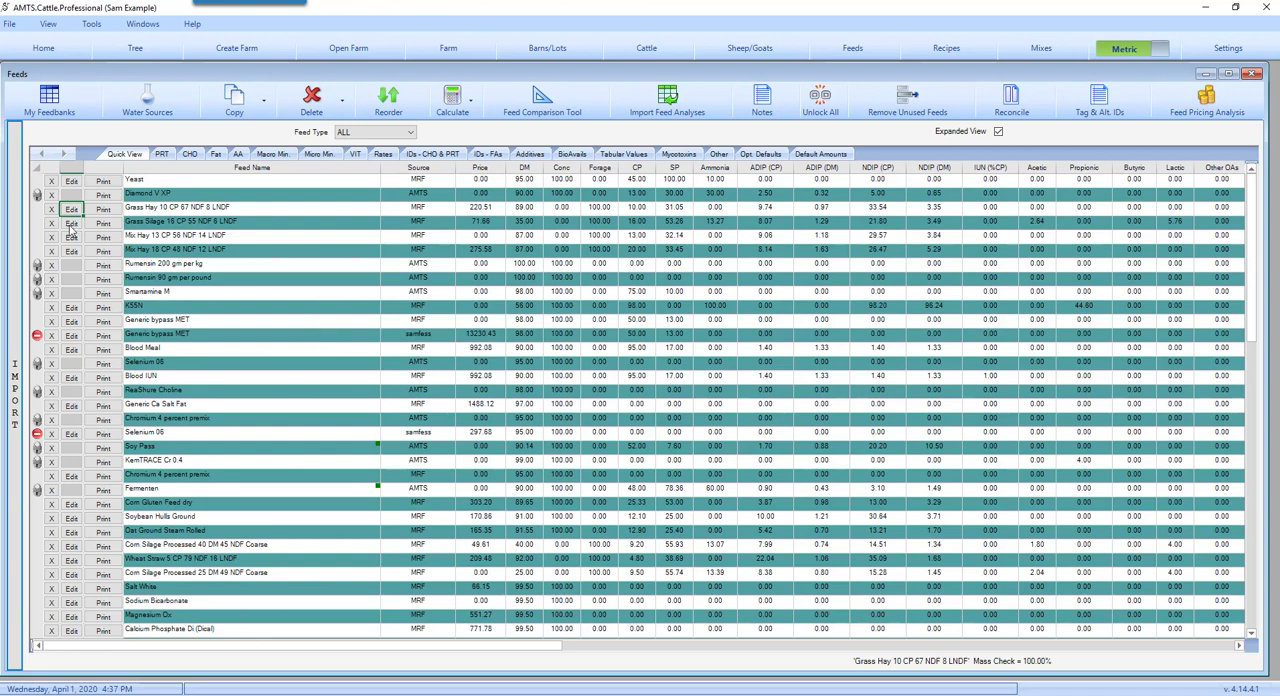
Review the nutrient values of Grass Silage 16 CP 55 NDF 8 LNDF in the editor, then cancel without saving
left_click(64, 222)
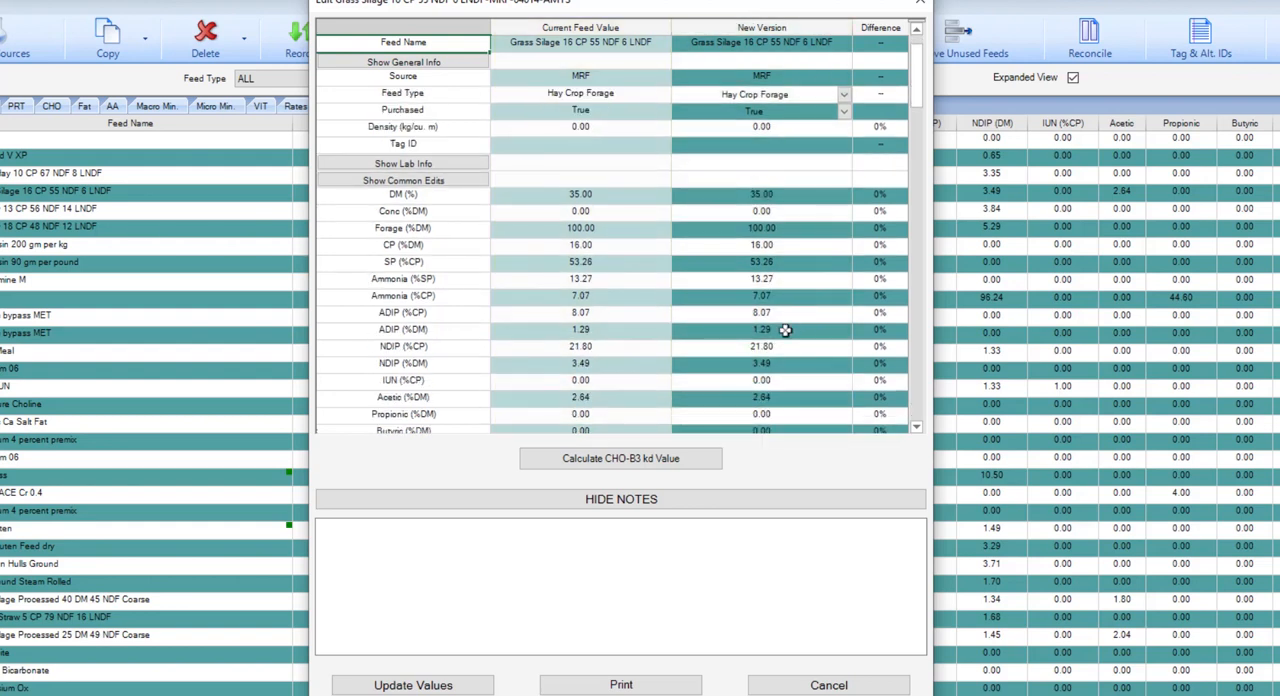
scroll("down", 3)
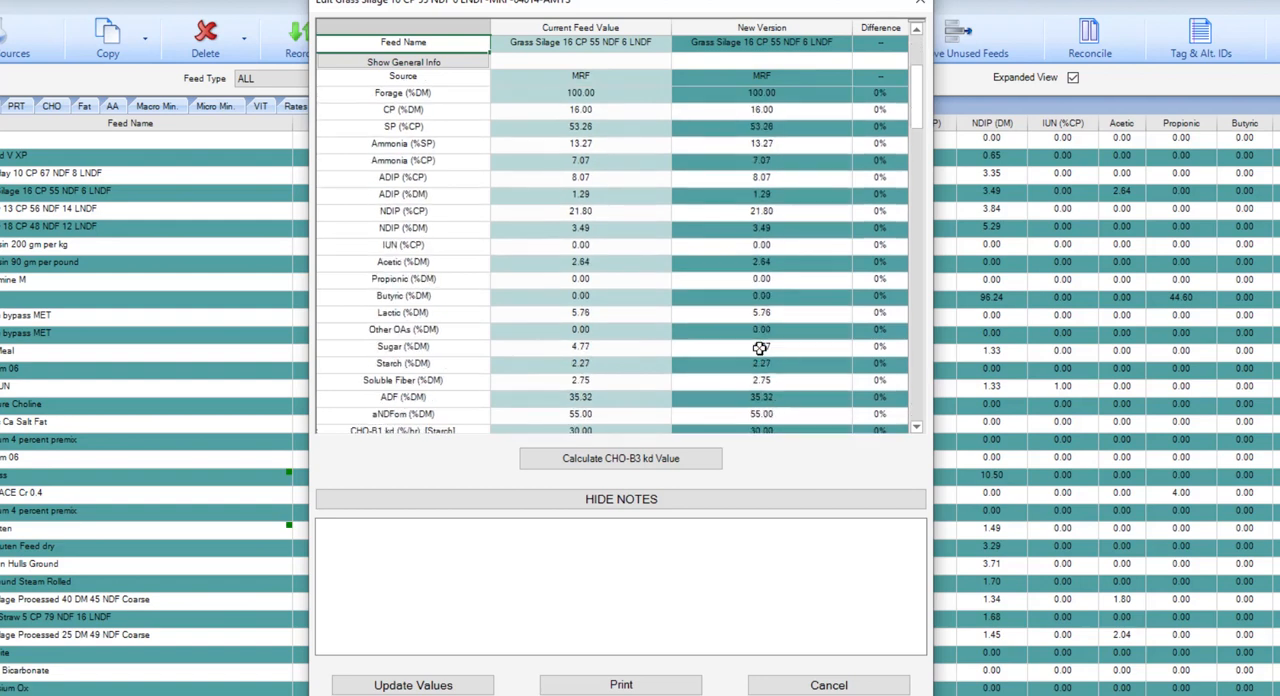
scroll("down", 3)
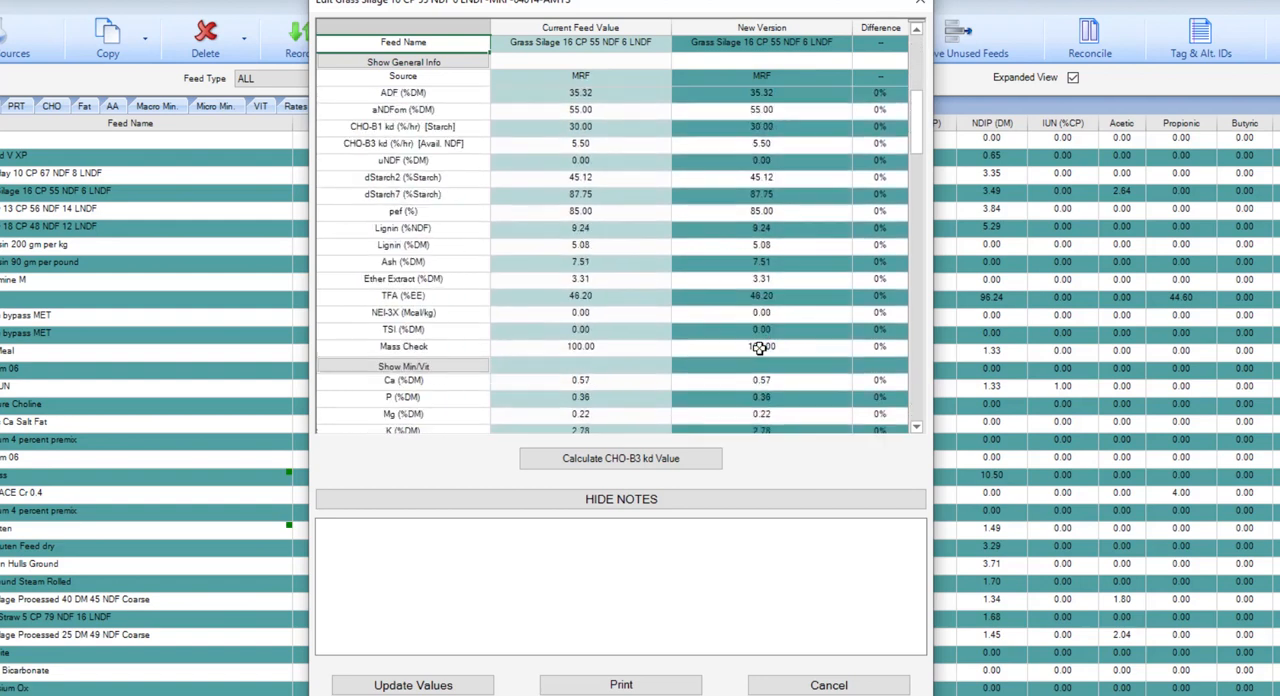
scroll("down", 3)
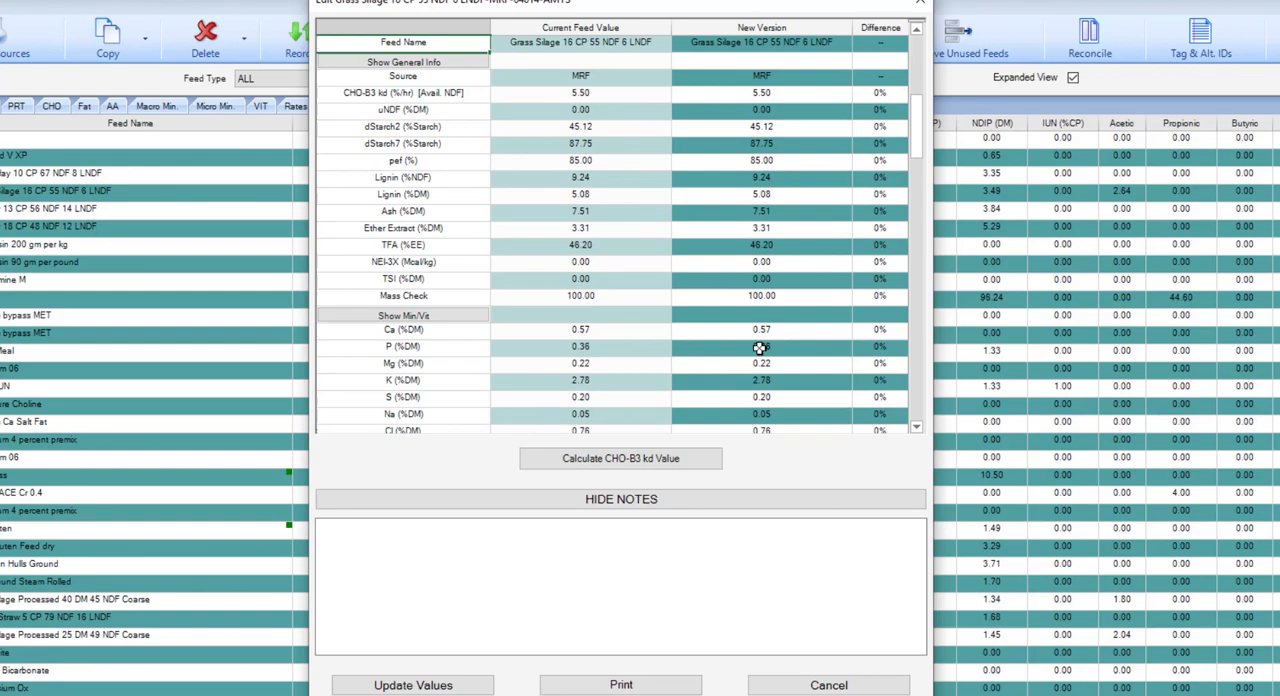
left_click(830, 684)
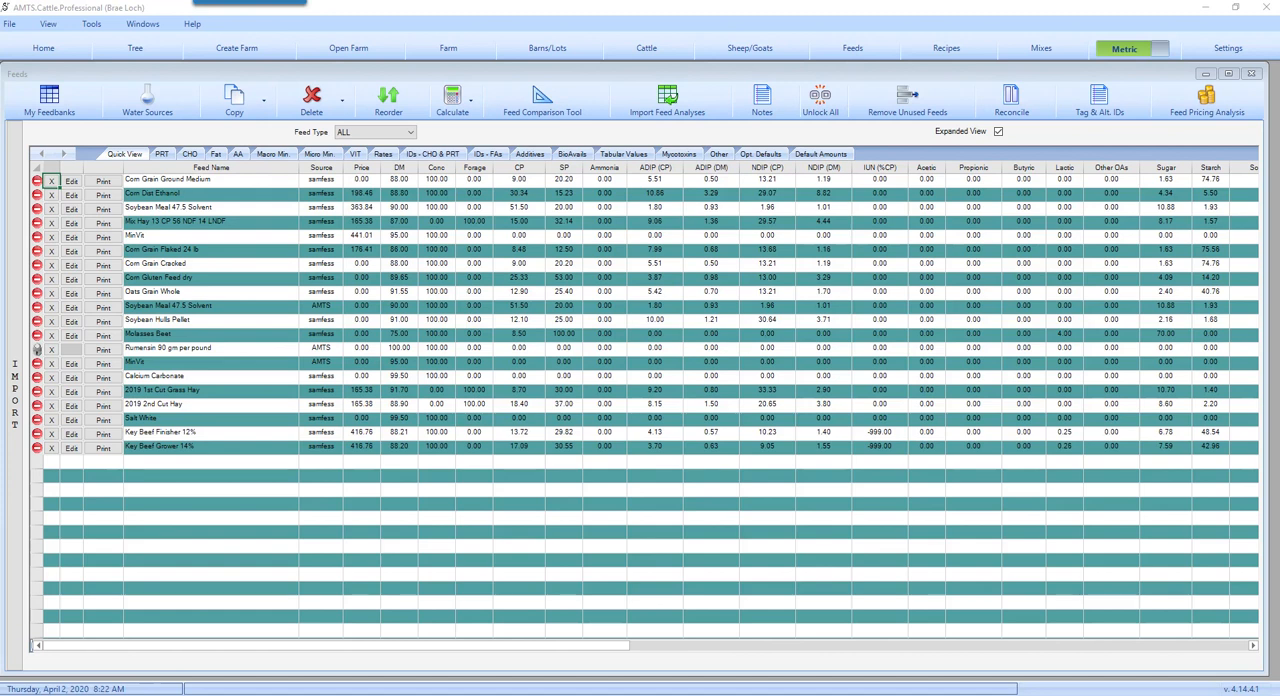
left_click(672, 96)
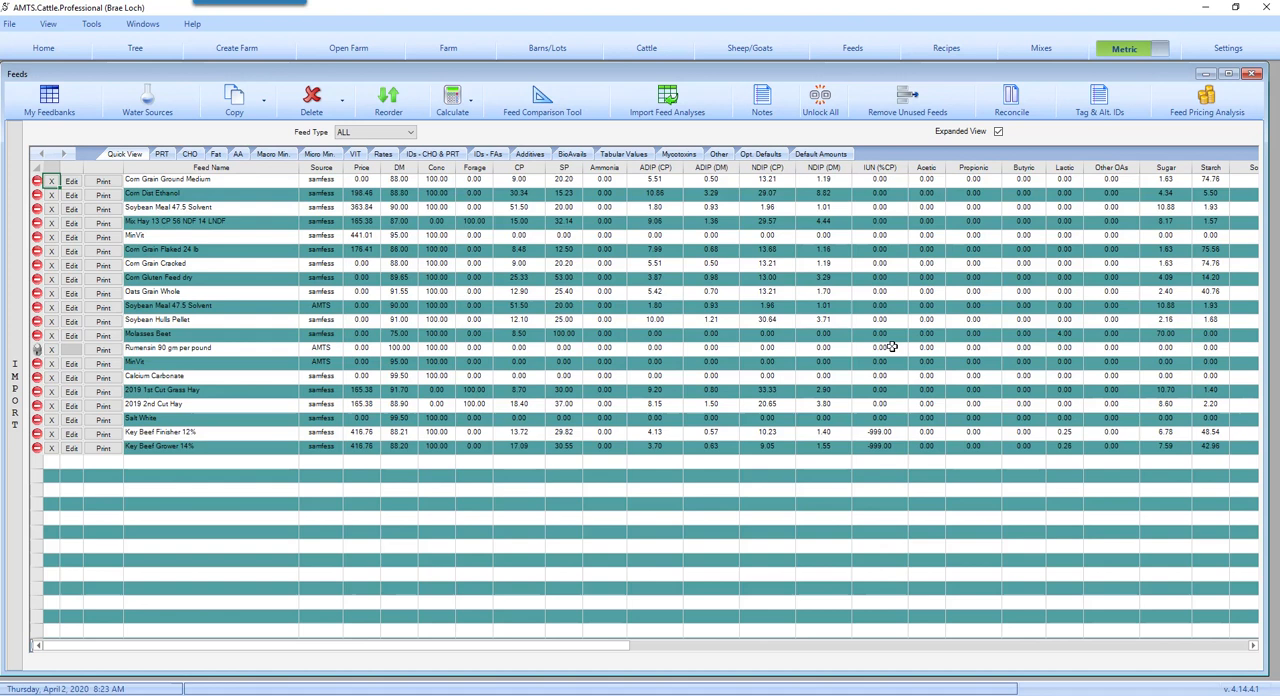
mouse_move(782, 220)
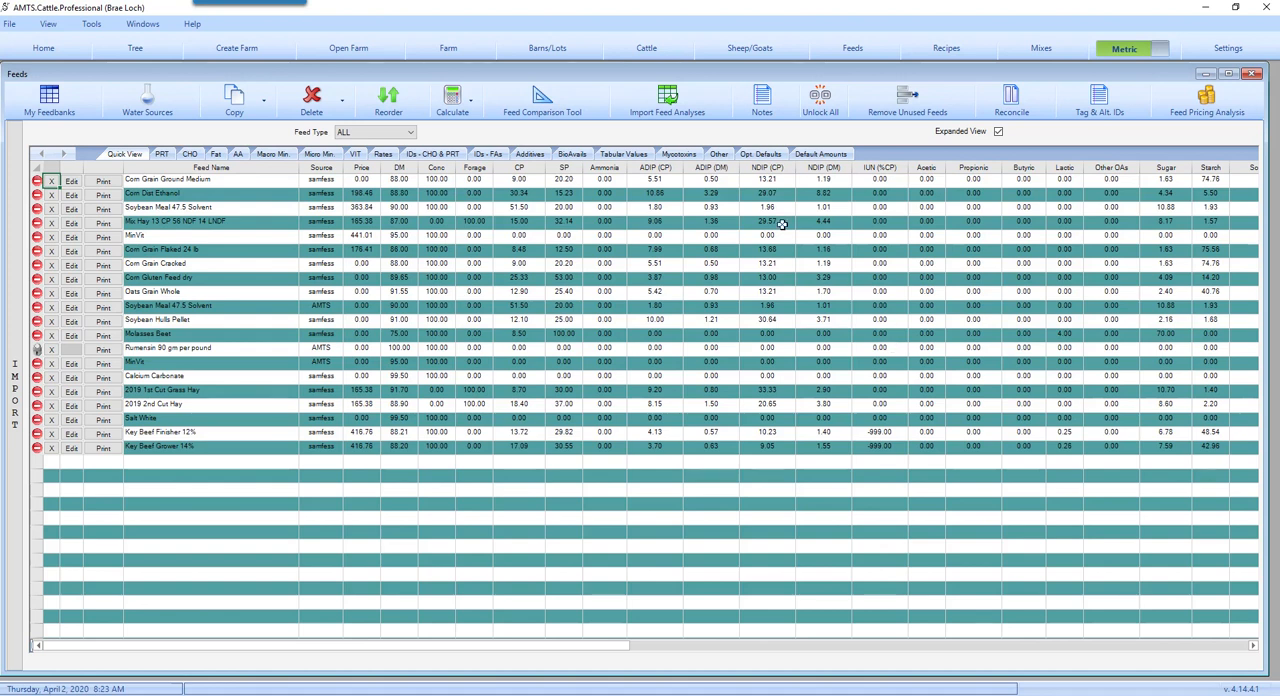
mouse_move(210, 224)
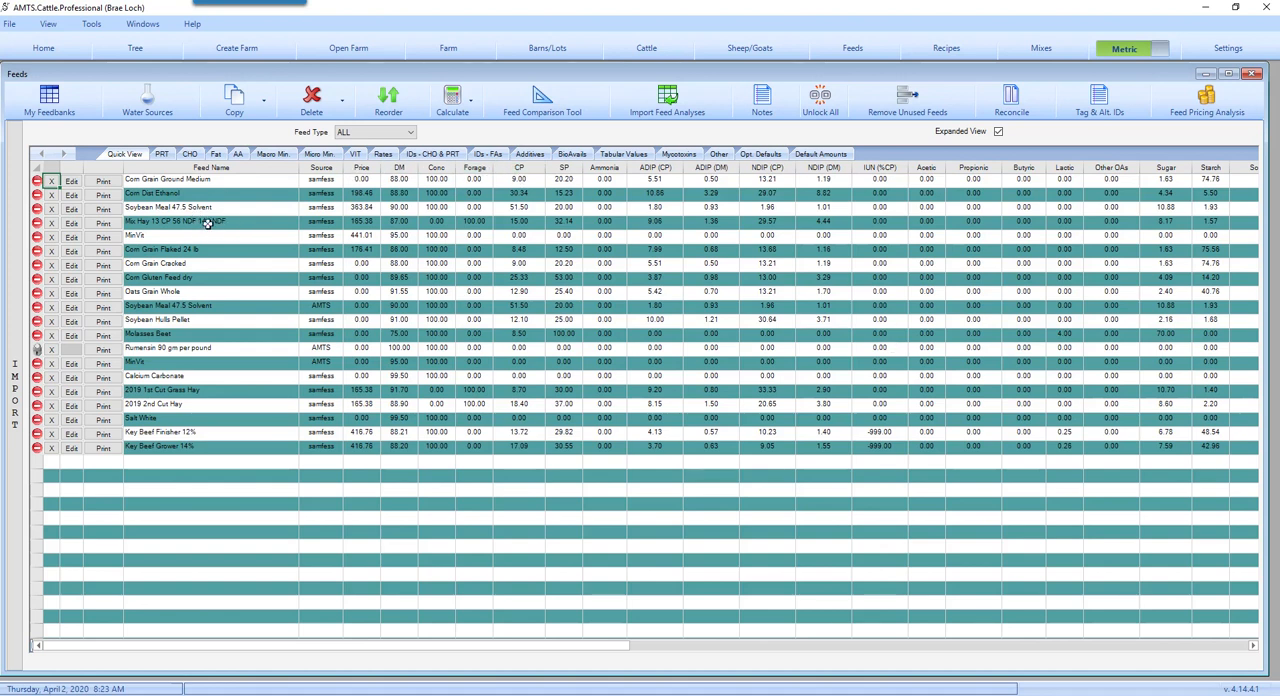
Start Import Feed Analyses and load the Keswick Hay XML lab analysis file
left_click(674, 96)
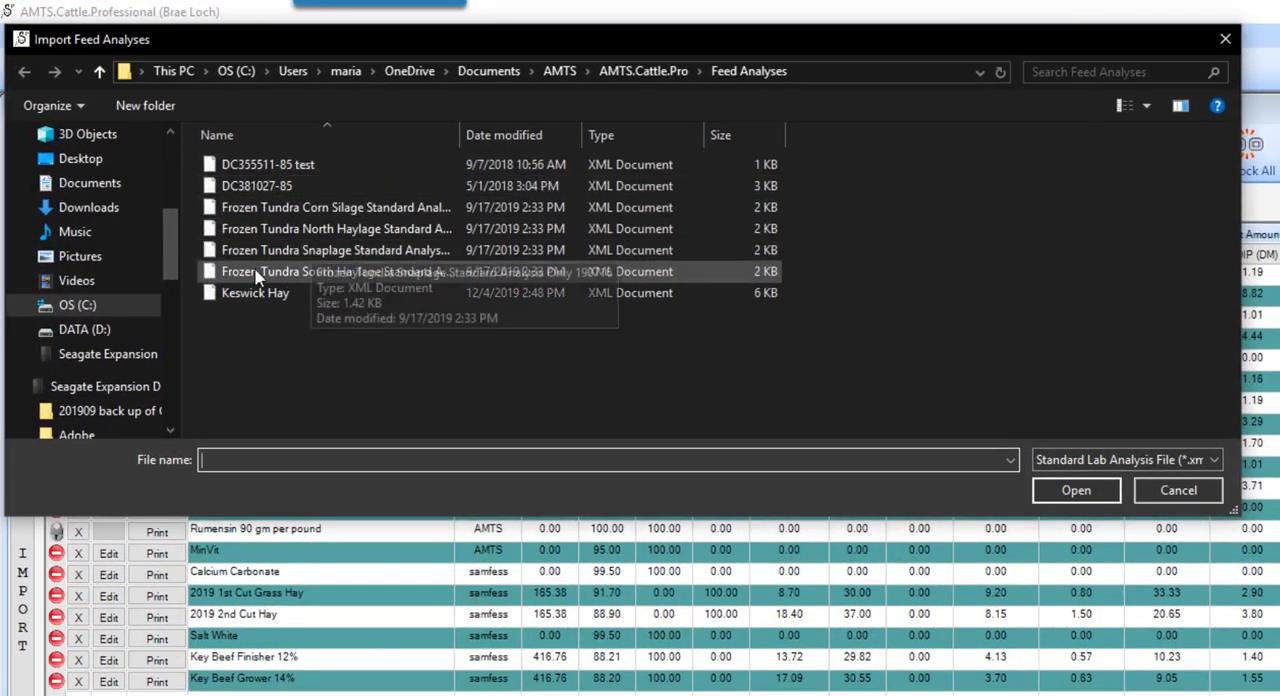
mouse_move(256, 292)
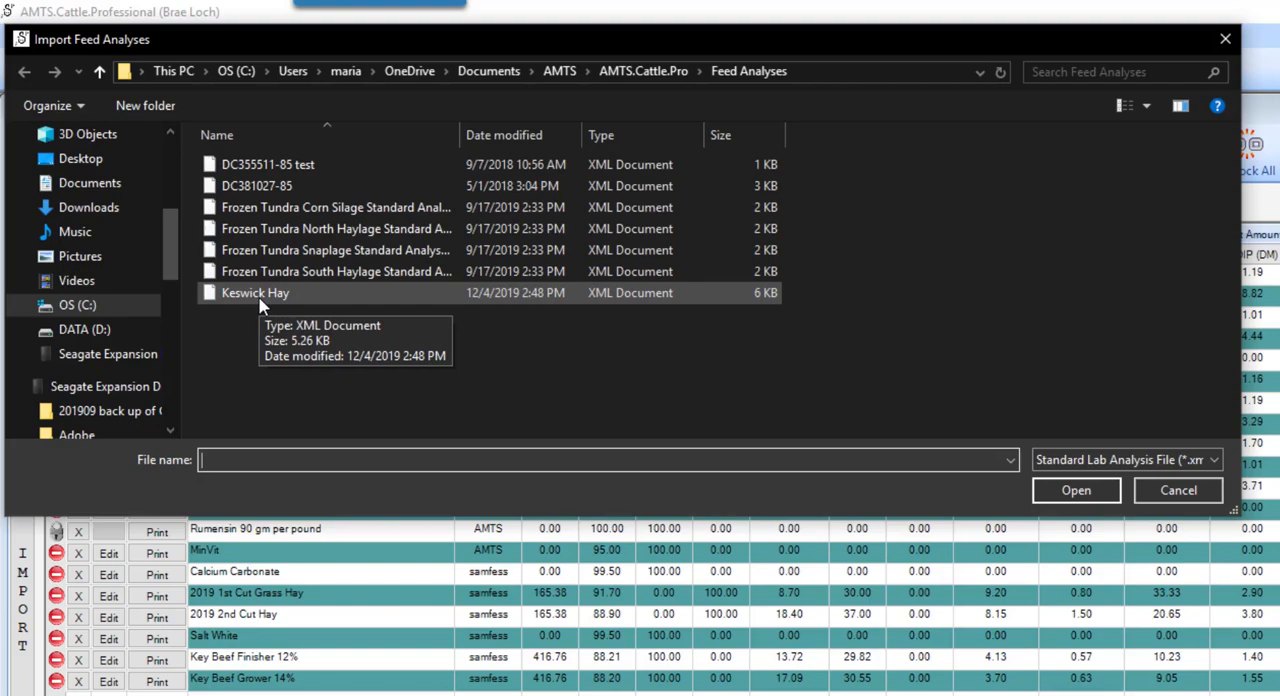
left_click(252, 292)
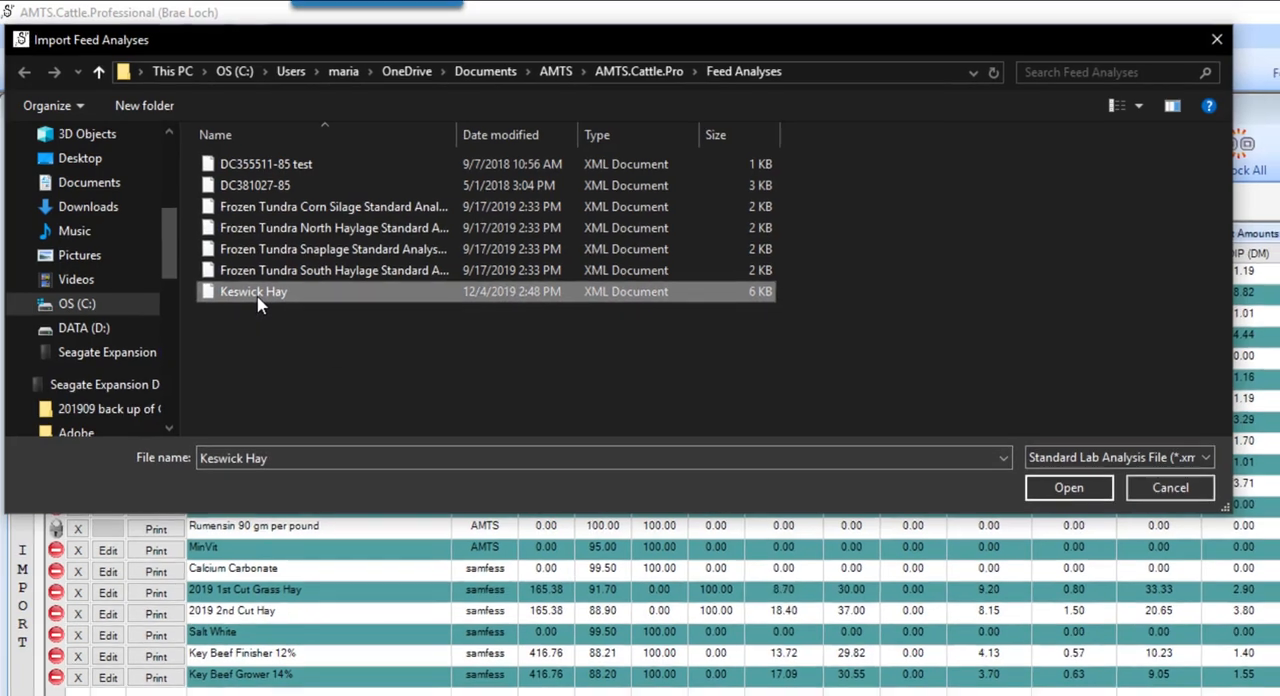
left_click(1068, 488)
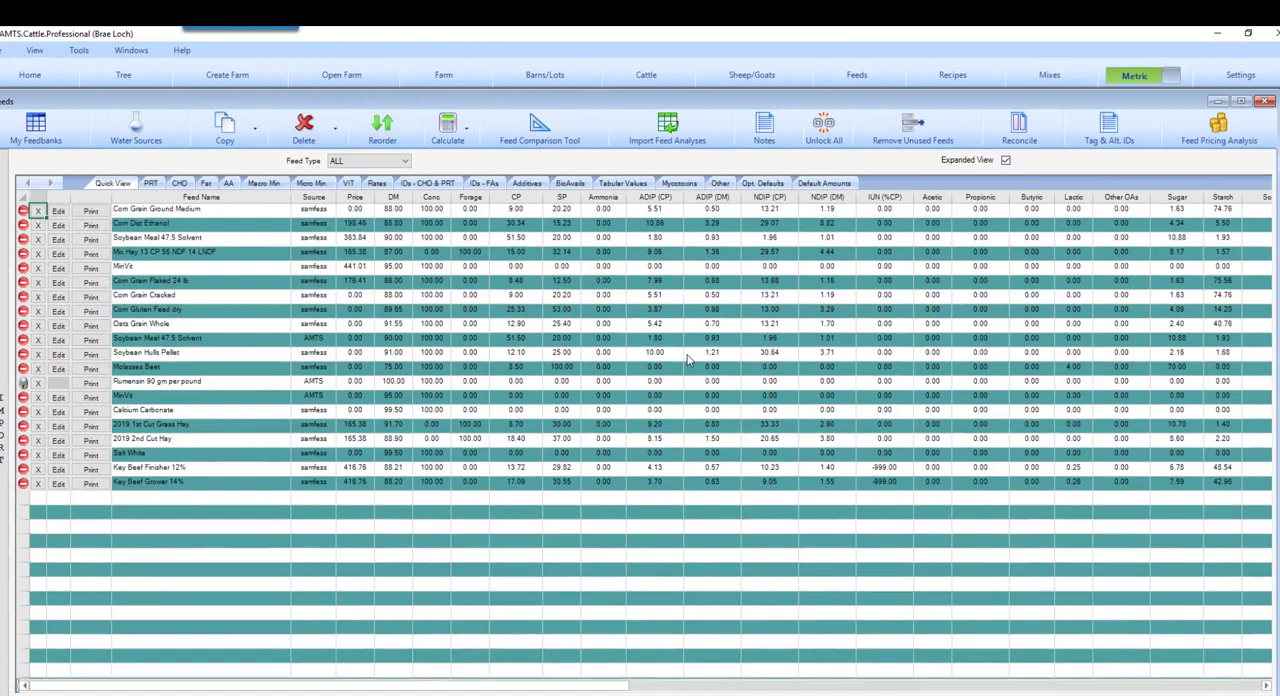
Choose the Keswick Dairy 2019 2ND MMG analysis as the lab feed analysis to import
left_click(668, 120)
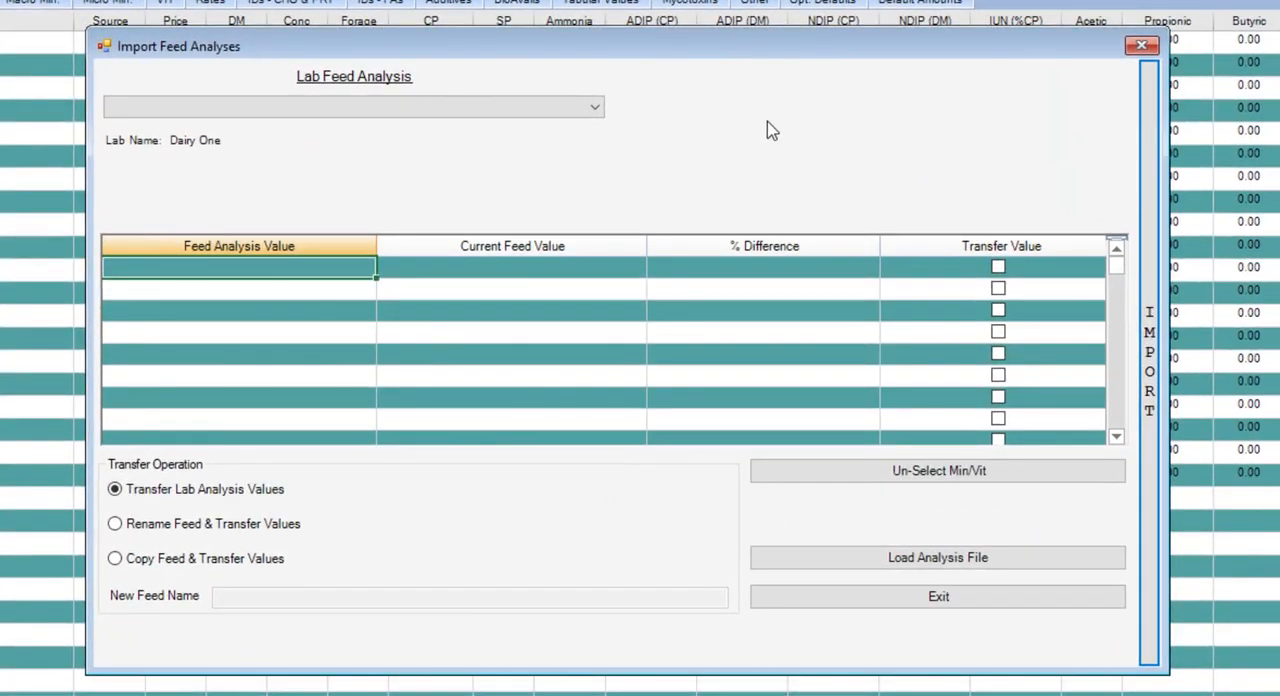
mouse_move(708, 104)
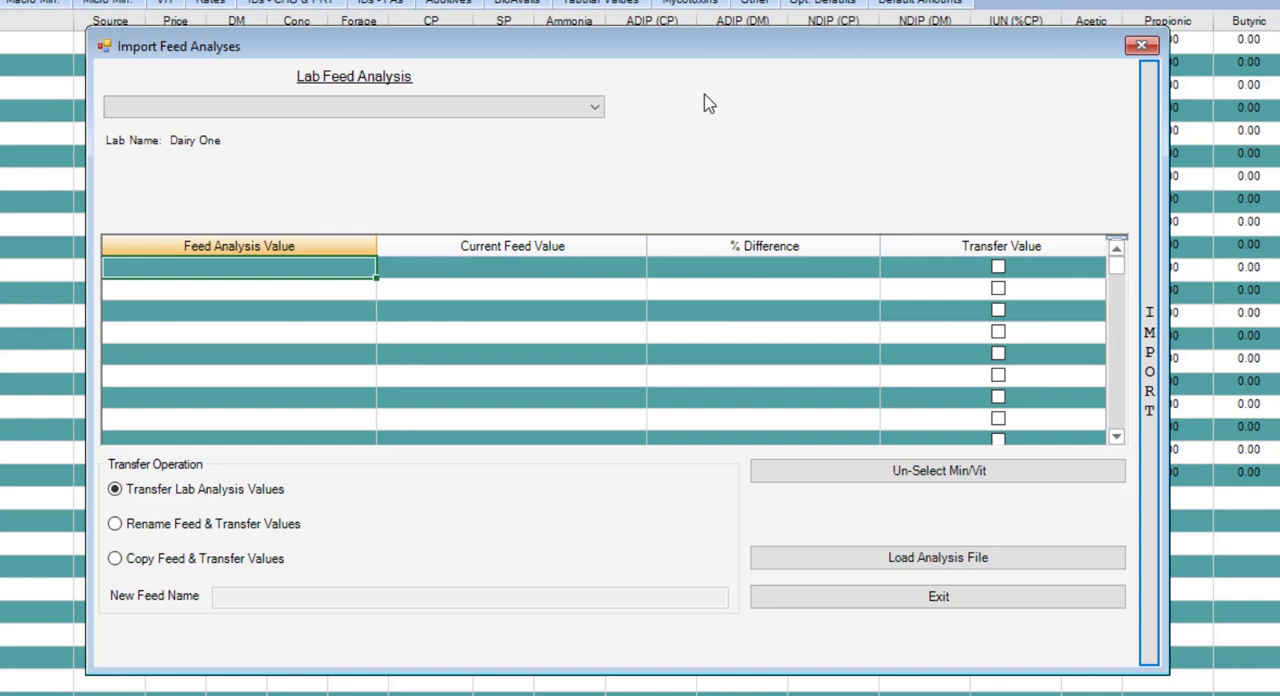
mouse_move(712, 102)
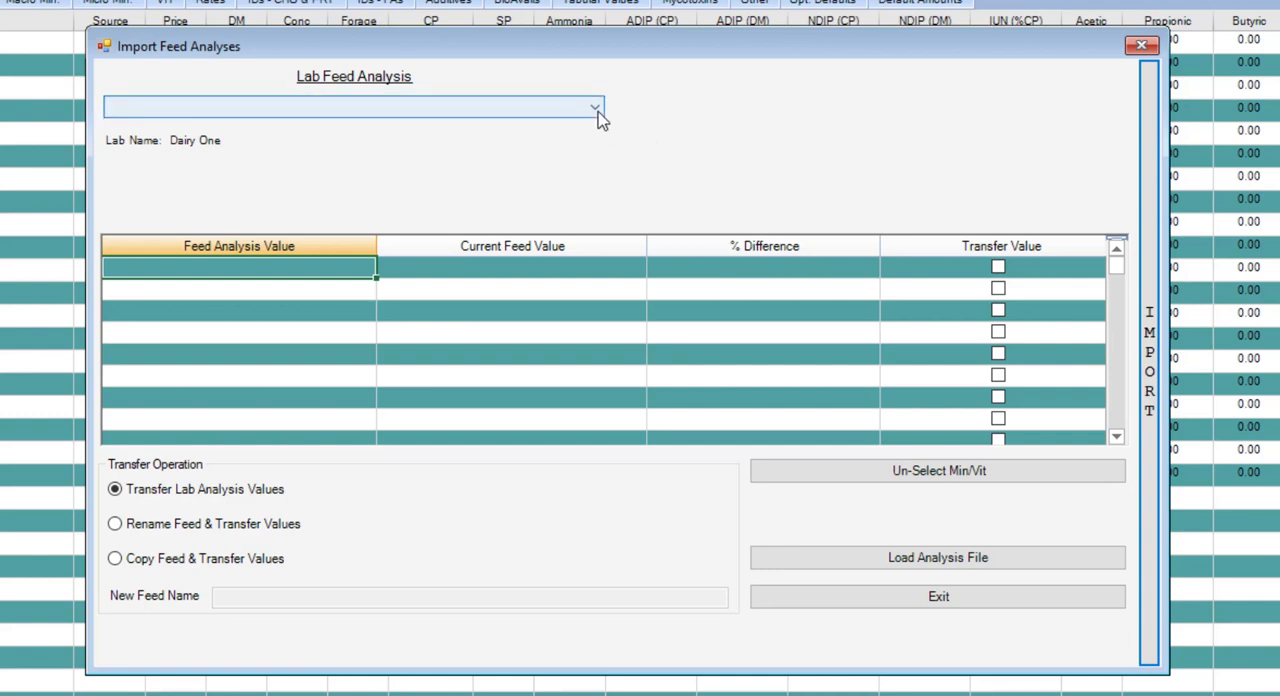
left_click(588, 106)
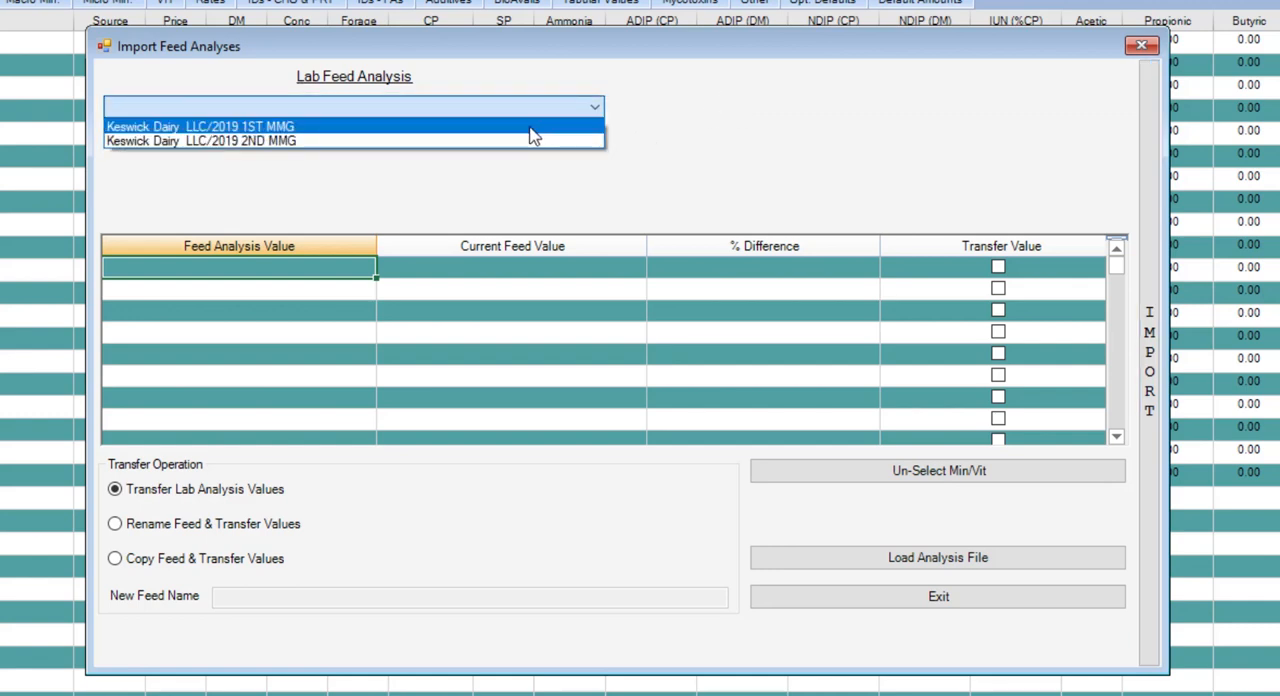
mouse_move(532, 144)
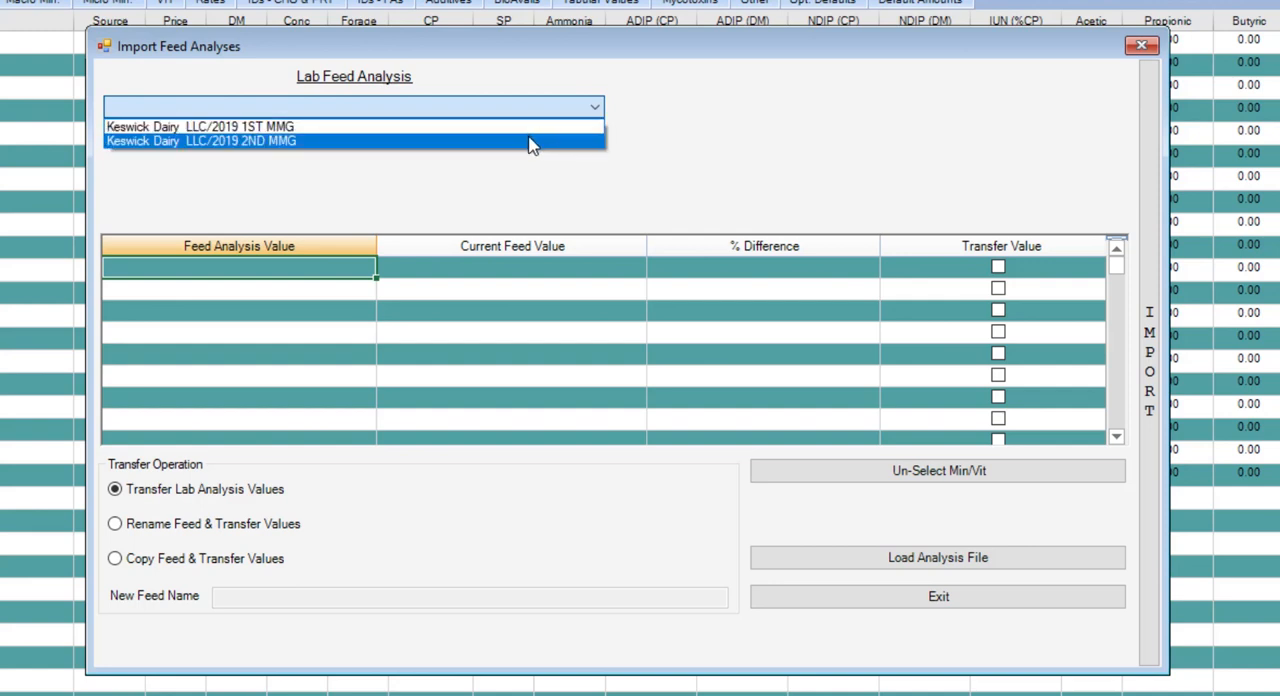
left_click(200, 140)
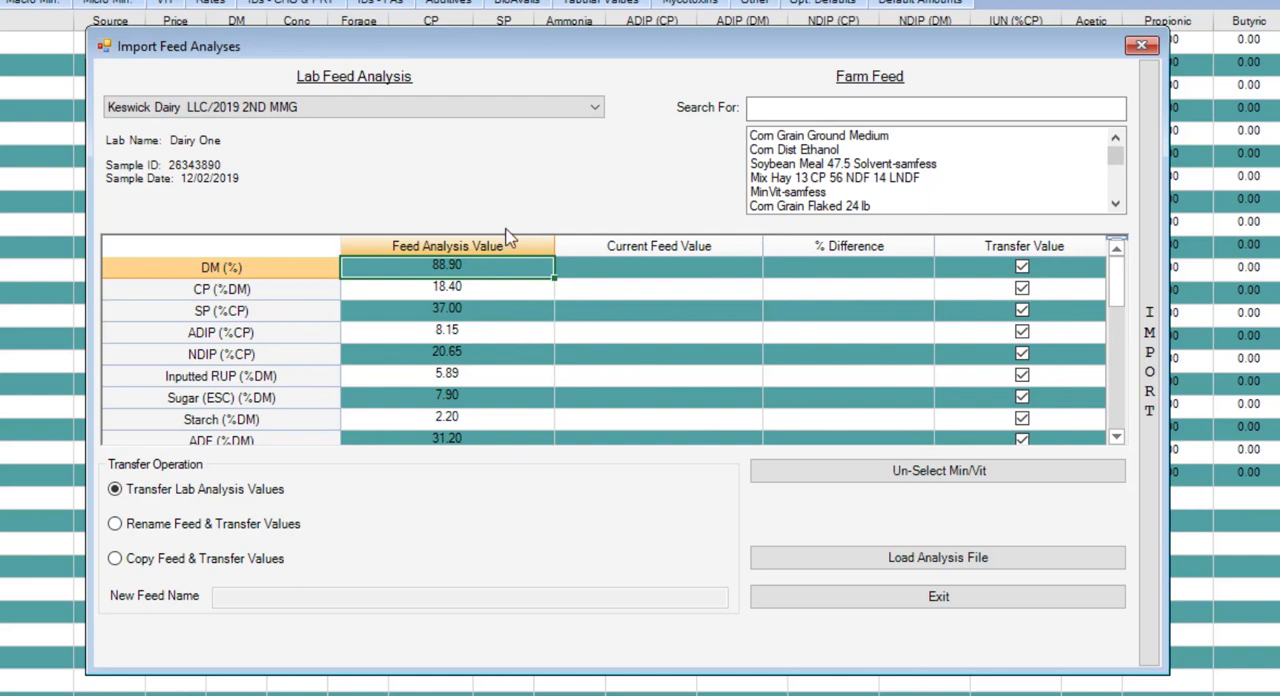
mouse_move(532, 252)
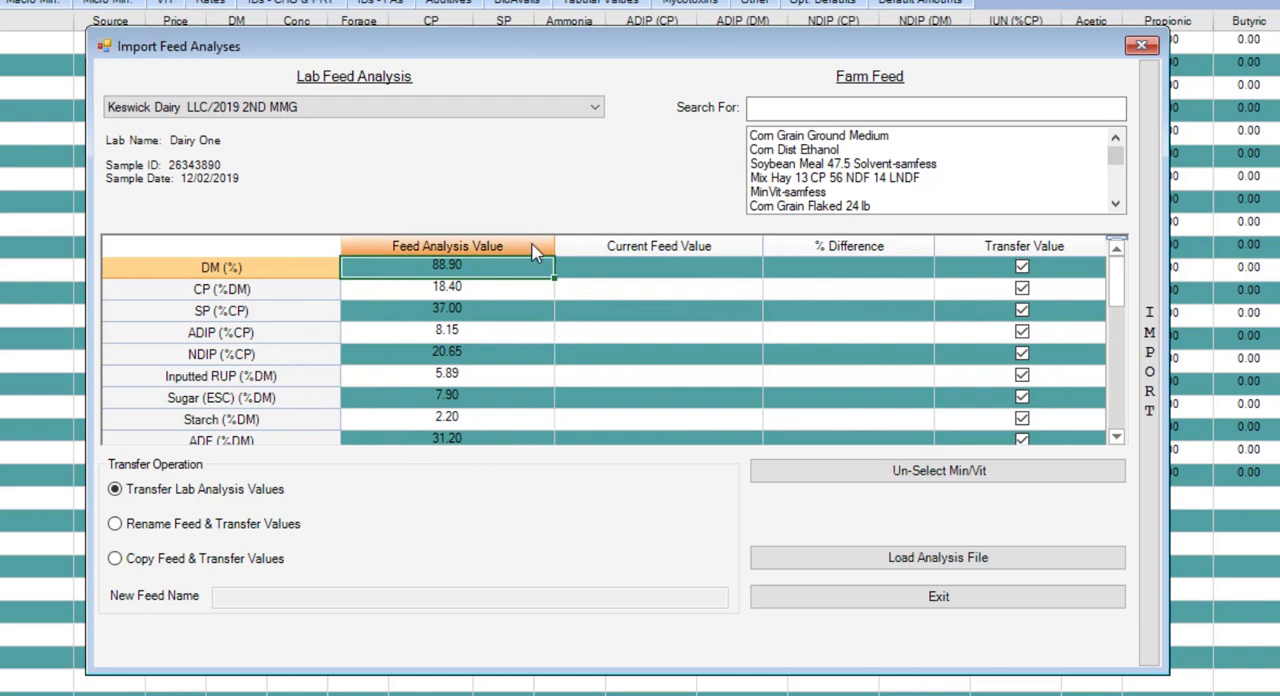
mouse_move(458, 470)
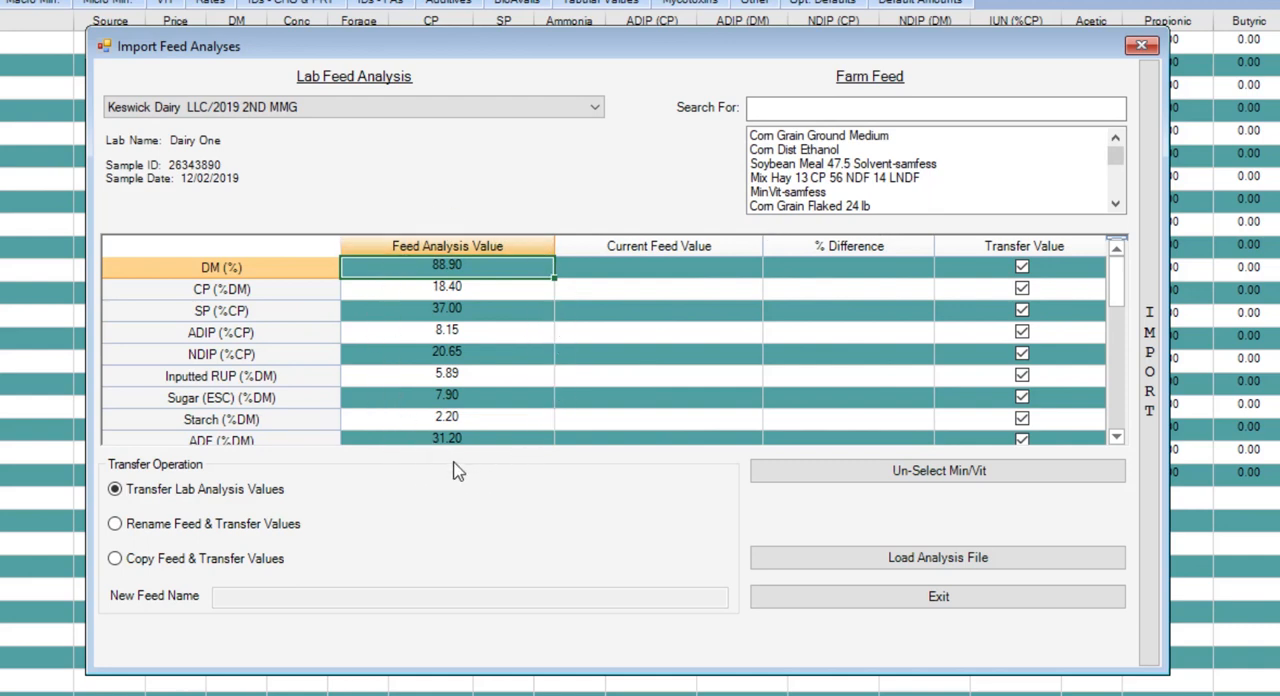
mouse_move(548, 164)
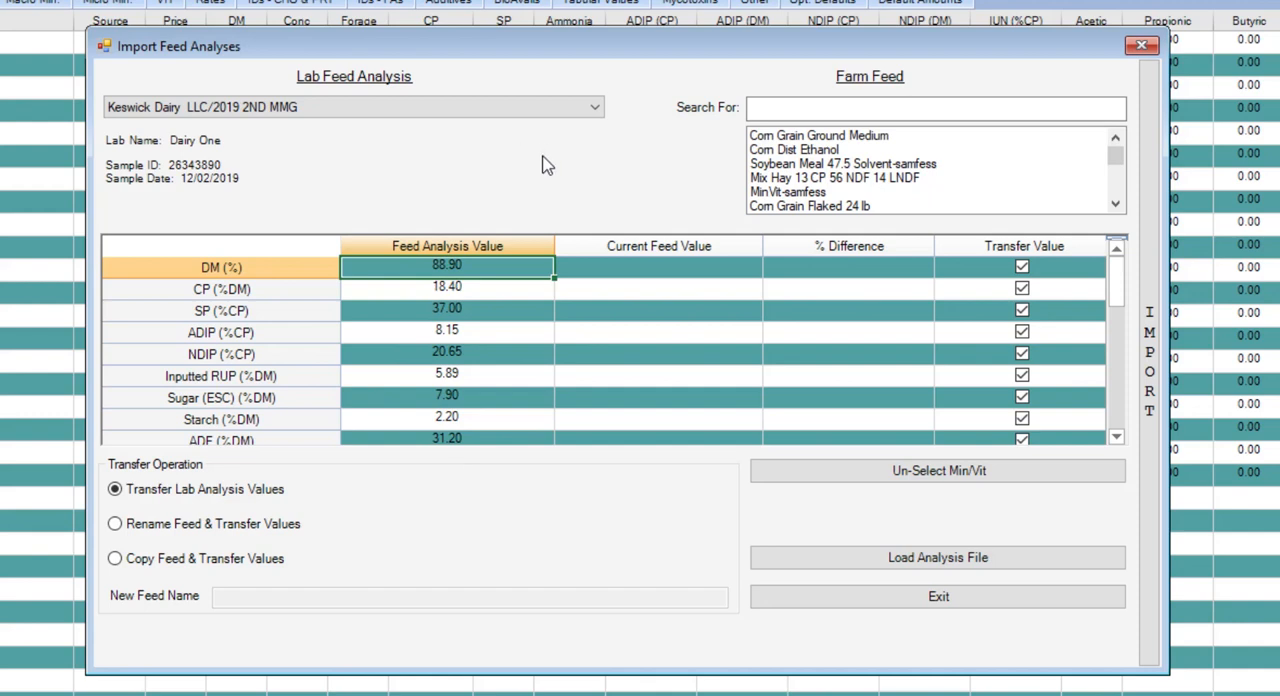
mouse_move(550, 168)
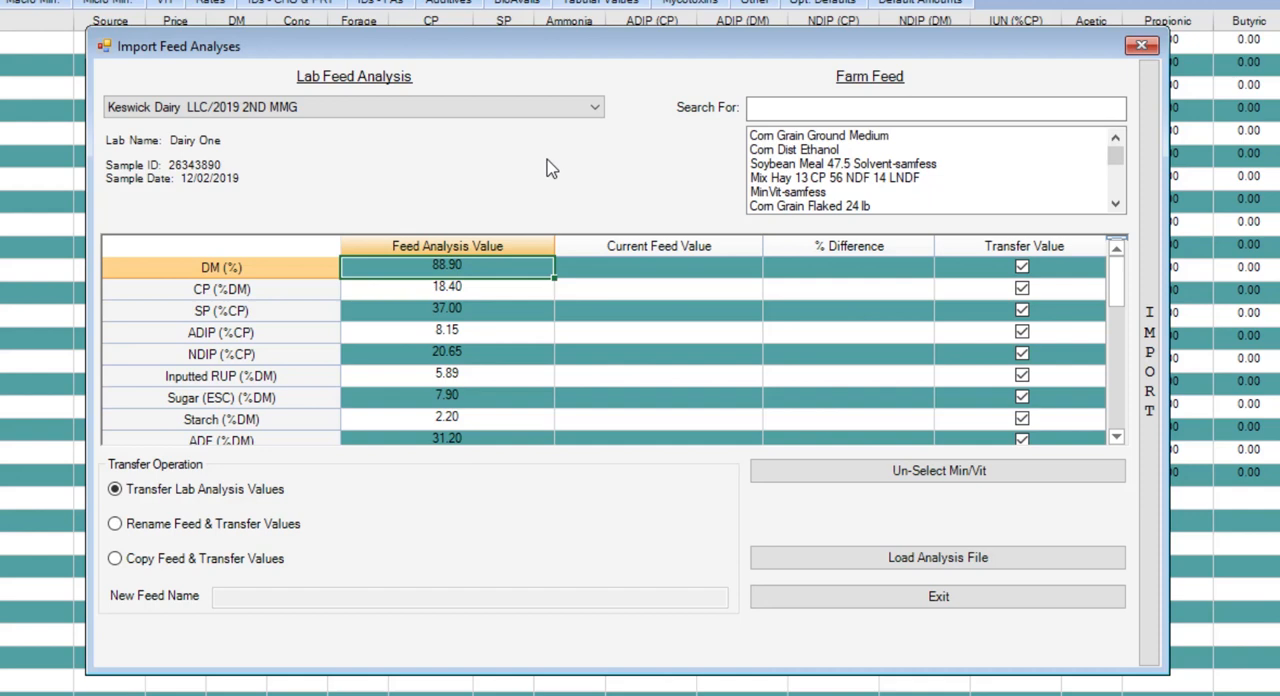
mouse_move(556, 348)
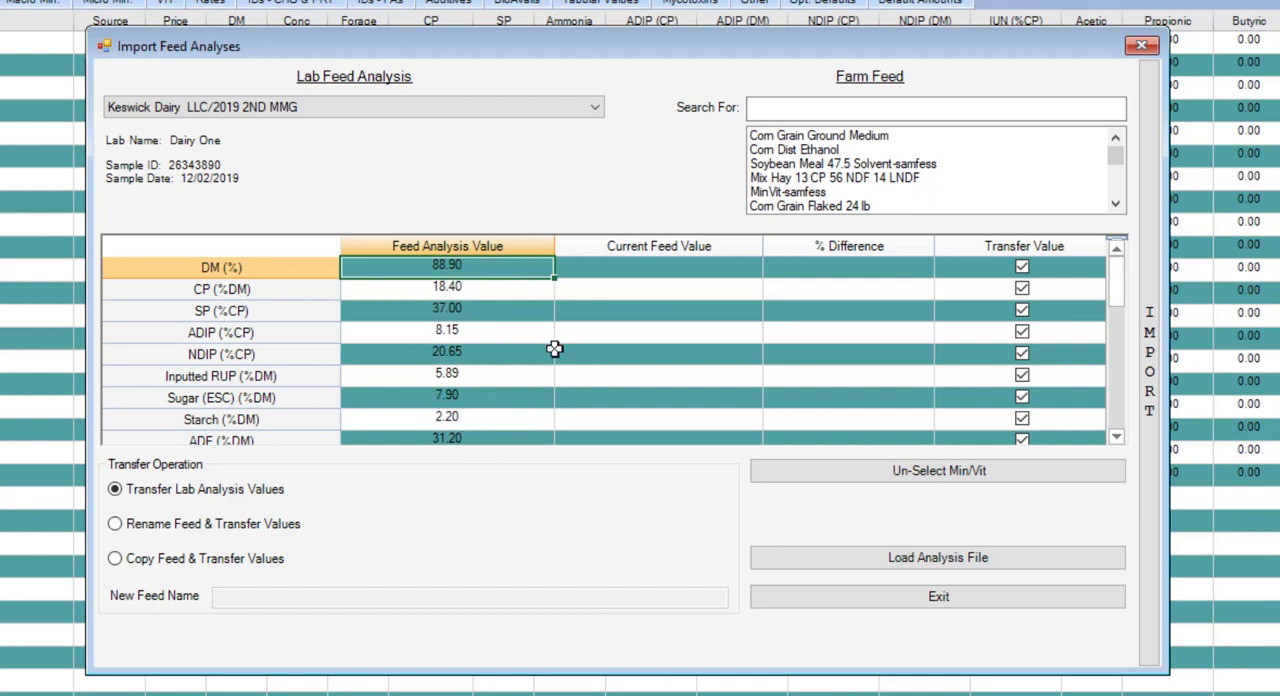
mouse_move(732, 158)
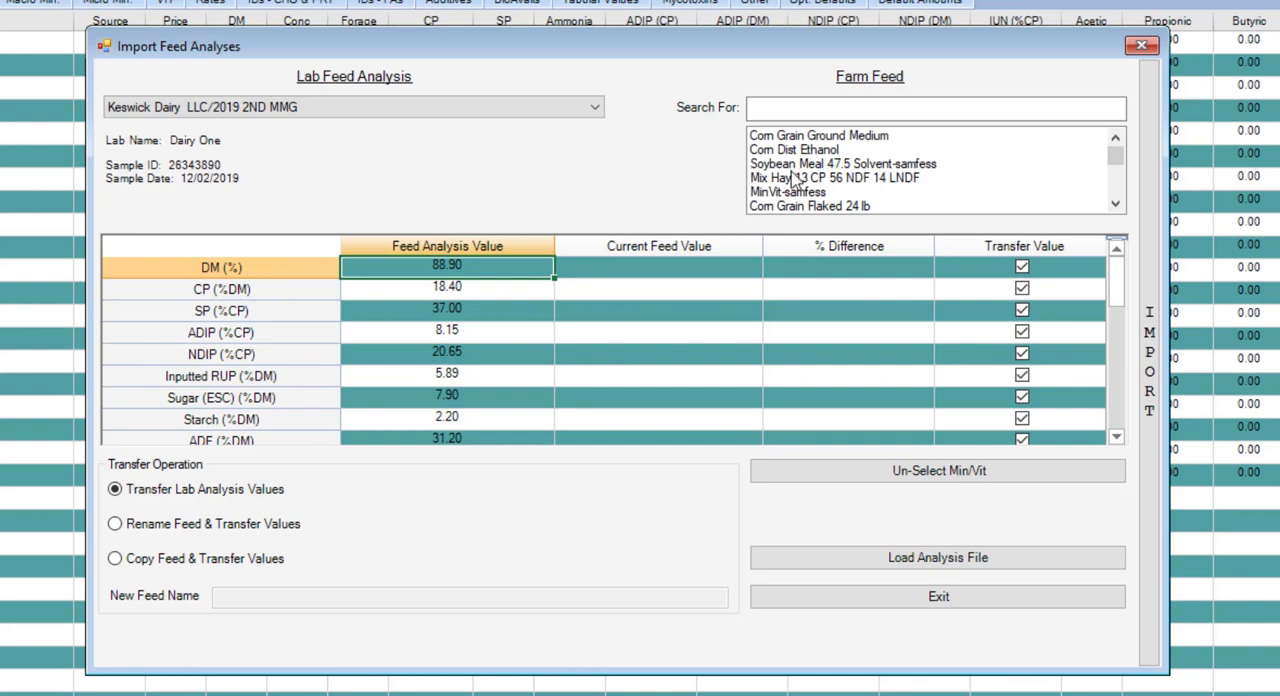
mouse_move(872, 190)
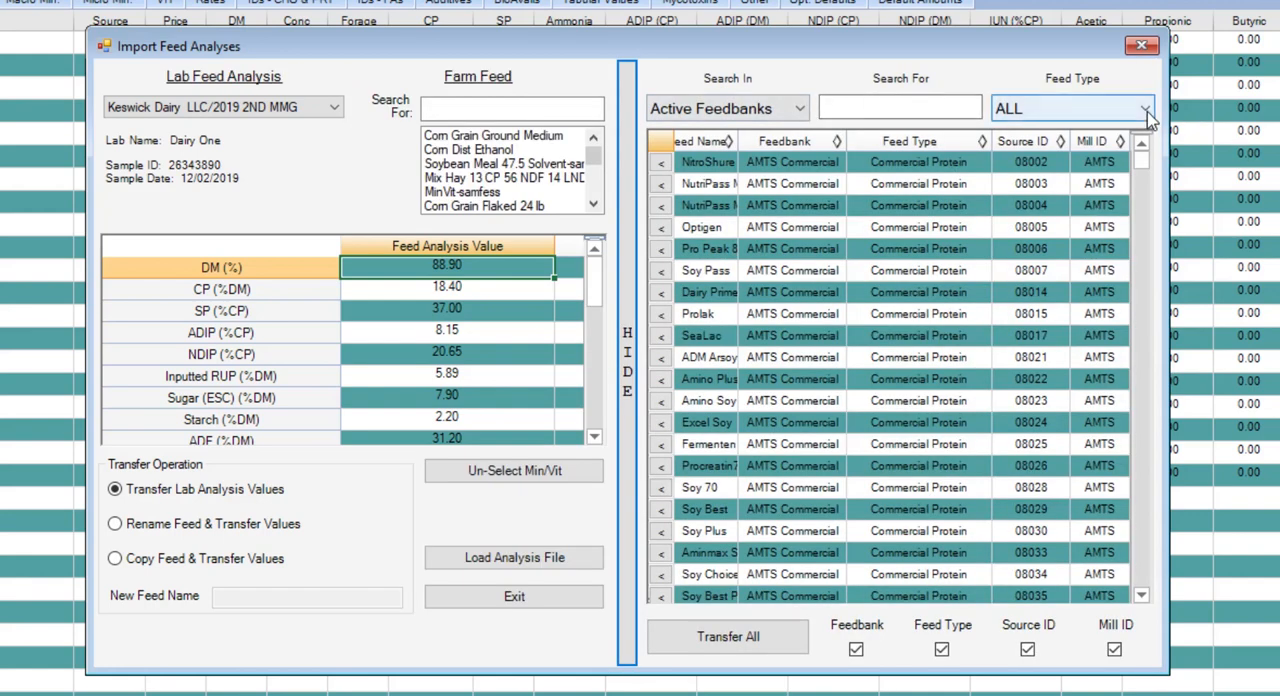
Filter the feedbank library to Hay Crop Forage and browse down its grass hays, silages and pastures
left_click(1142, 108)
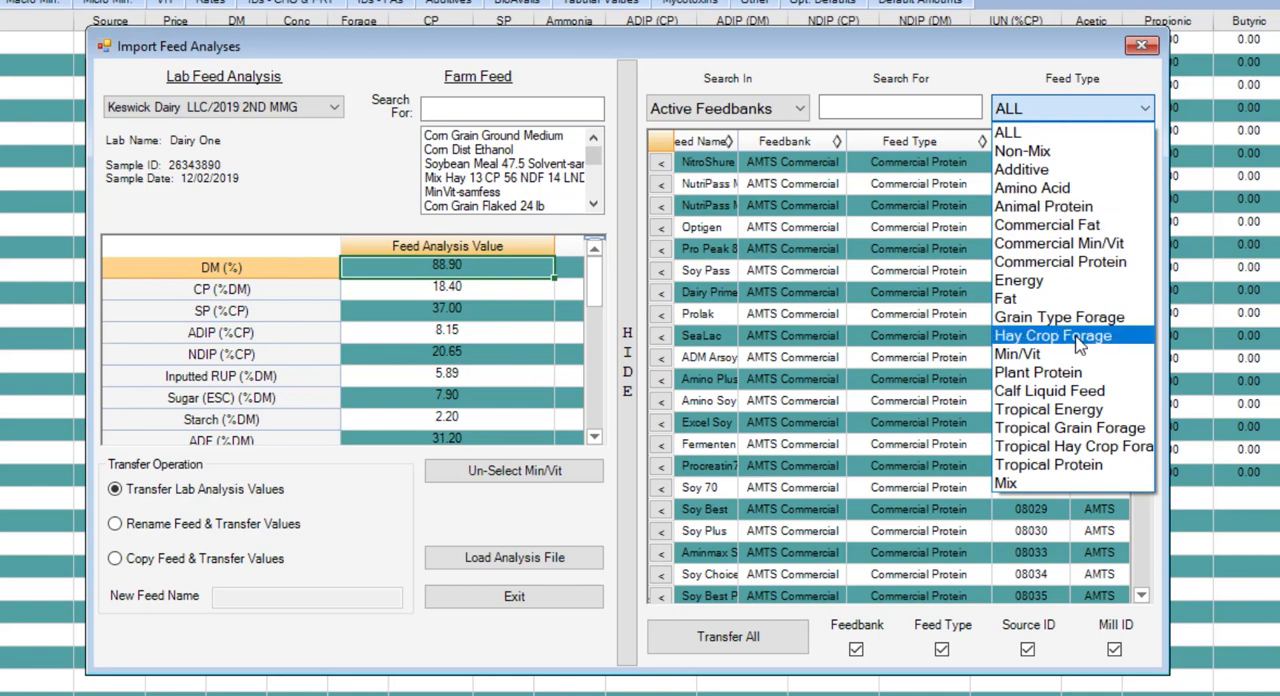
left_click(1052, 336)
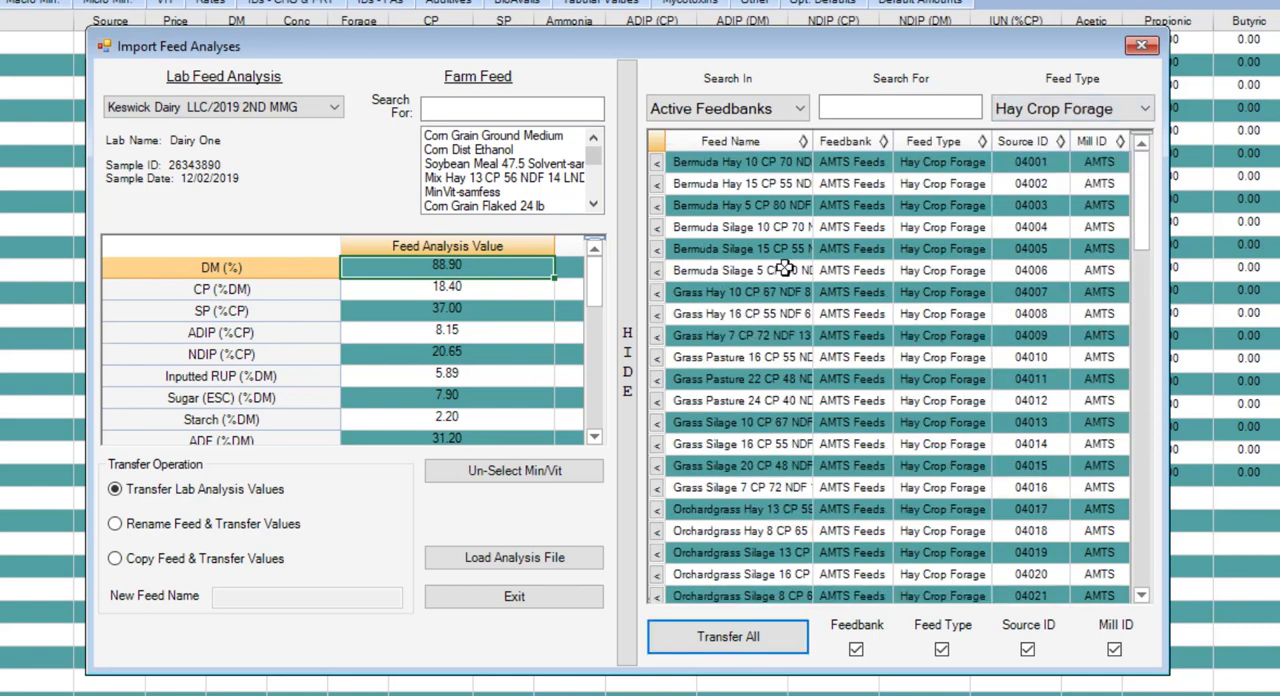
mouse_move(408, 244)
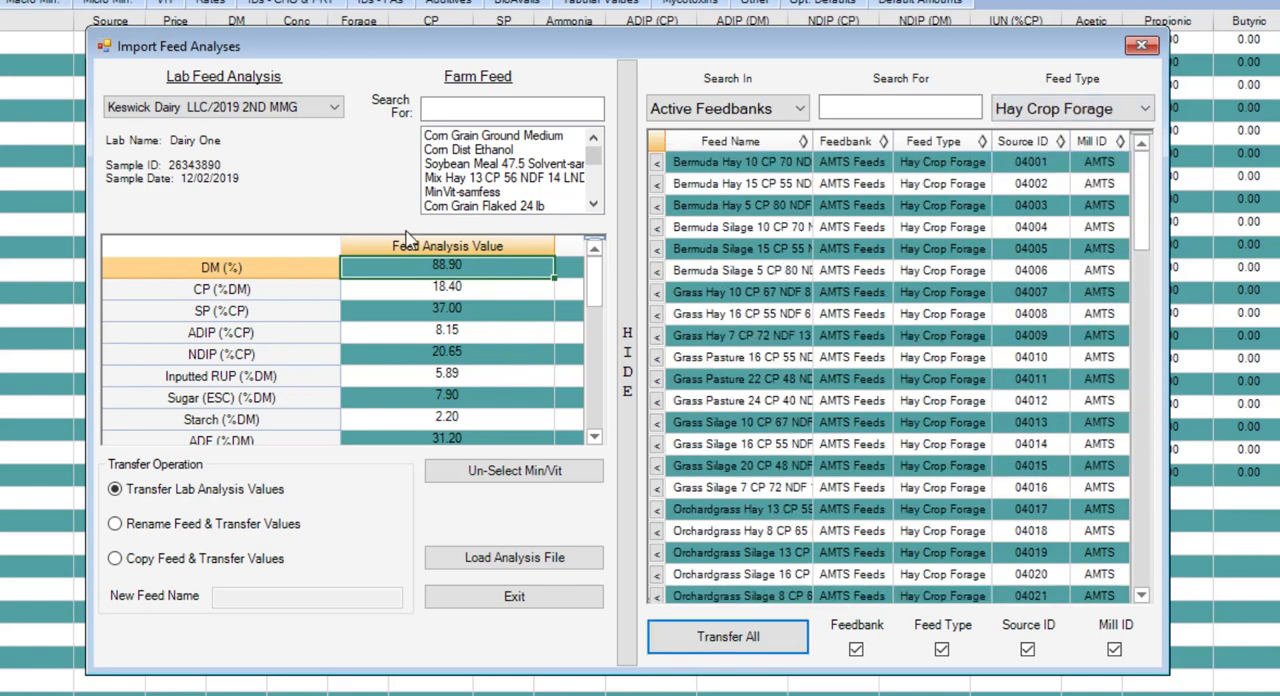
mouse_move(460, 330)
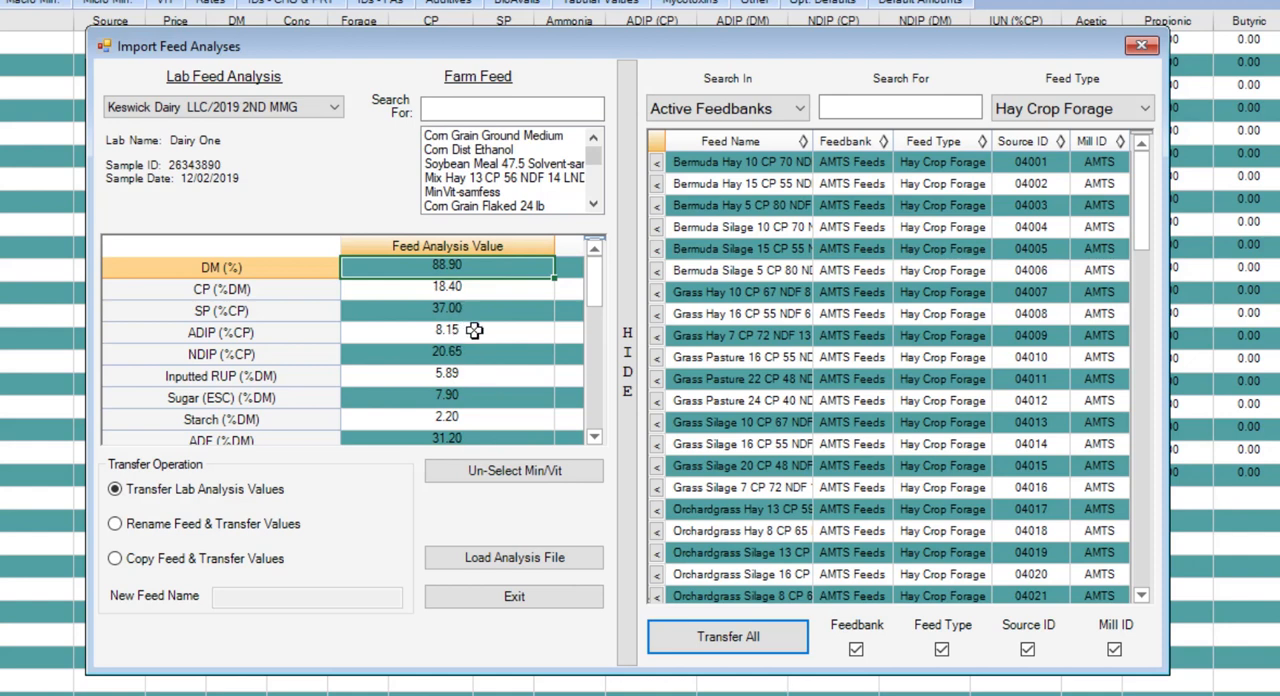
mouse_move(486, 404)
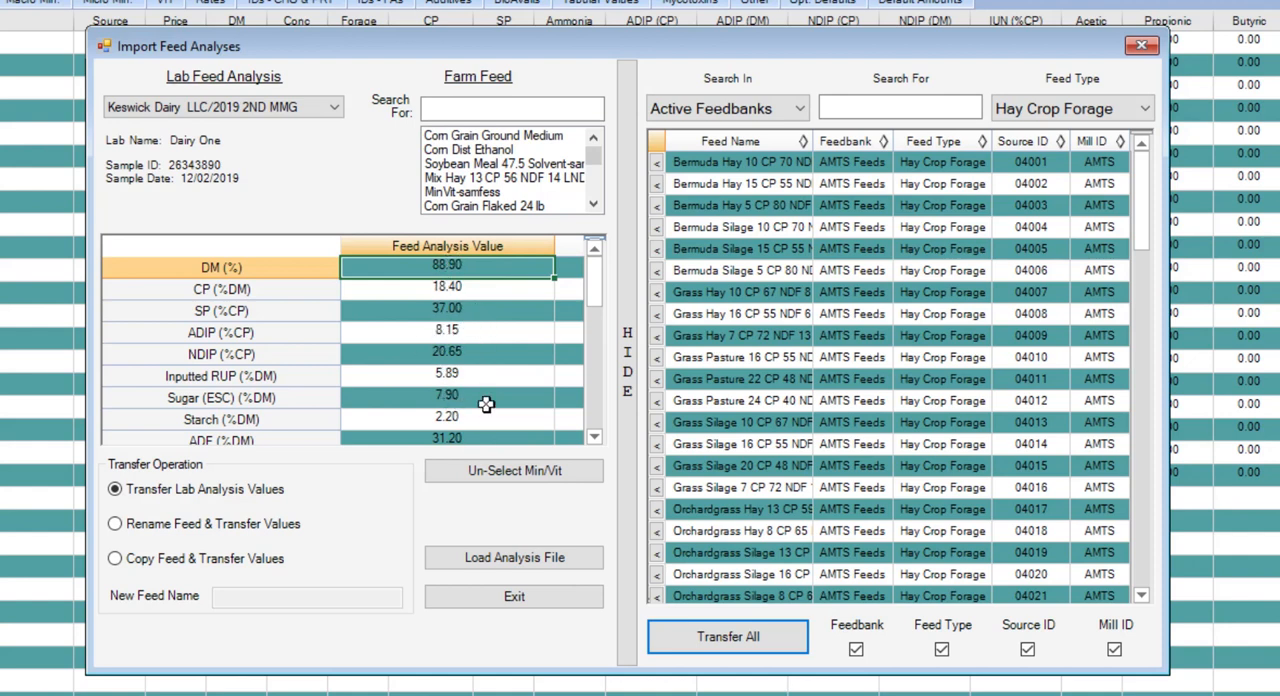
scroll("down", 3)
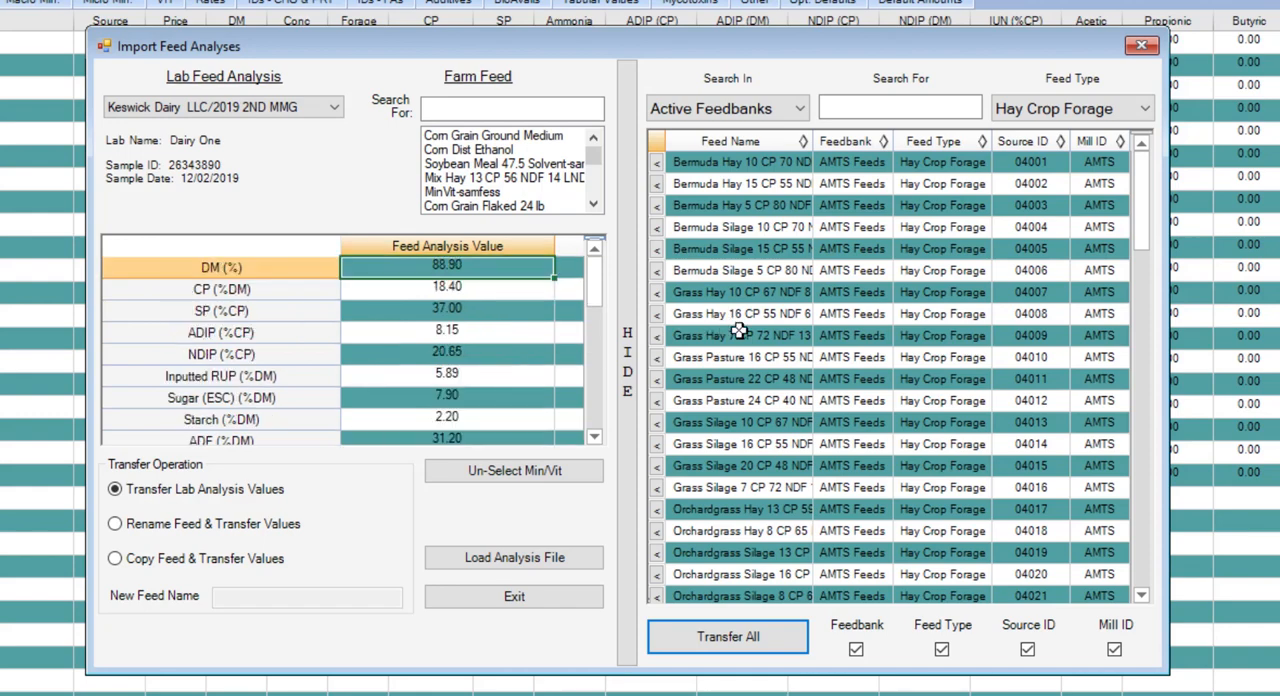
scroll("down", 3)
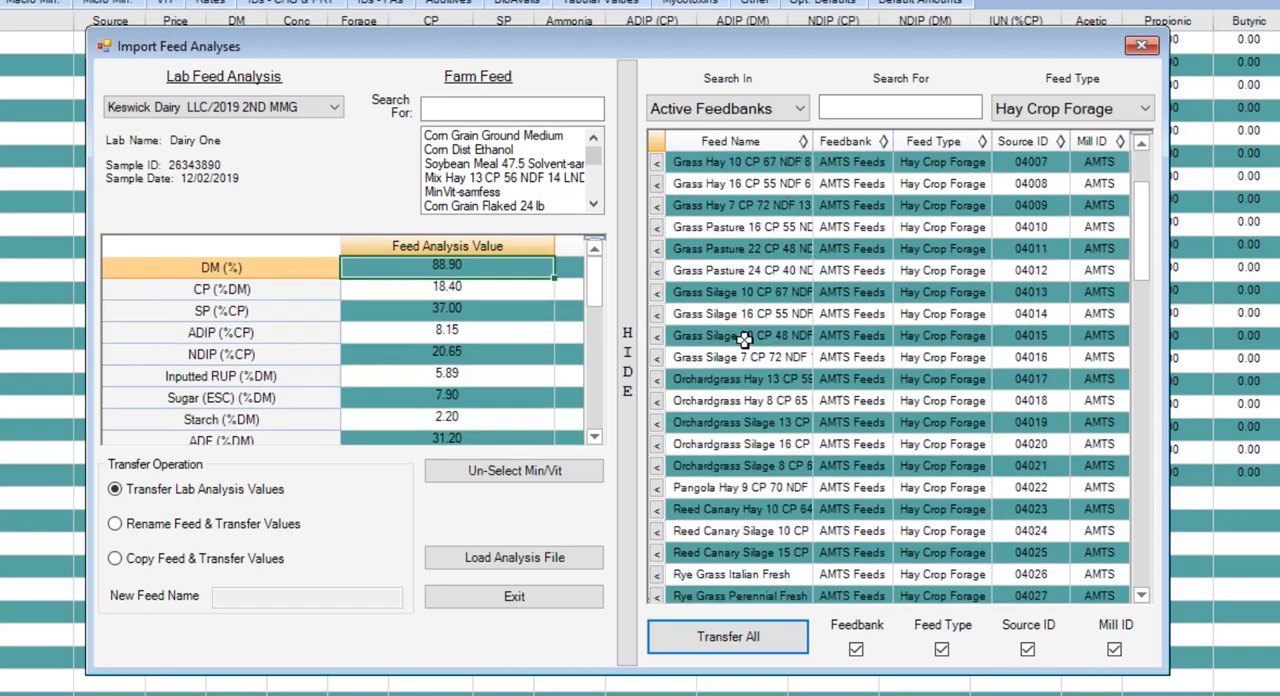
scroll("down", 3)
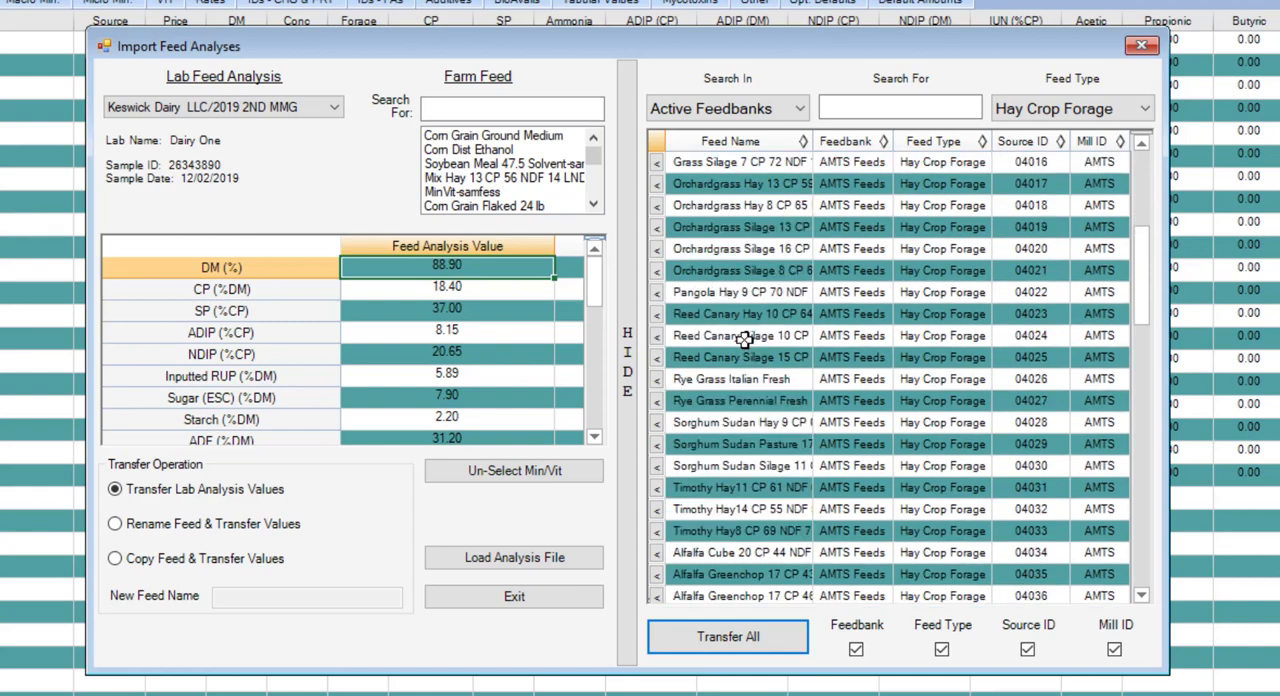
scroll("down", 3)
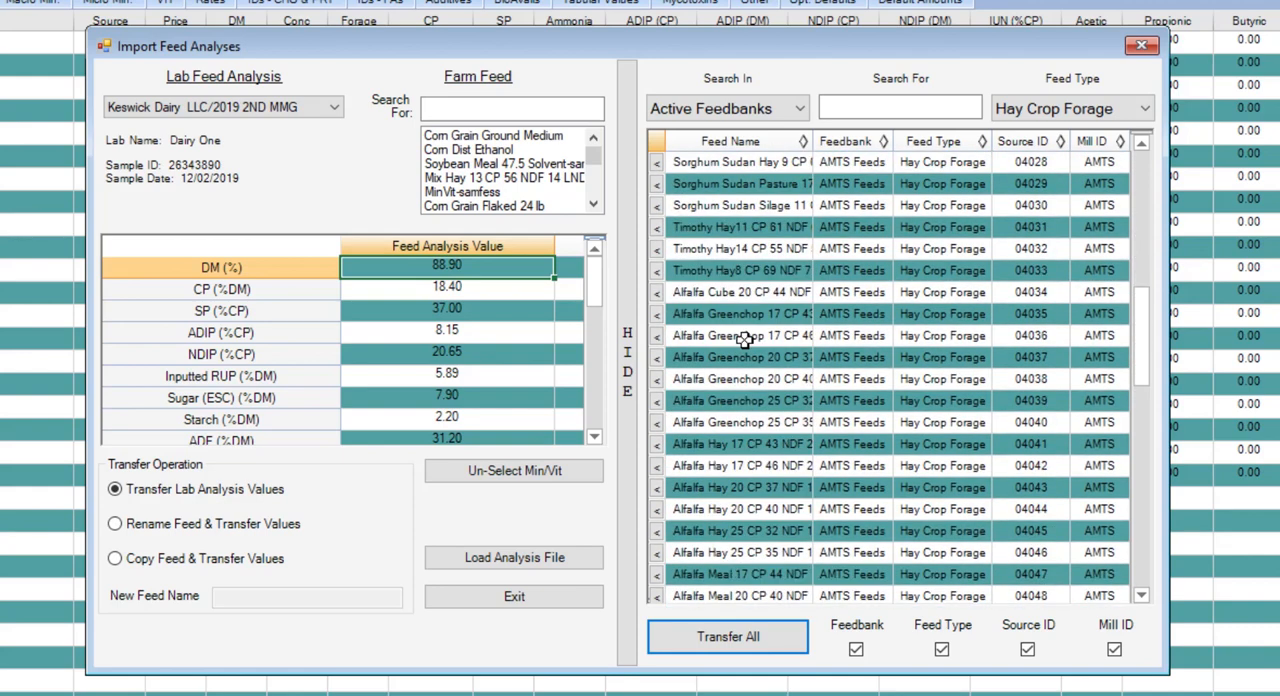
scroll("down", 3)
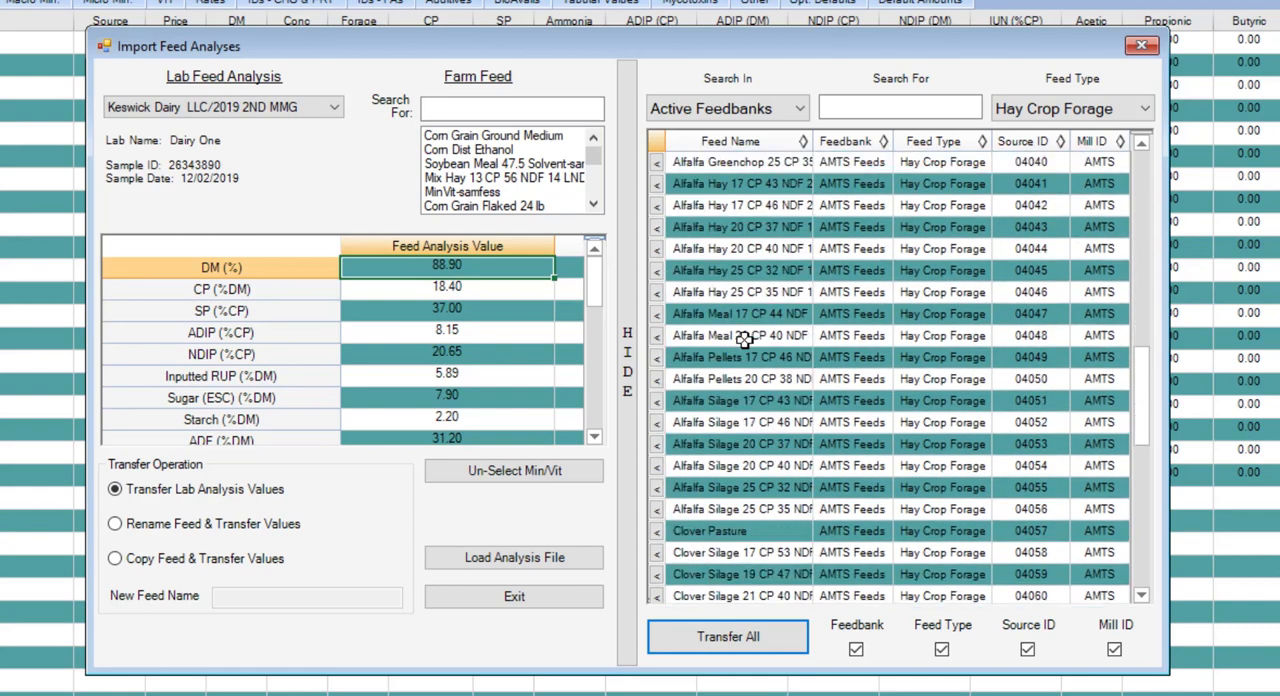
scroll("down", 3)
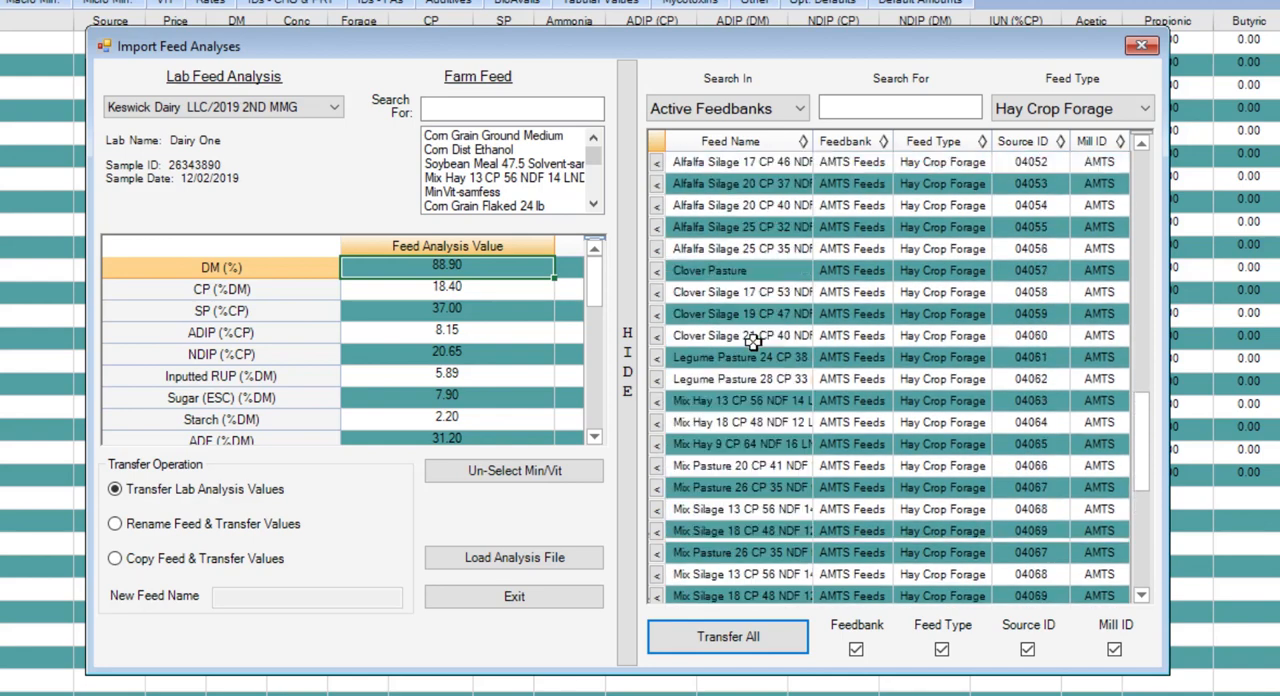
scroll("down", 3)
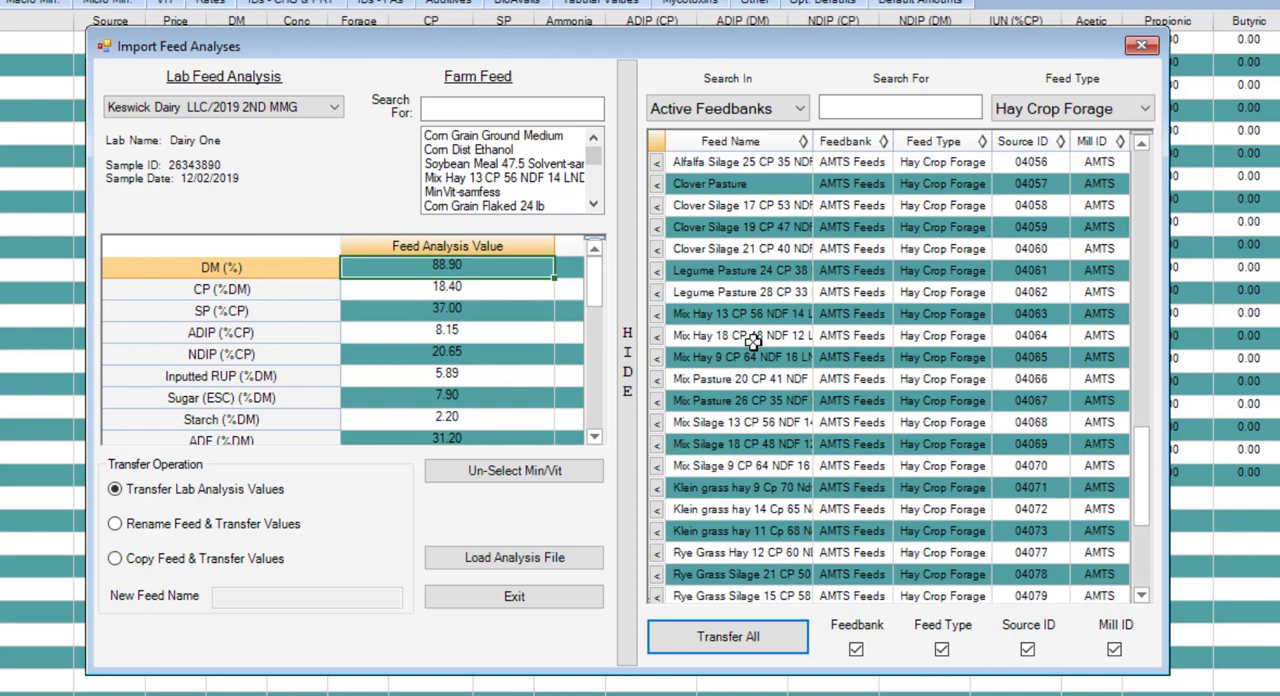
scroll("down", 3)
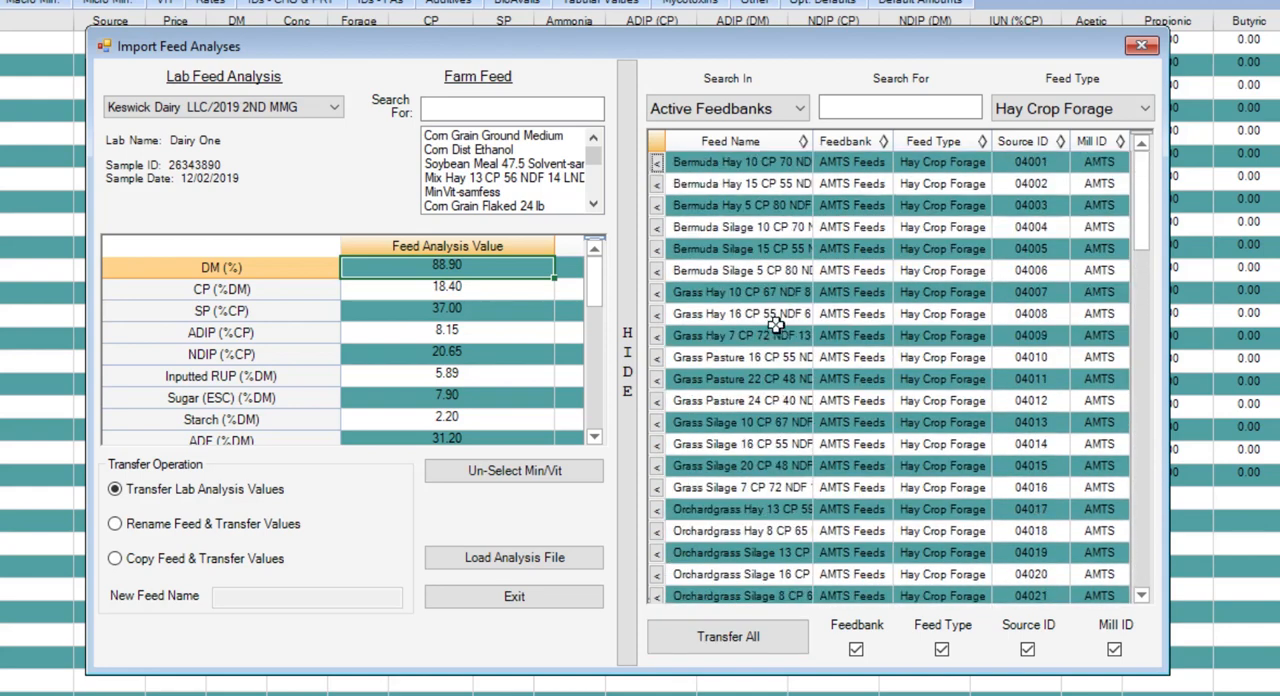
mouse_move(776, 360)
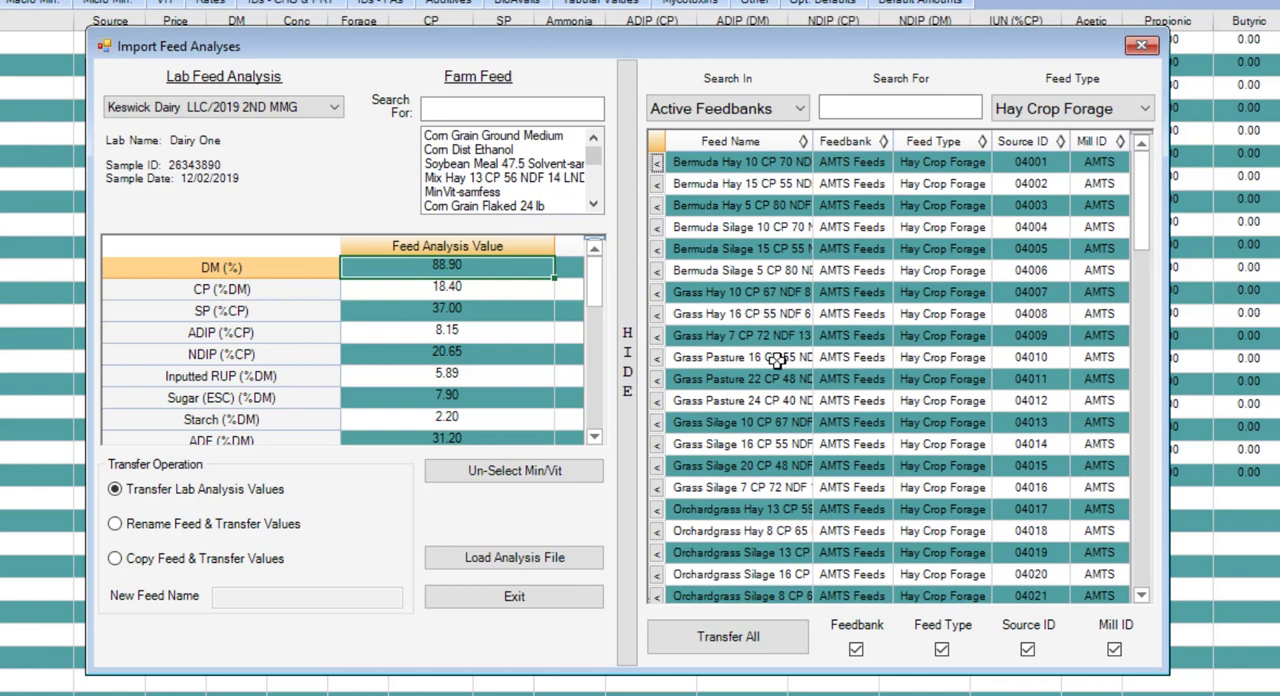
scroll("down", 3)
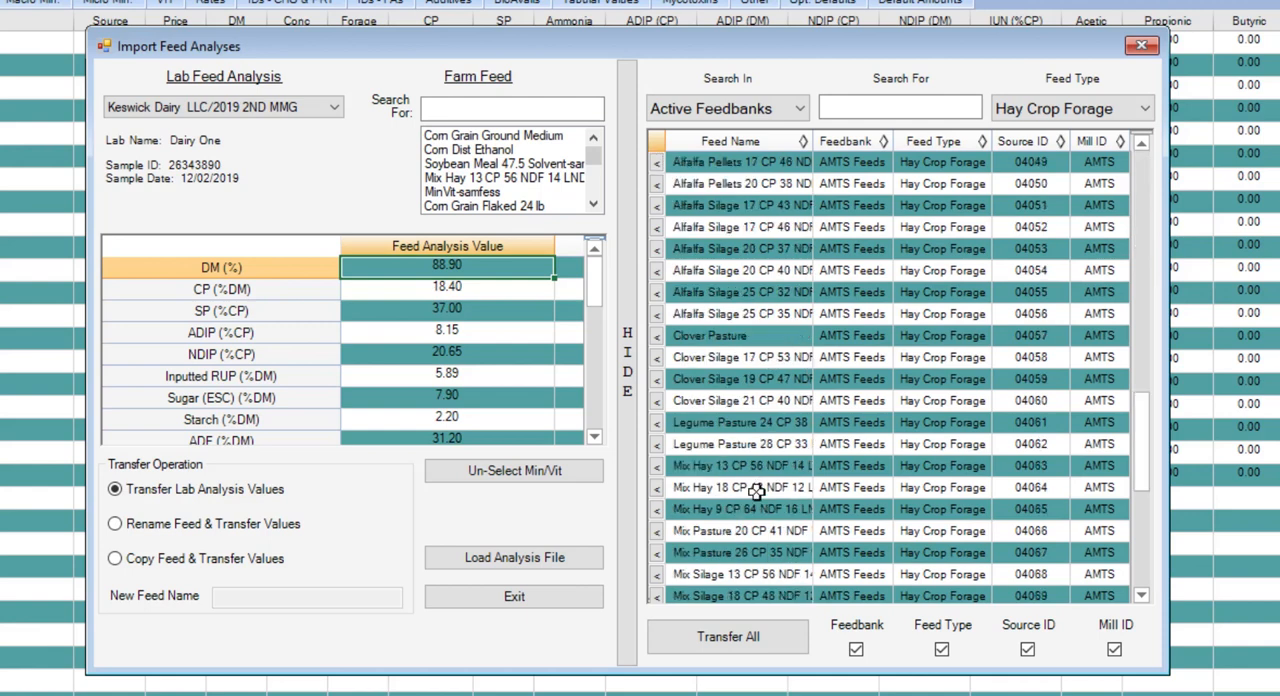
scroll("down", 3)
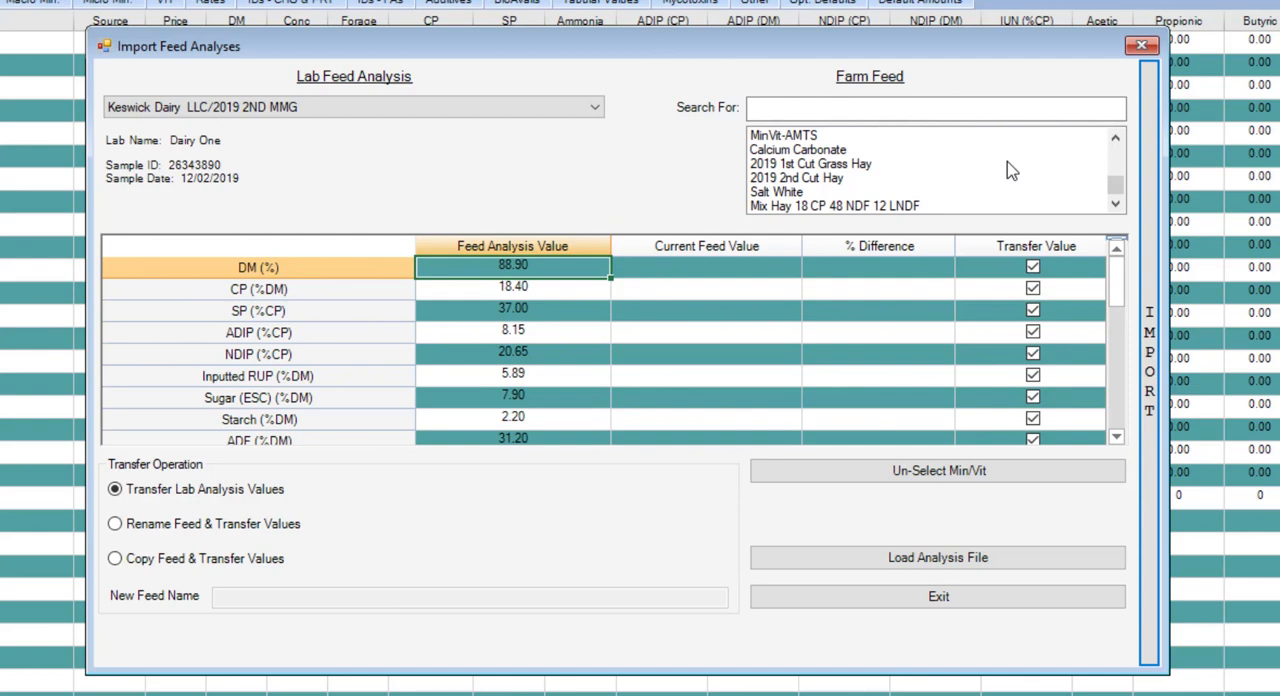
mouse_move(860, 208)
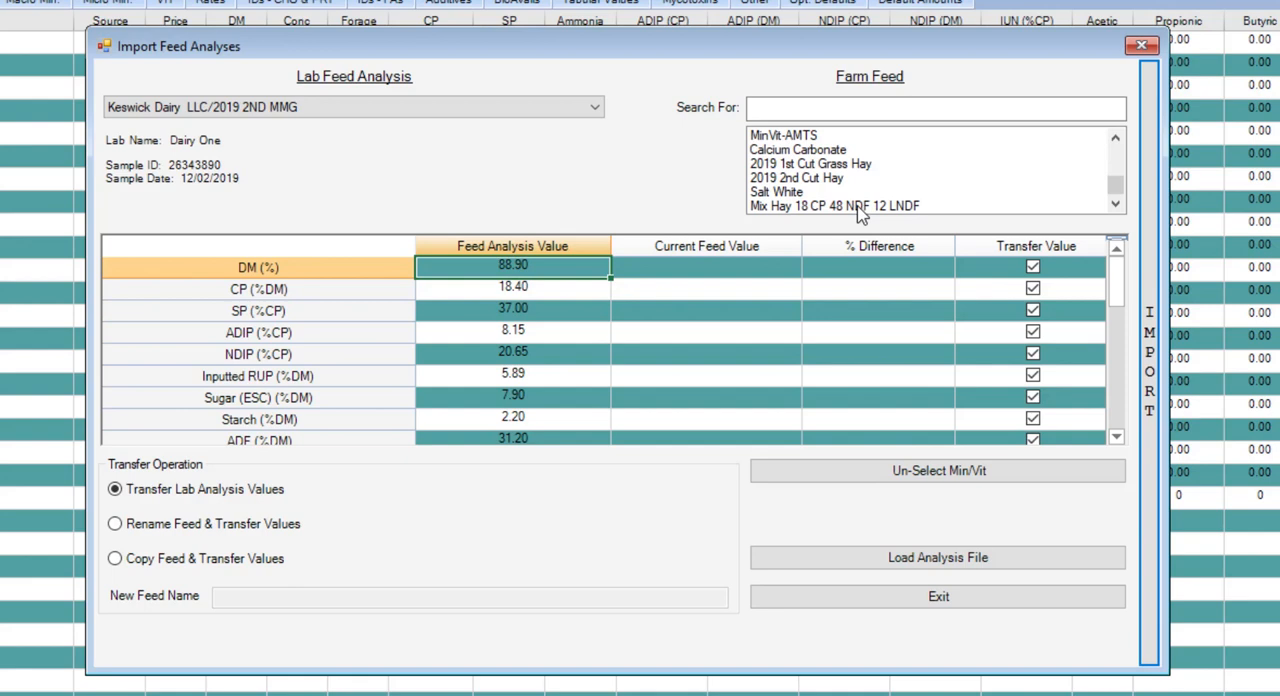
Match the lab analysis to farm feed Mix Hay 18 CP 48 NDF 12 LNDF to compare current values and differences
left_click(834, 206)
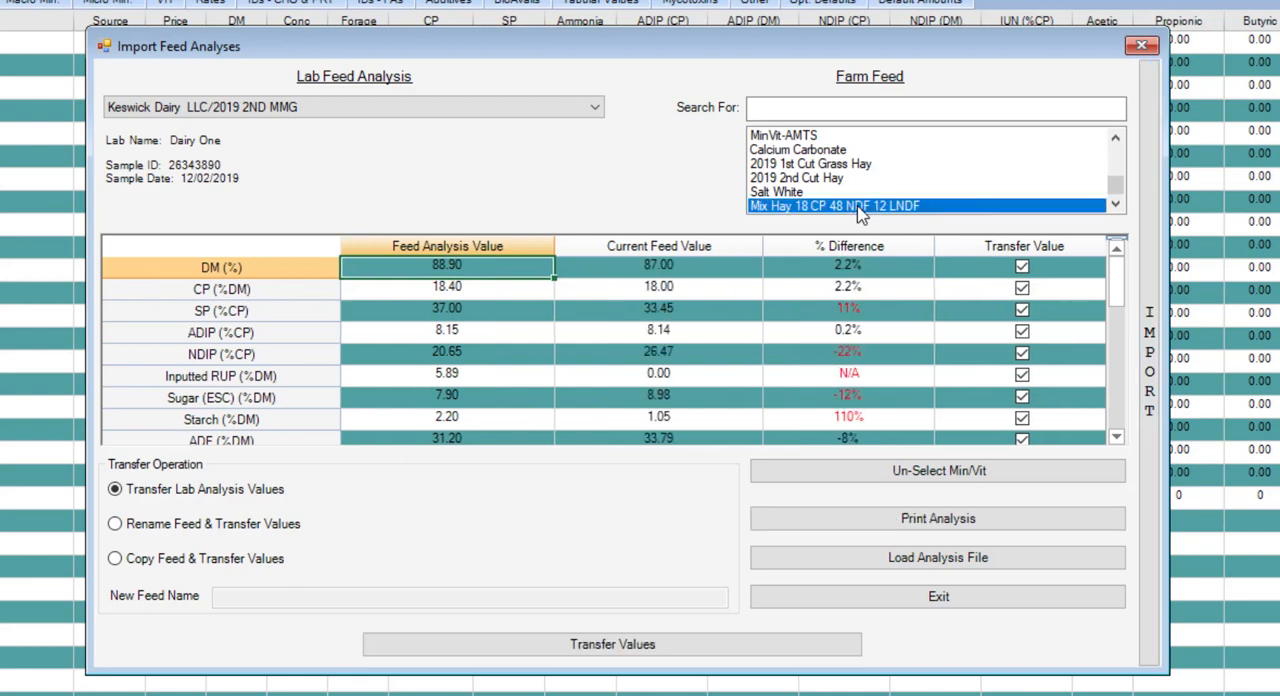
mouse_move(634, 240)
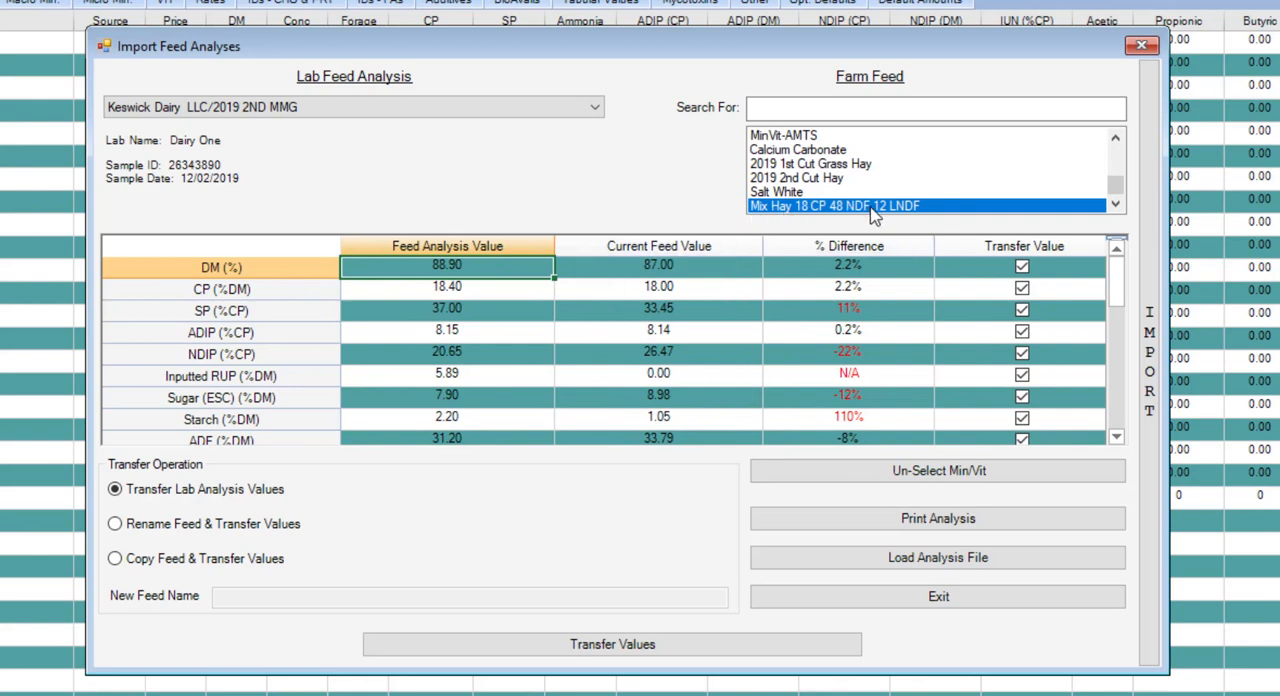
mouse_move(688, 416)
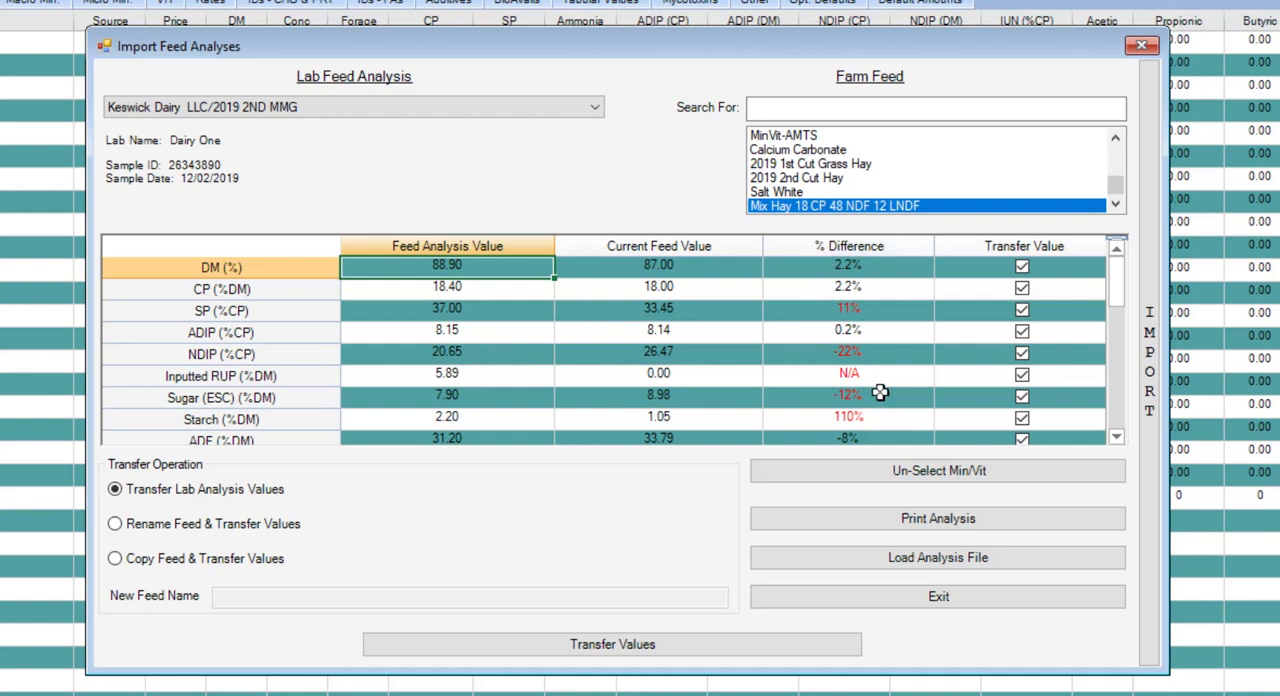
mouse_move(898, 352)
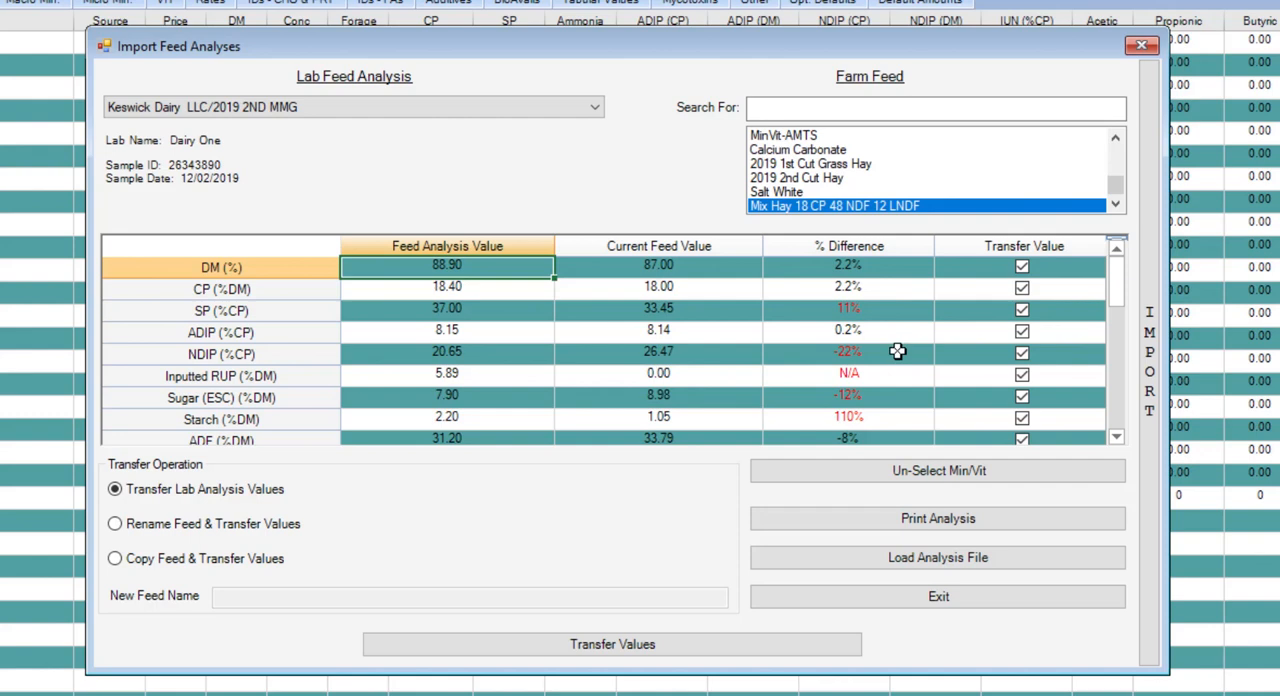
mouse_move(406, 444)
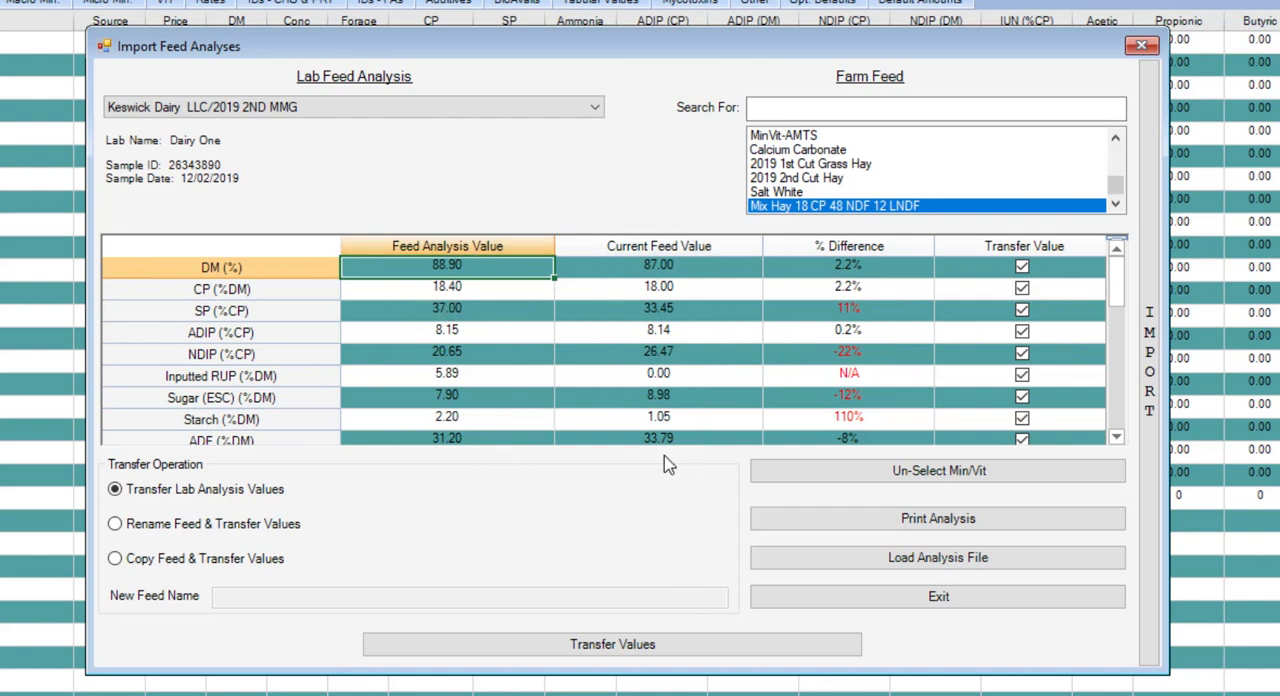
mouse_move(728, 334)
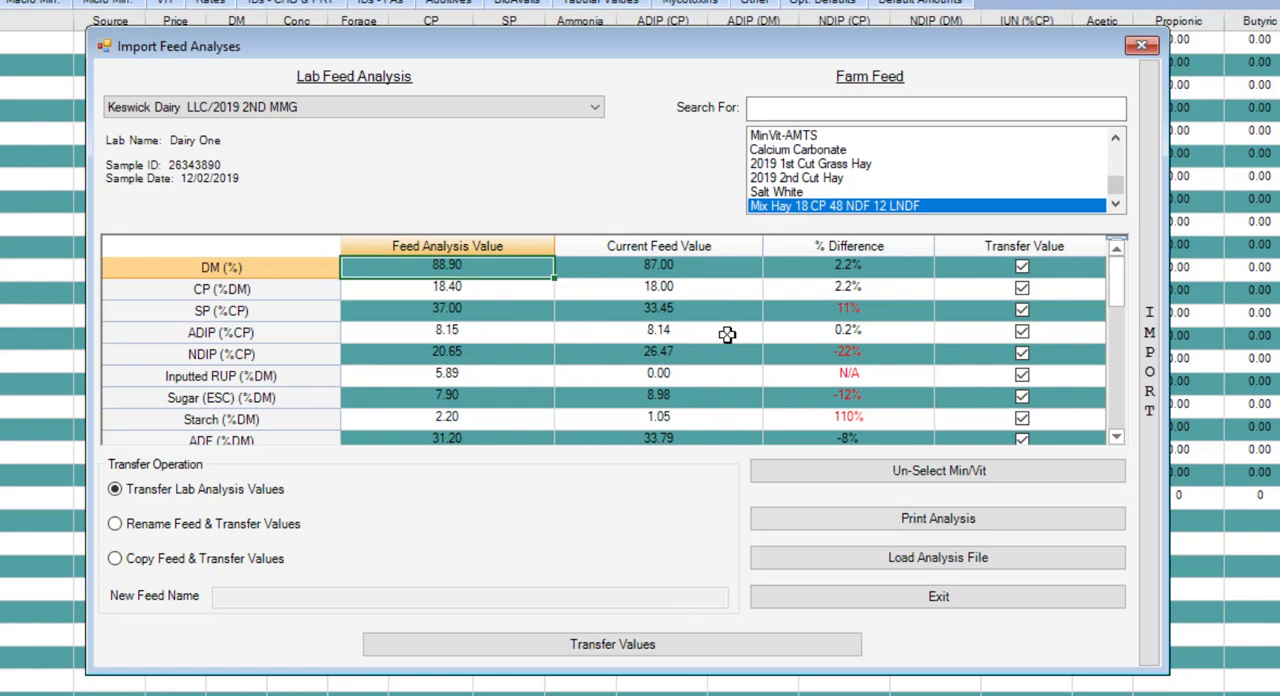
mouse_move(516, 396)
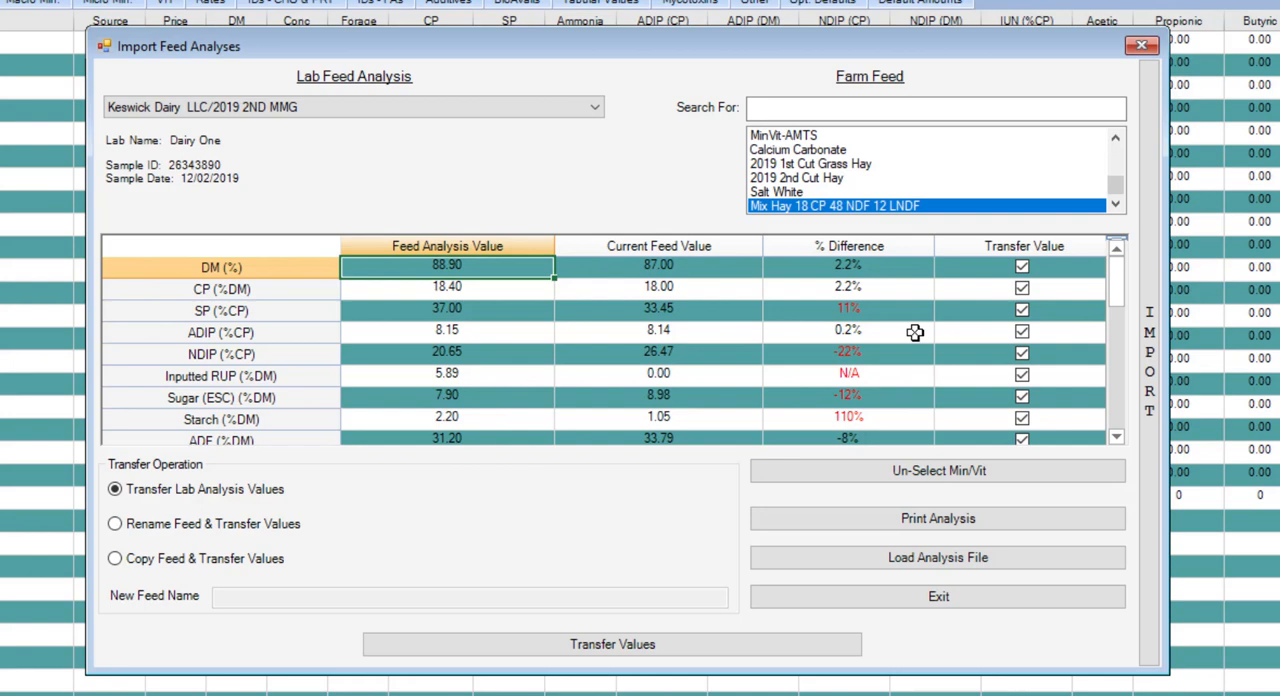
scroll("down", 3)
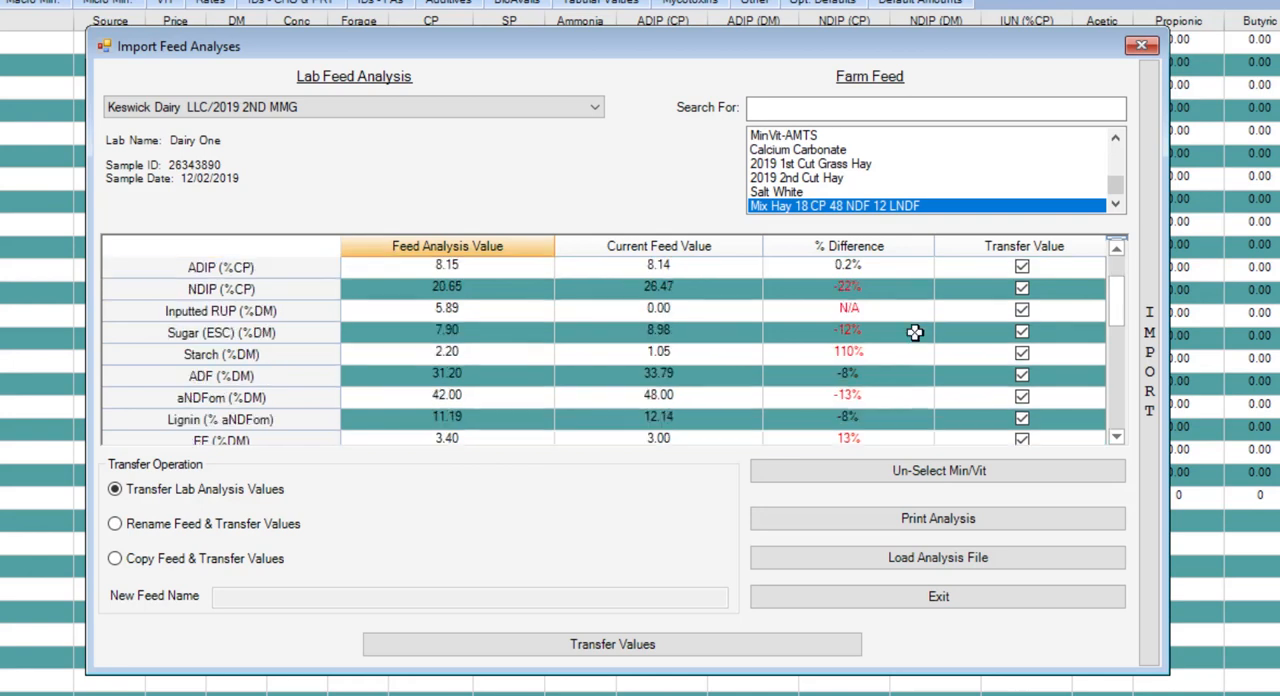
scroll("down", 3)
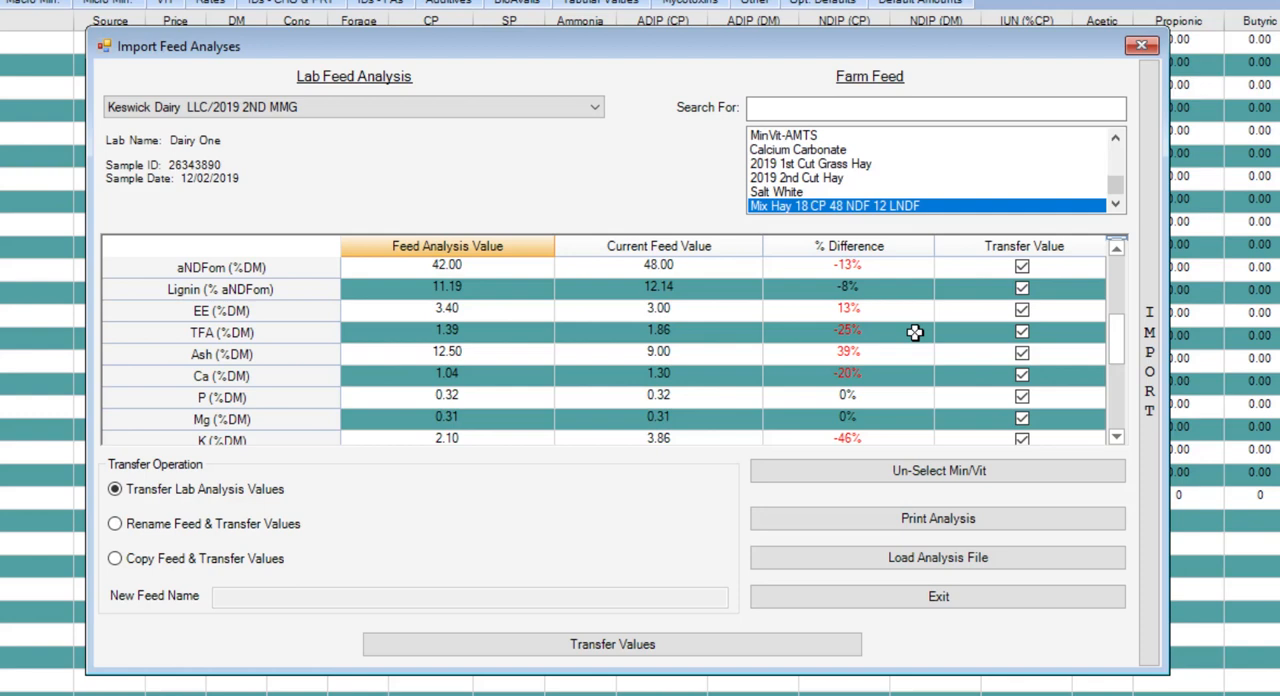
scroll("down", 3)
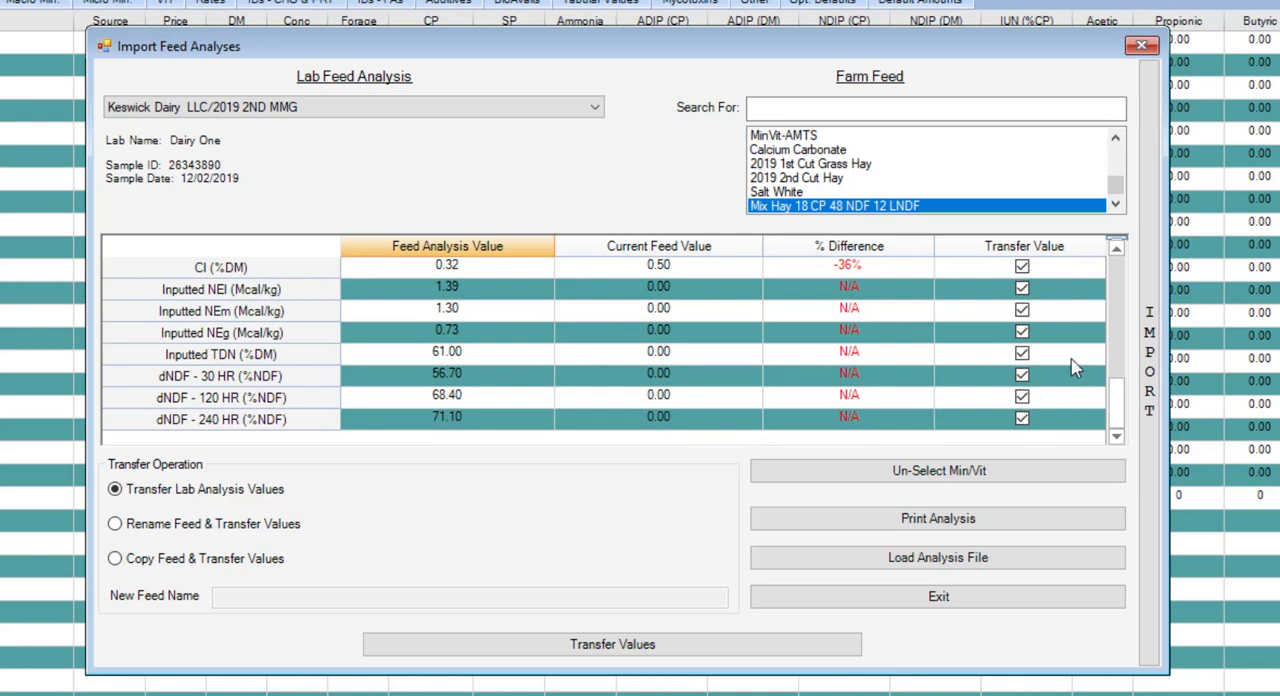
mouse_move(942, 408)
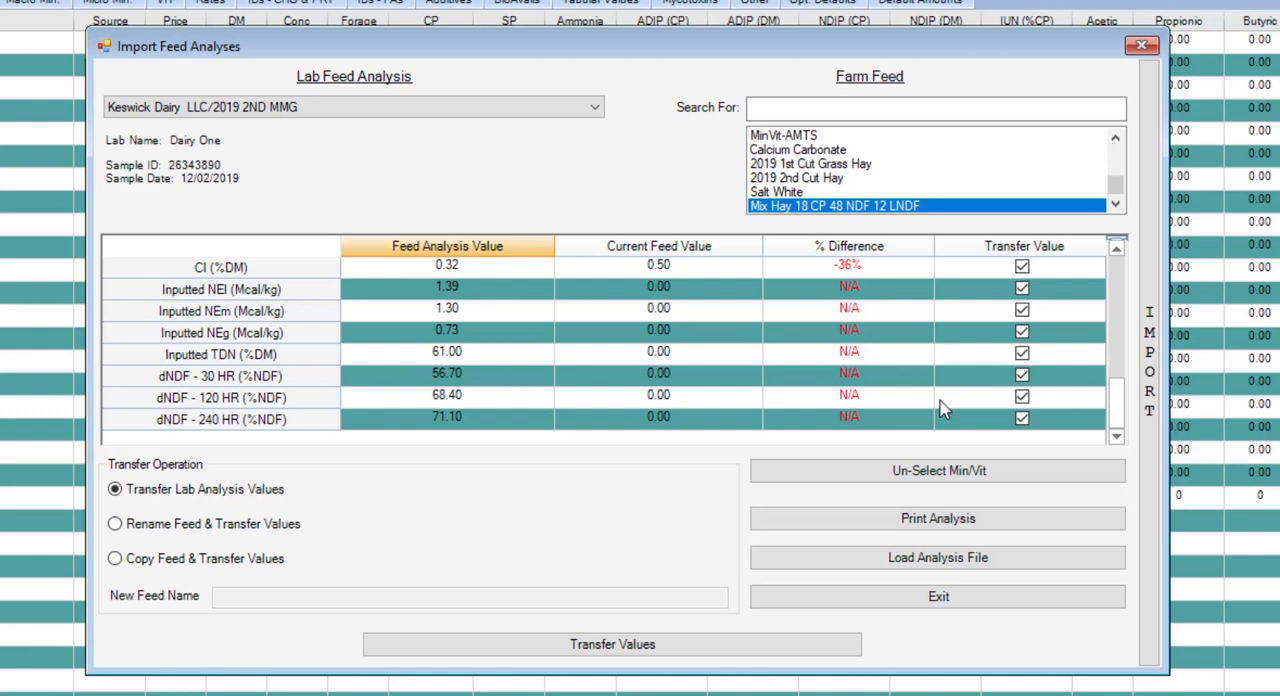
mouse_move(894, 362)
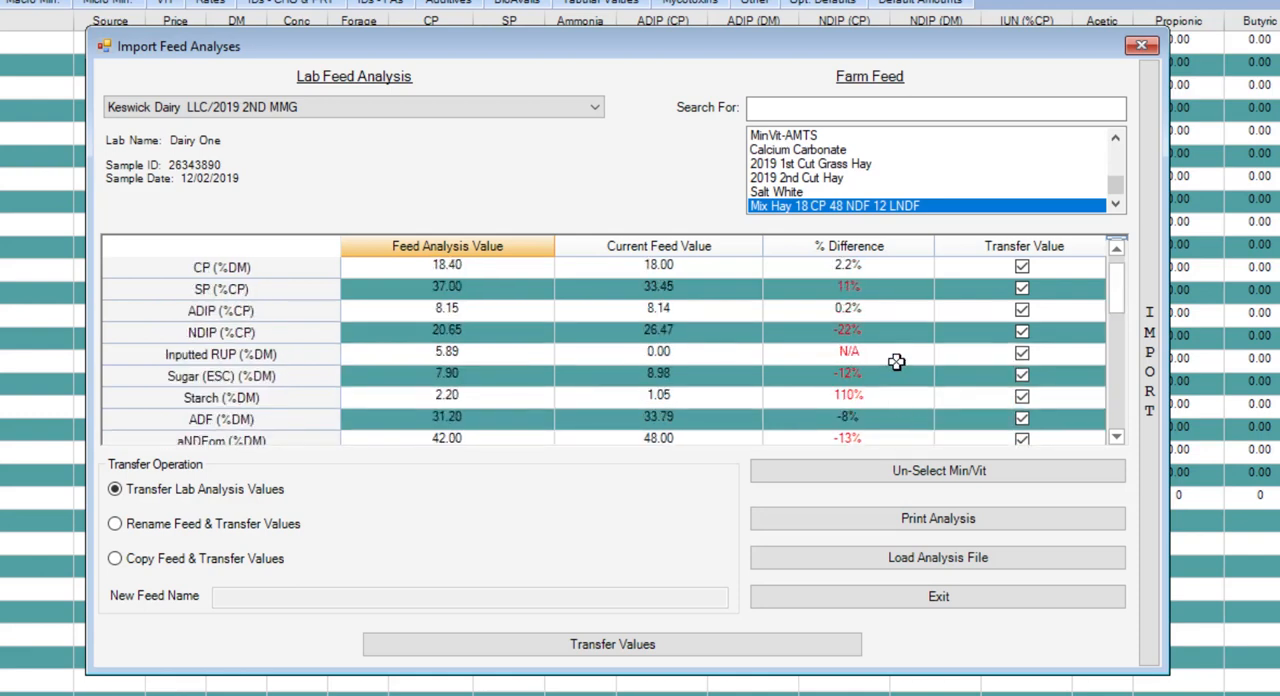
mouse_move(1080, 348)
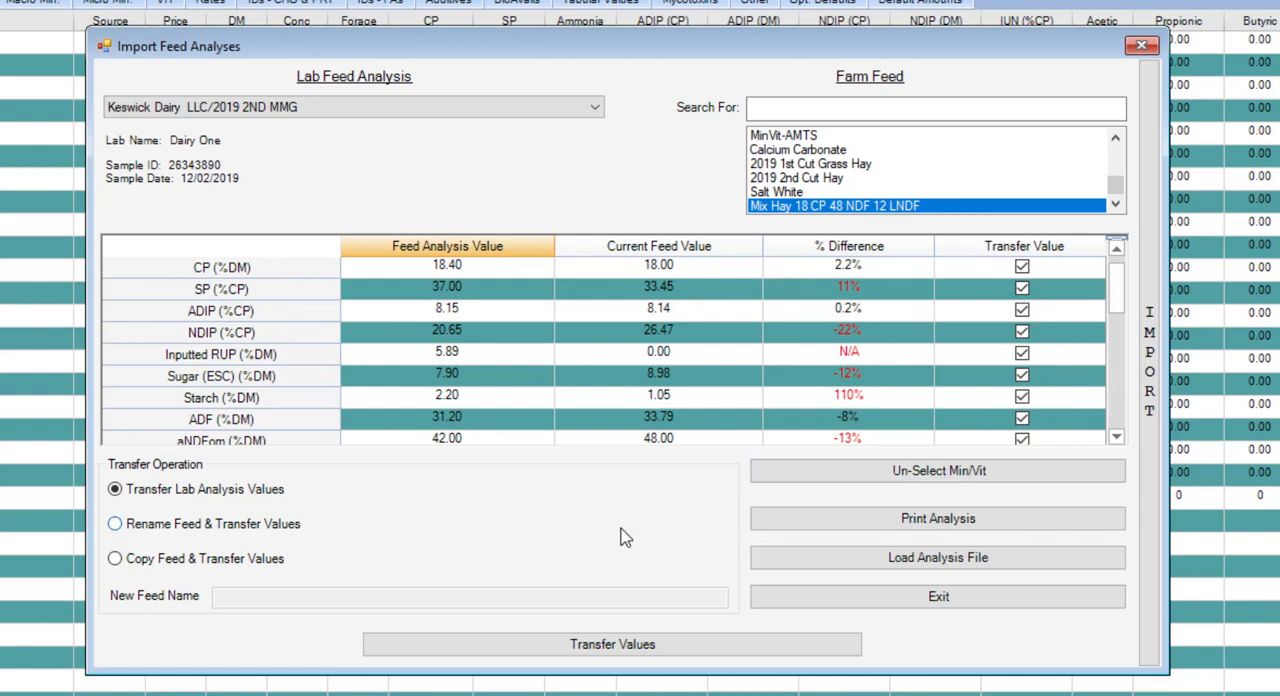
mouse_move(400, 560)
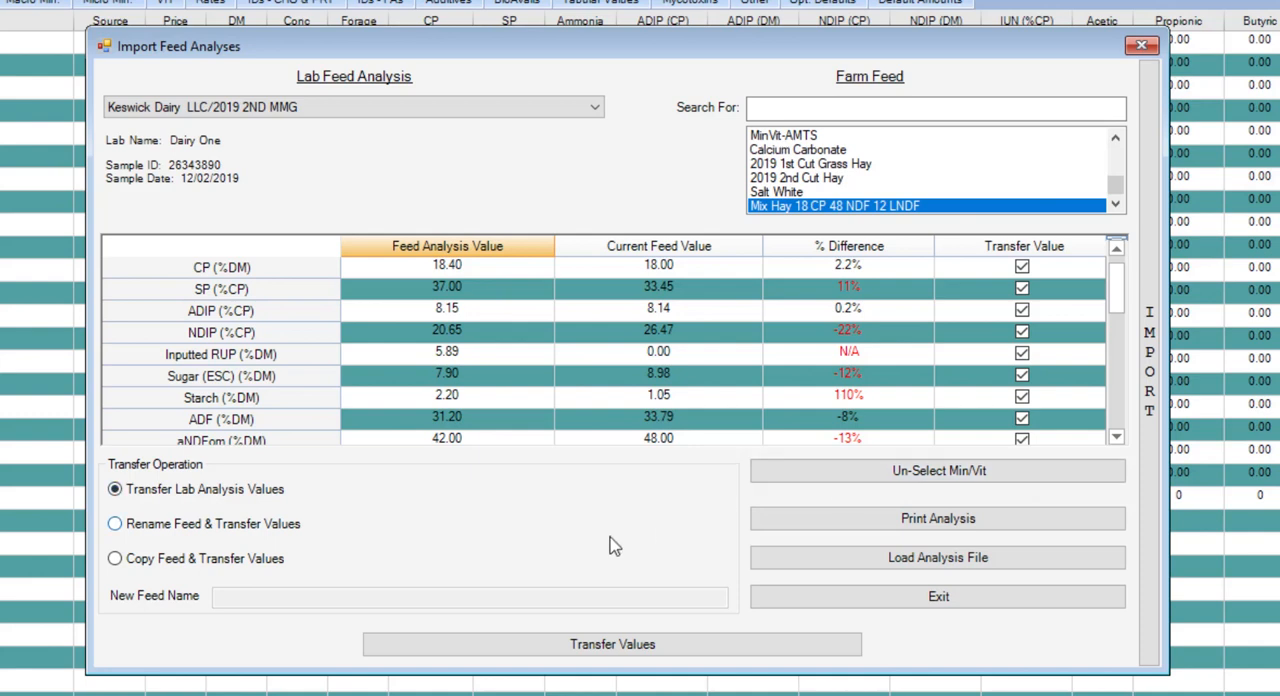
mouse_move(716, 408)
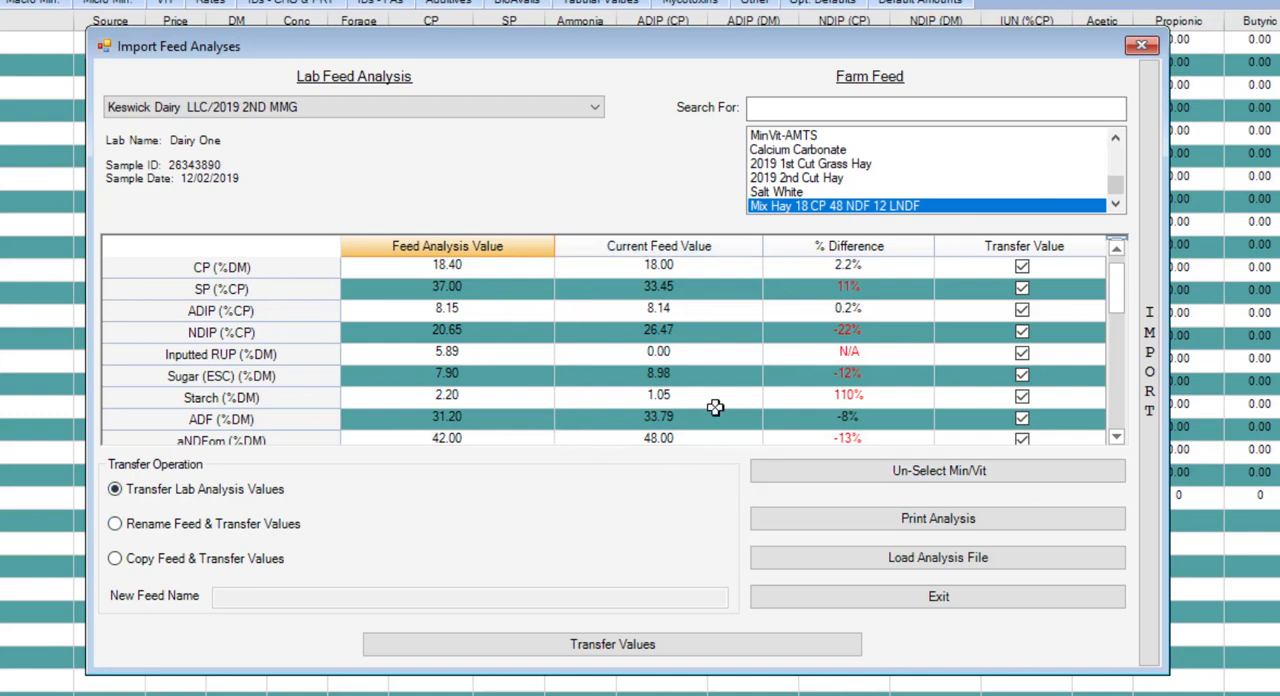
mouse_move(678, 312)
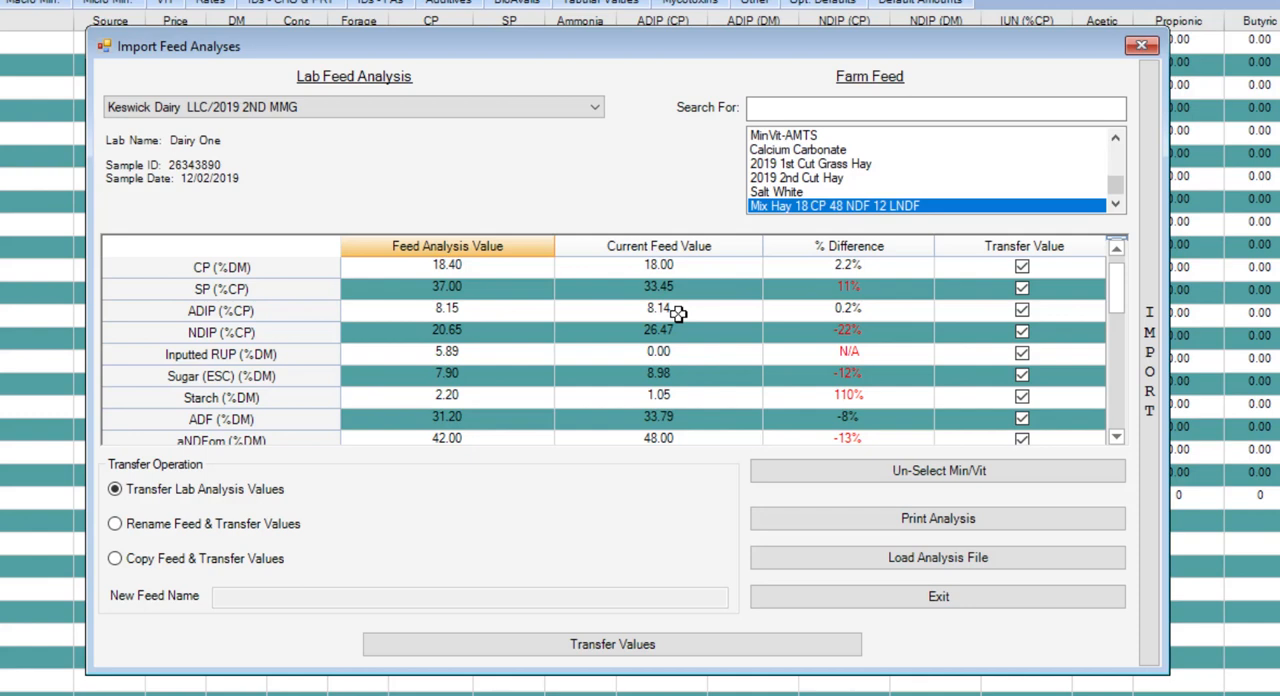
mouse_move(572, 308)
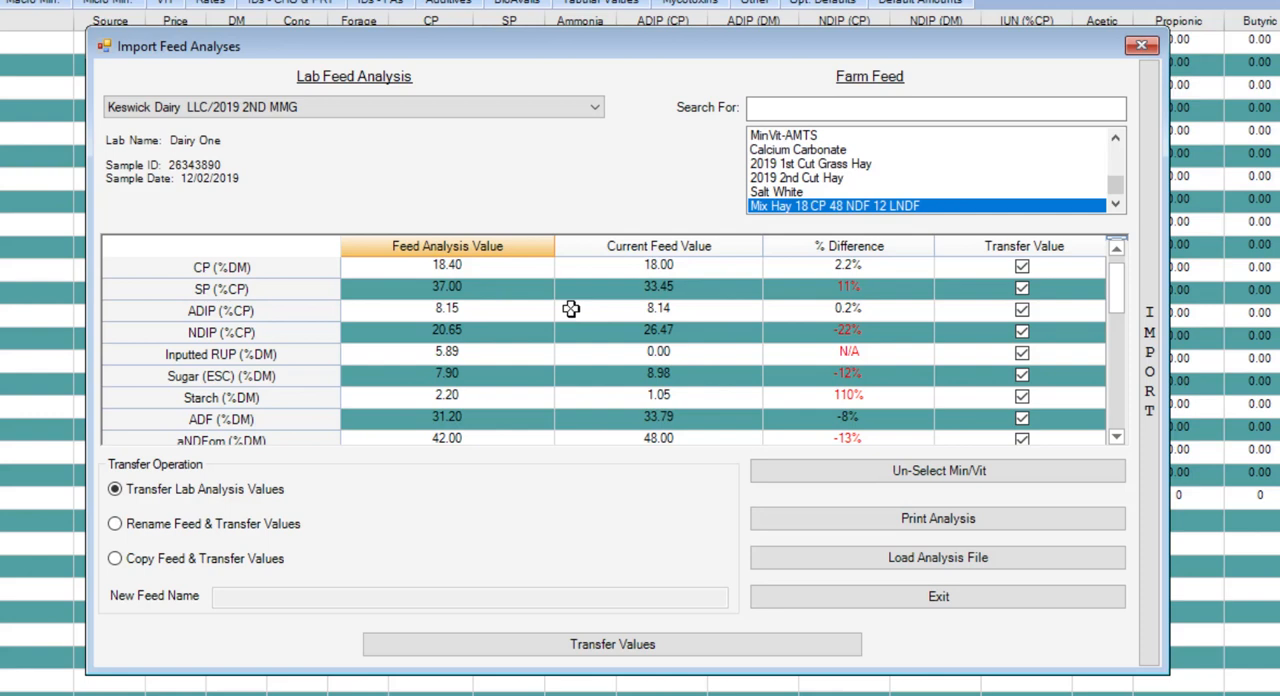
mouse_move(416, 300)
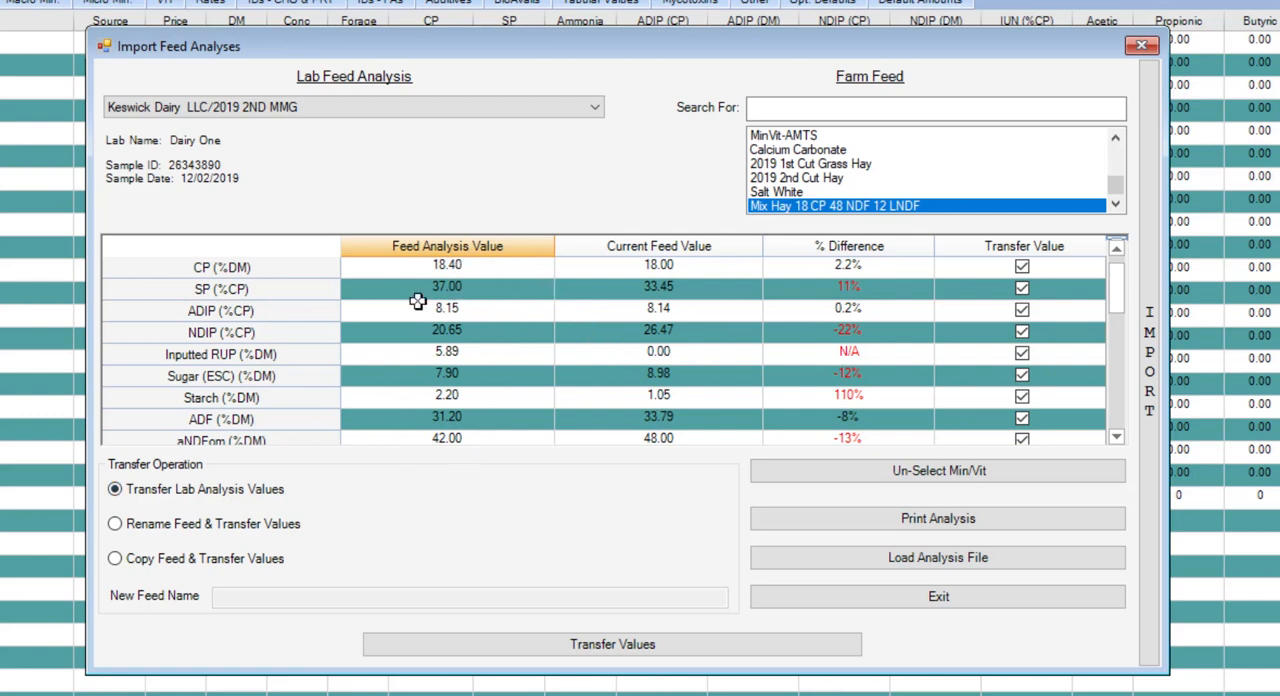
mouse_move(902, 506)
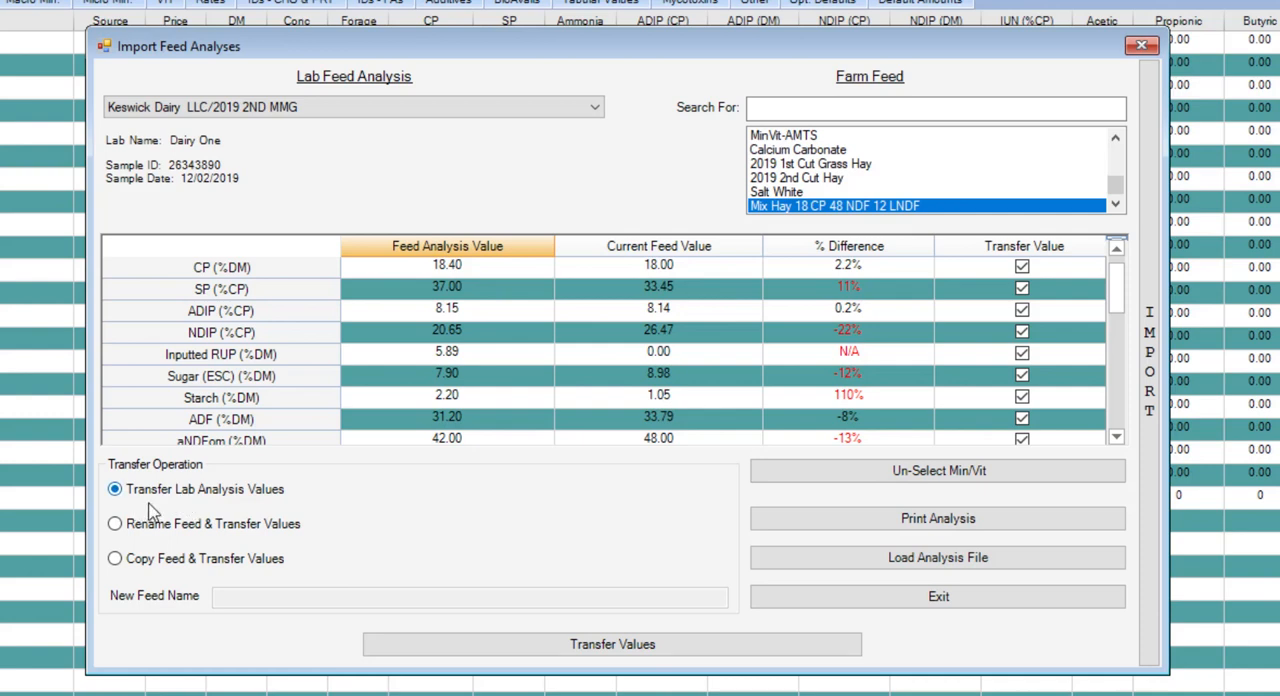
mouse_move(408, 520)
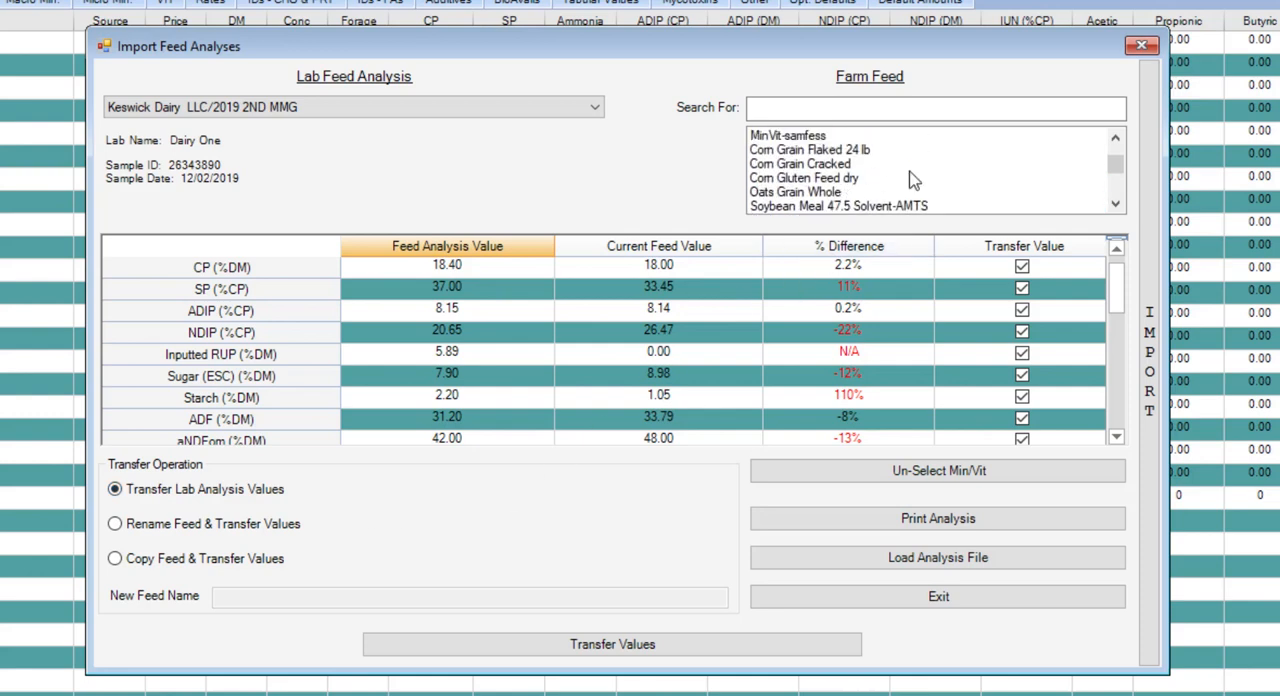
Choose 'Rename Feed & Transfer Values' with new feed name 2019 2ND MMG for the Mix Hay feed
scroll("down", 3)
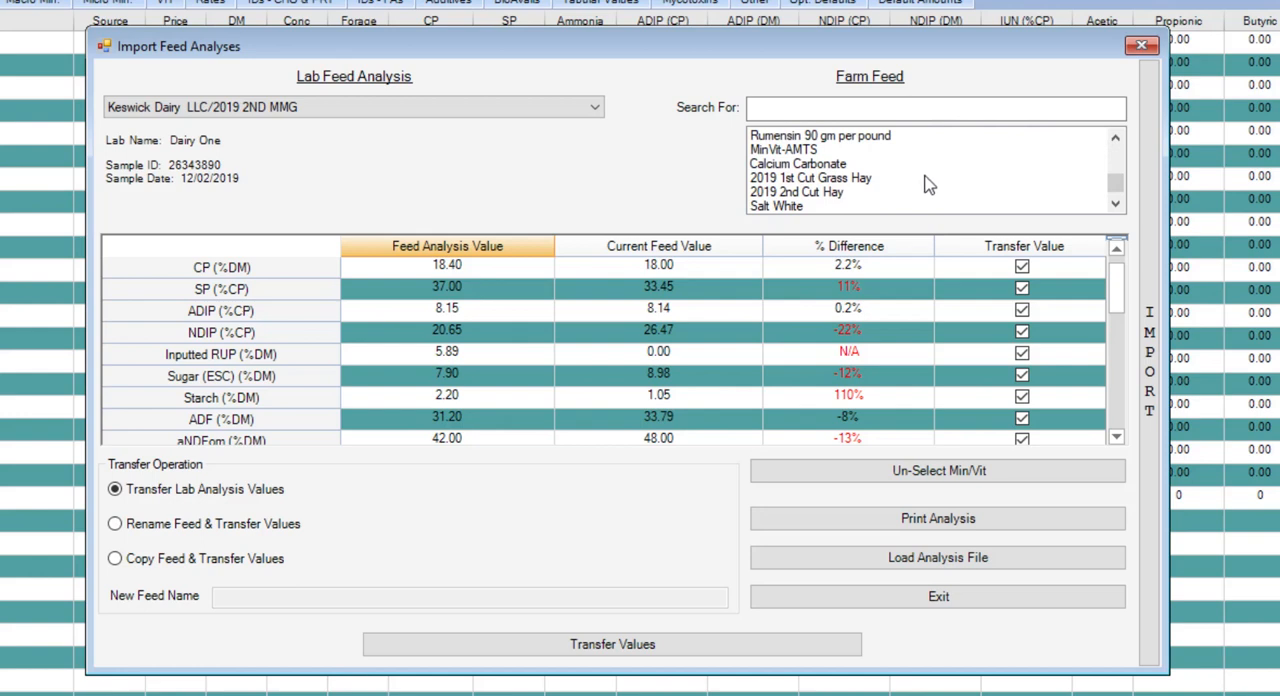
mouse_move(824, 198)
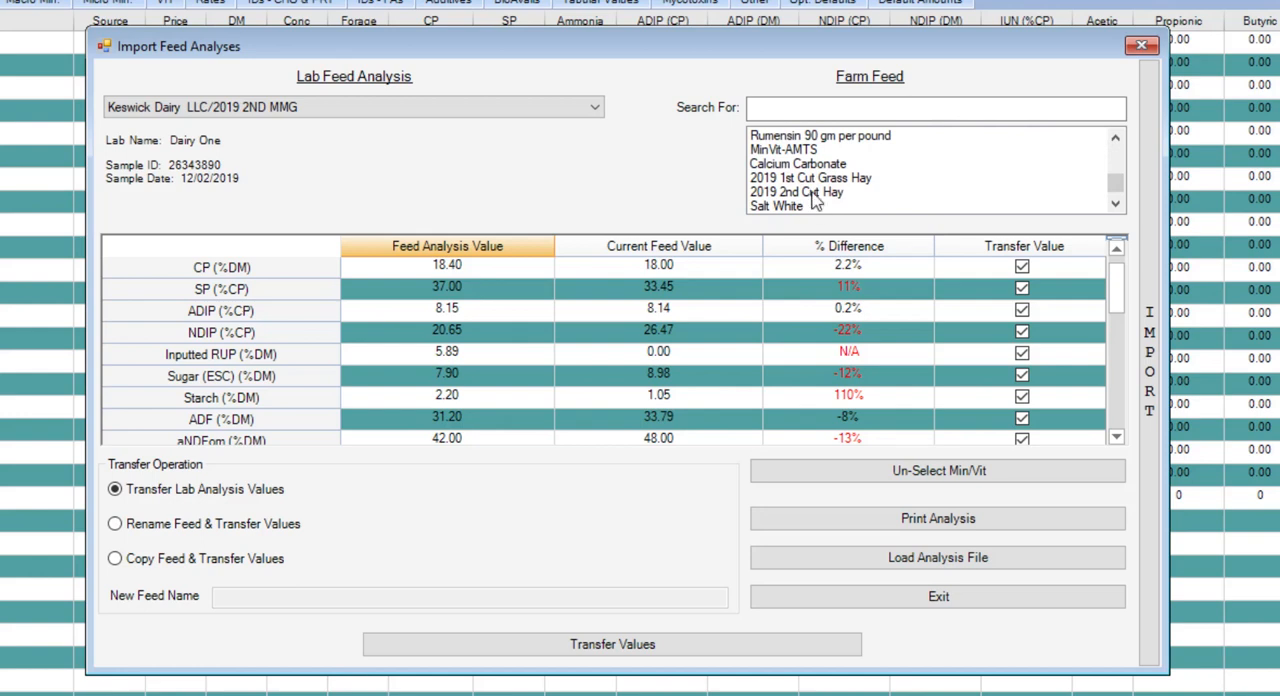
mouse_move(776, 204)
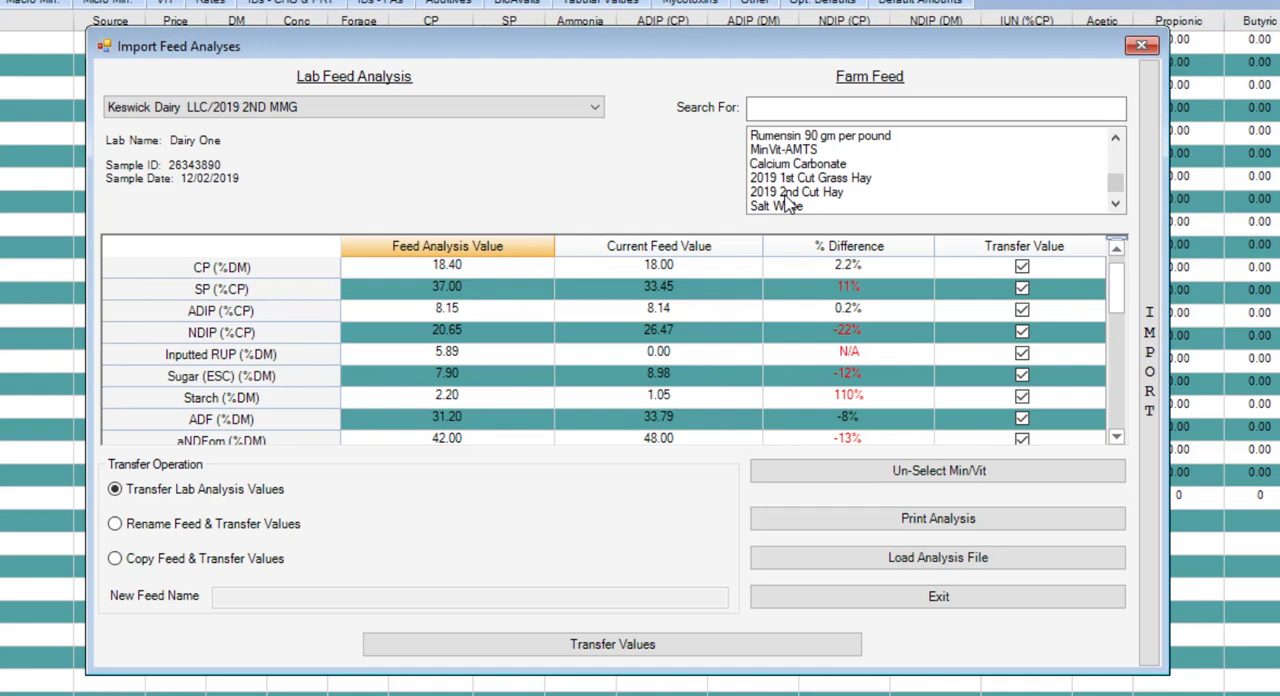
mouse_move(784, 190)
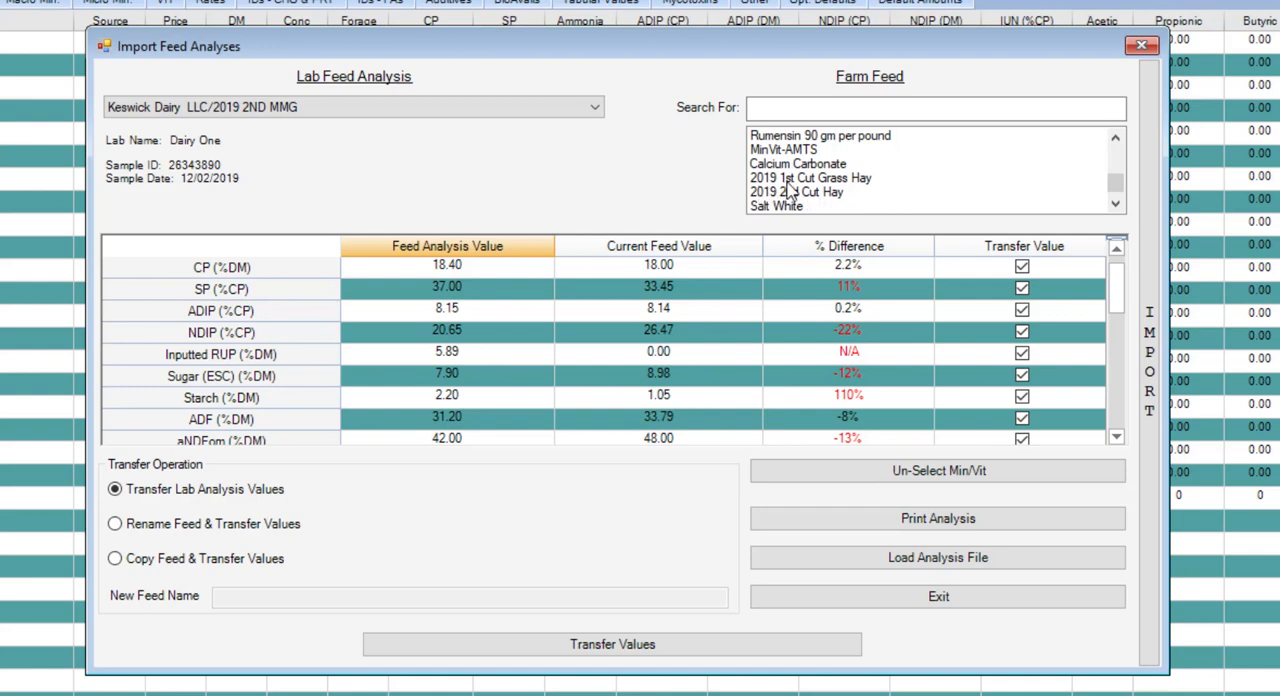
mouse_move(352, 376)
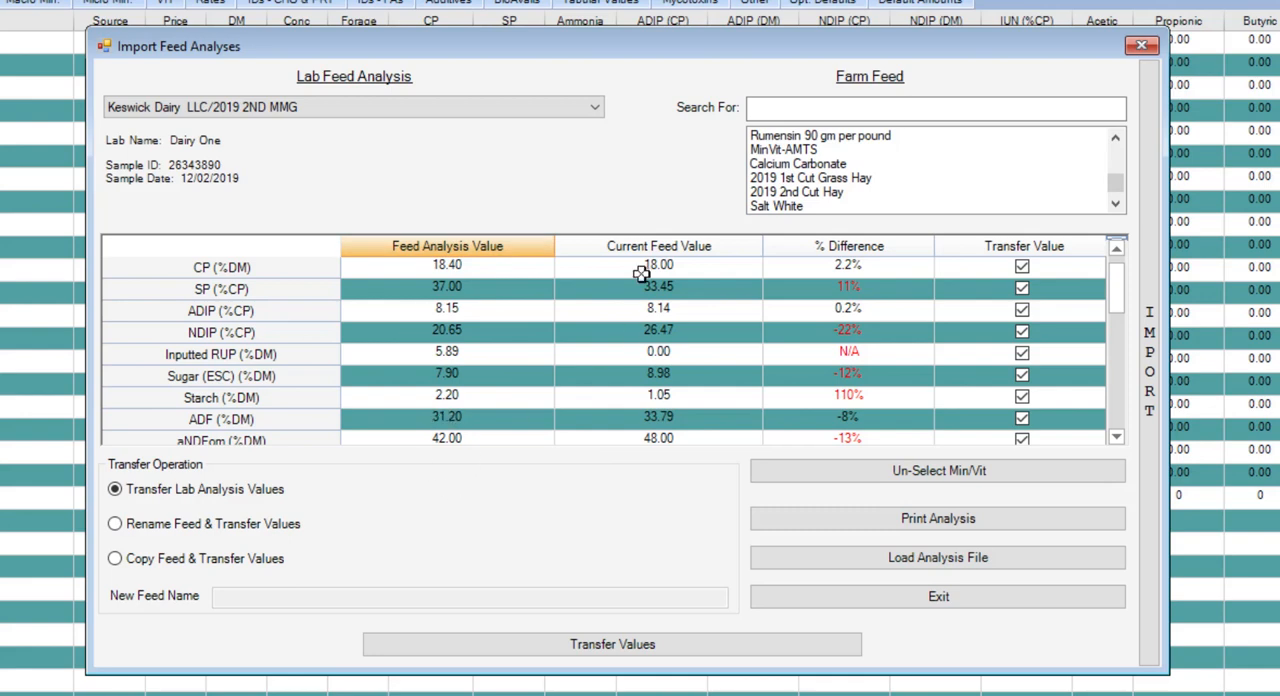
mouse_move(790, 190)
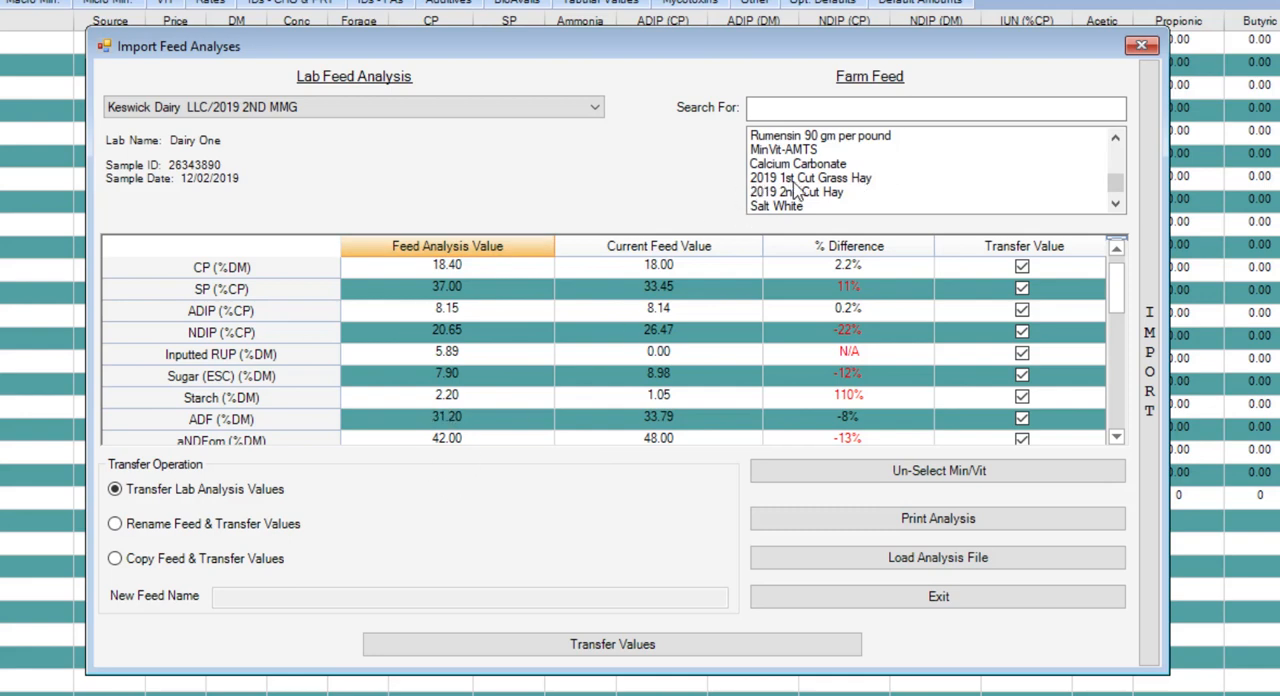
mouse_move(838, 196)
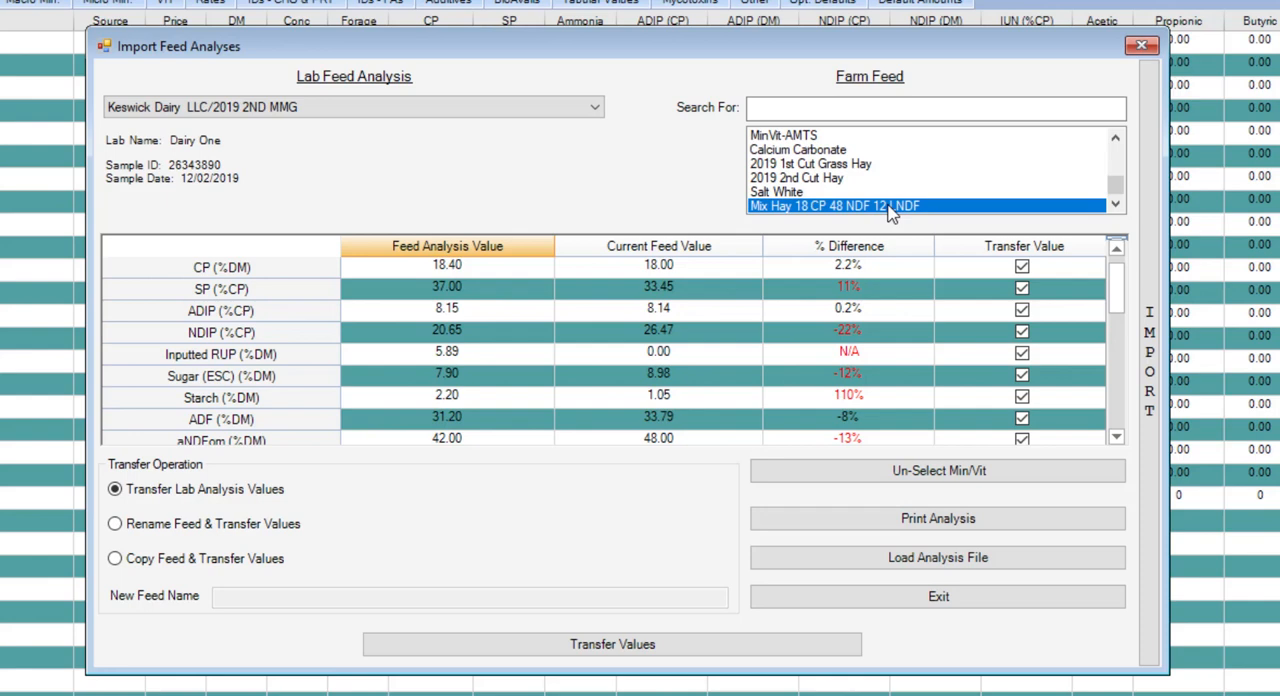
left_click(114, 524)
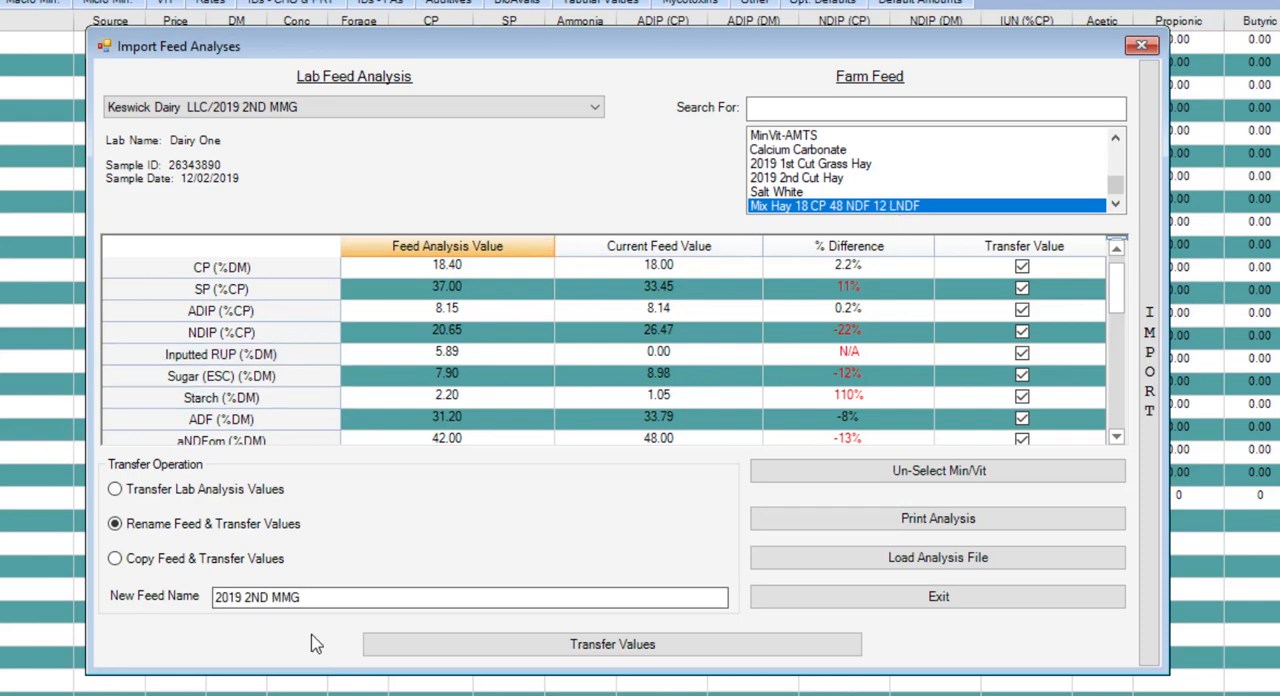
mouse_move(368, 130)
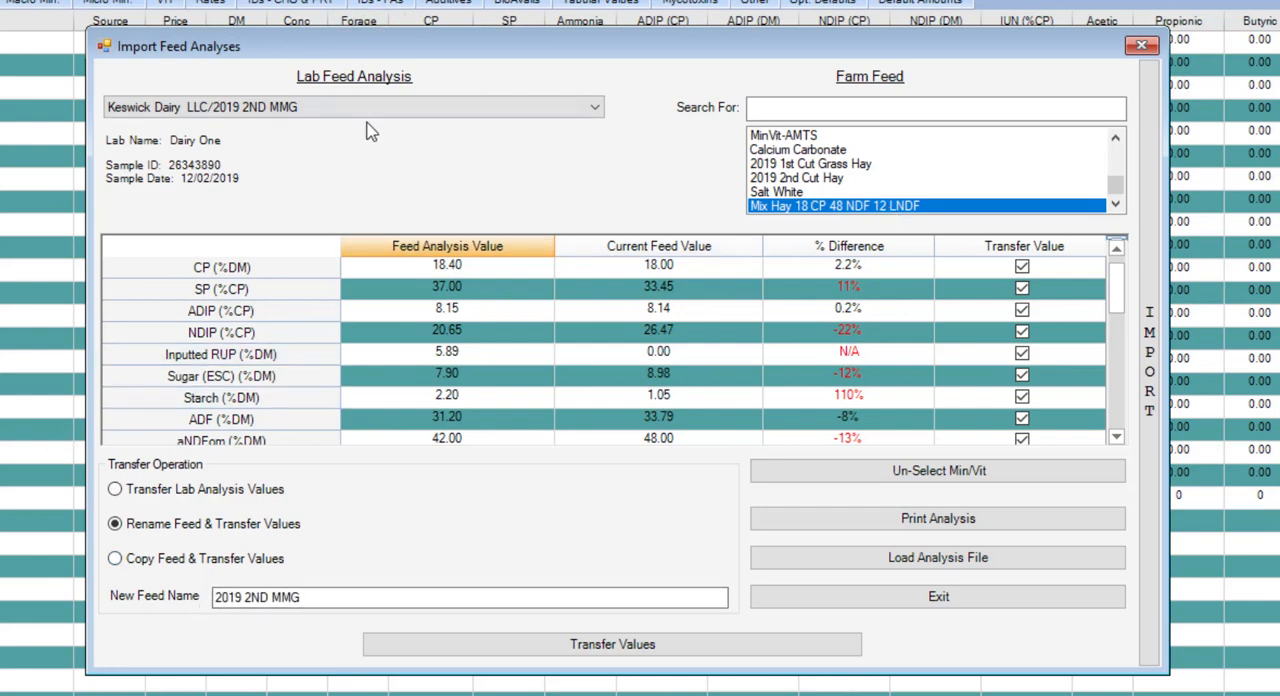
mouse_move(352, 108)
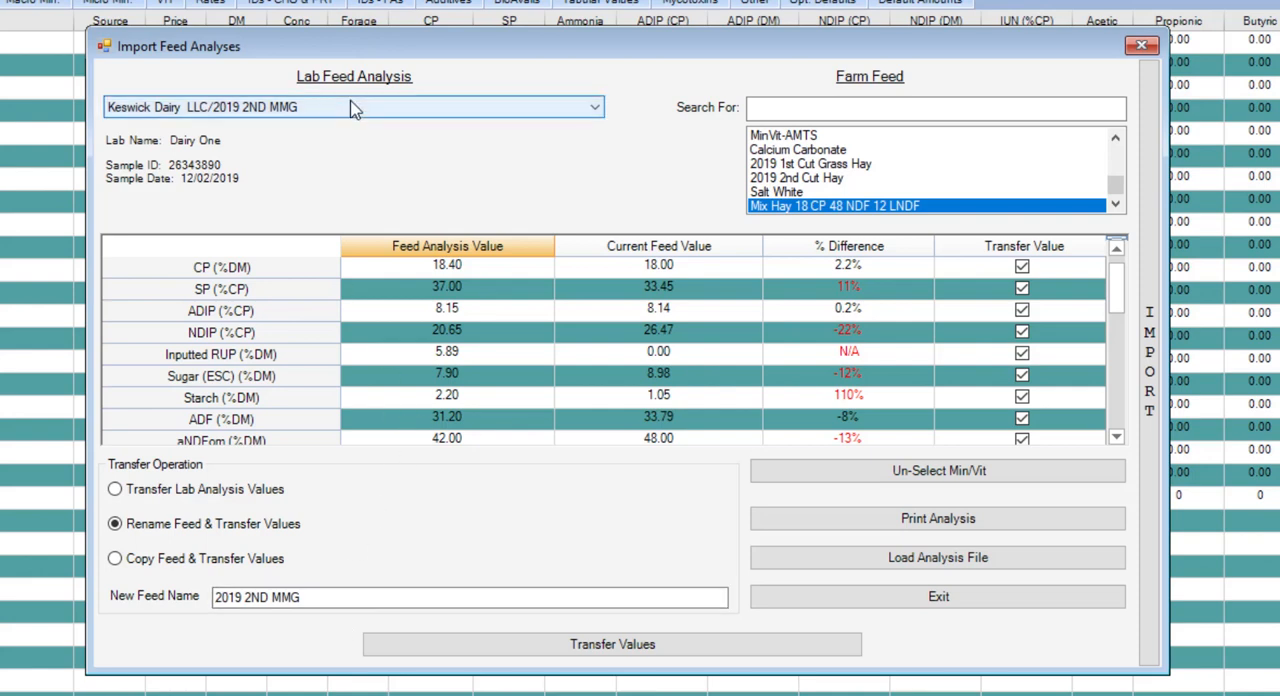
mouse_move(320, 118)
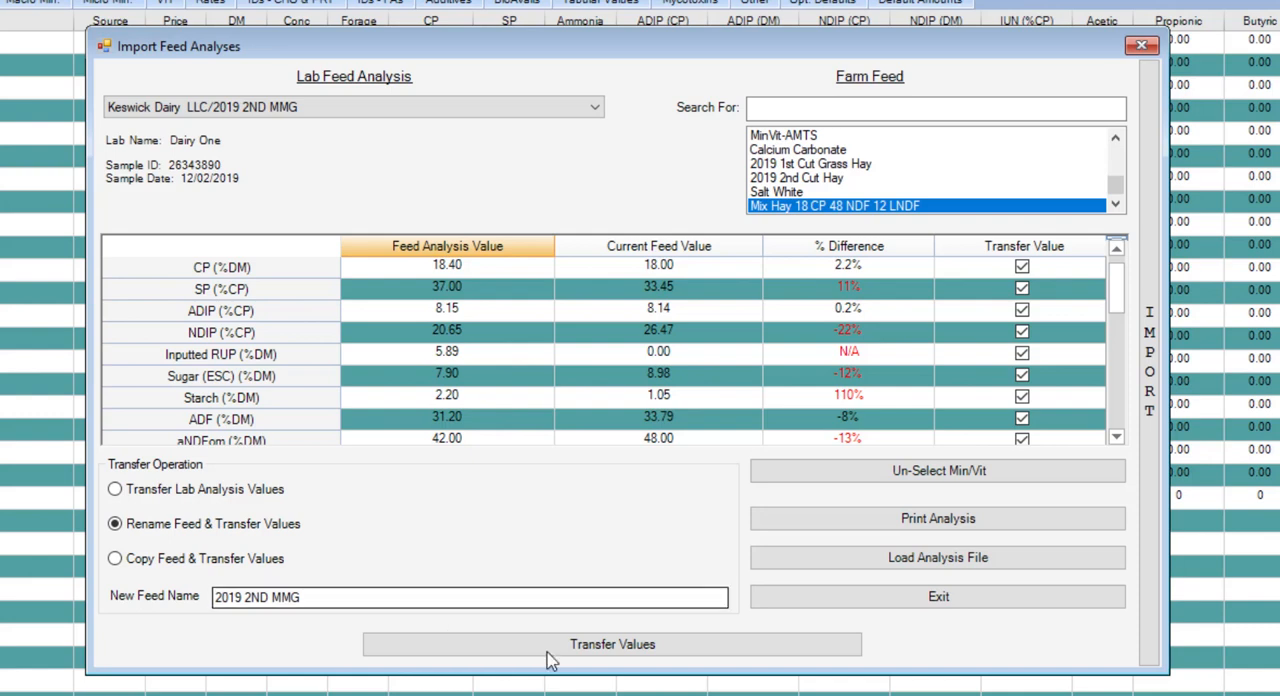
mouse_move(110, 560)
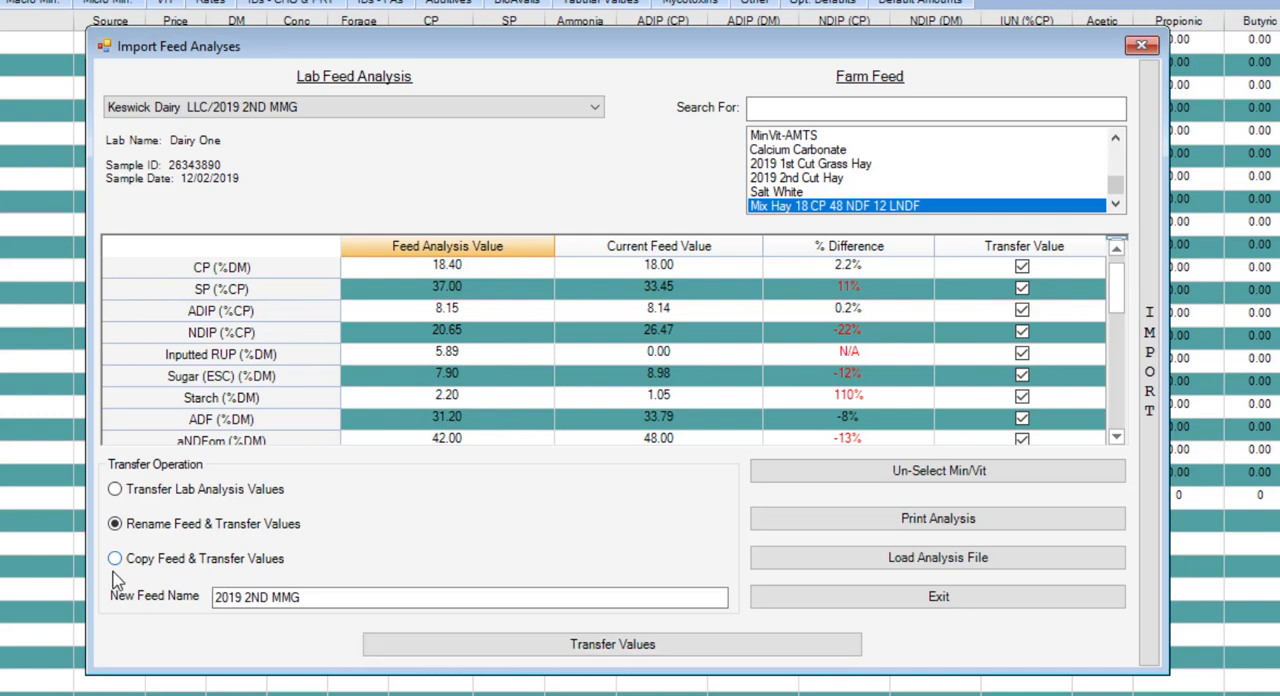
mouse_move(932, 236)
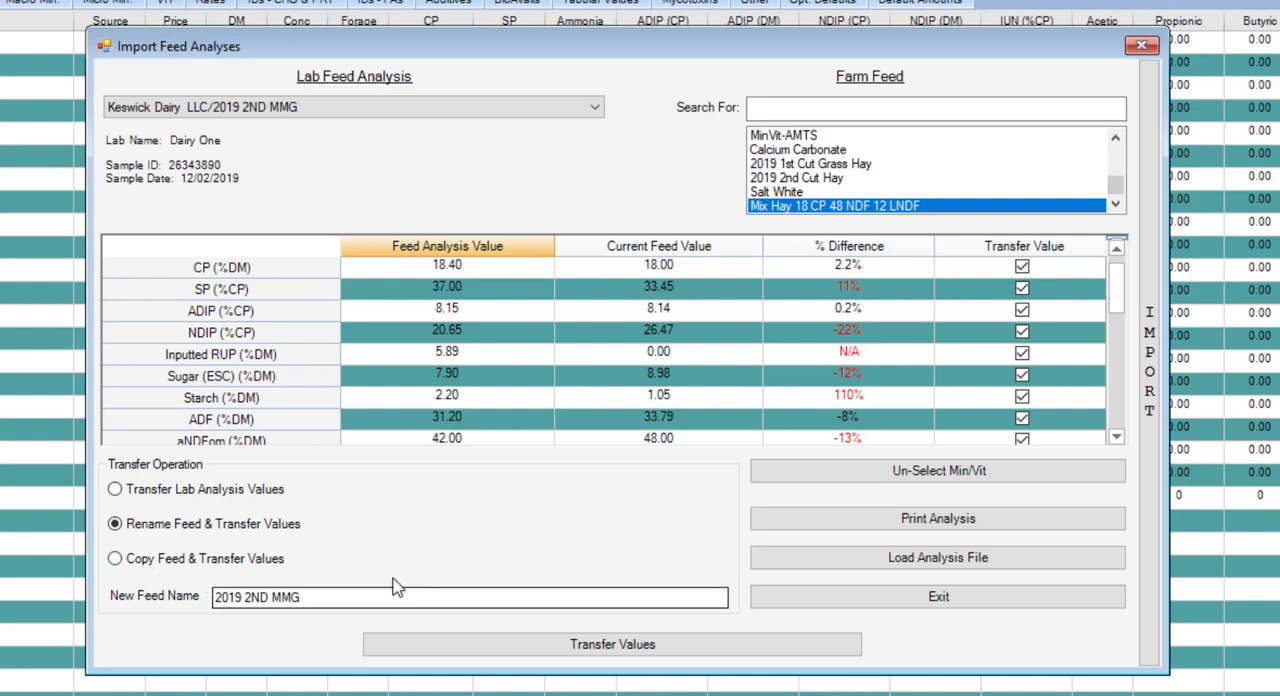
mouse_move(860, 332)
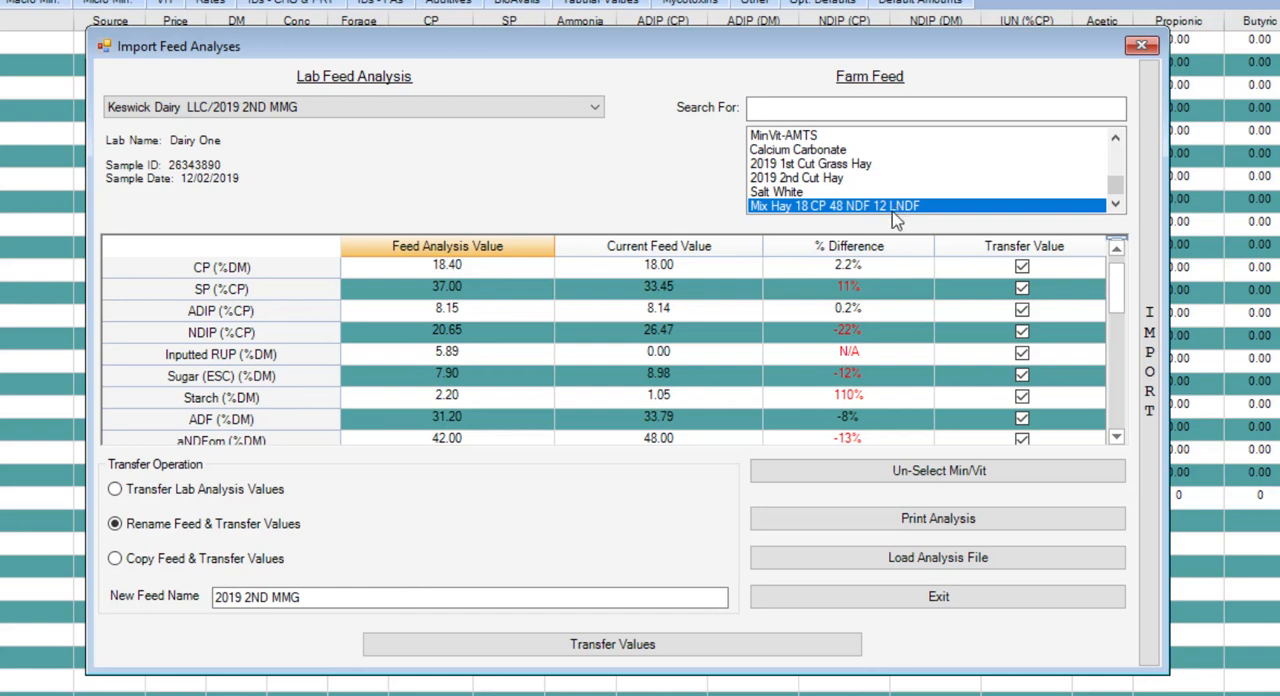
mouse_move(72, 534)
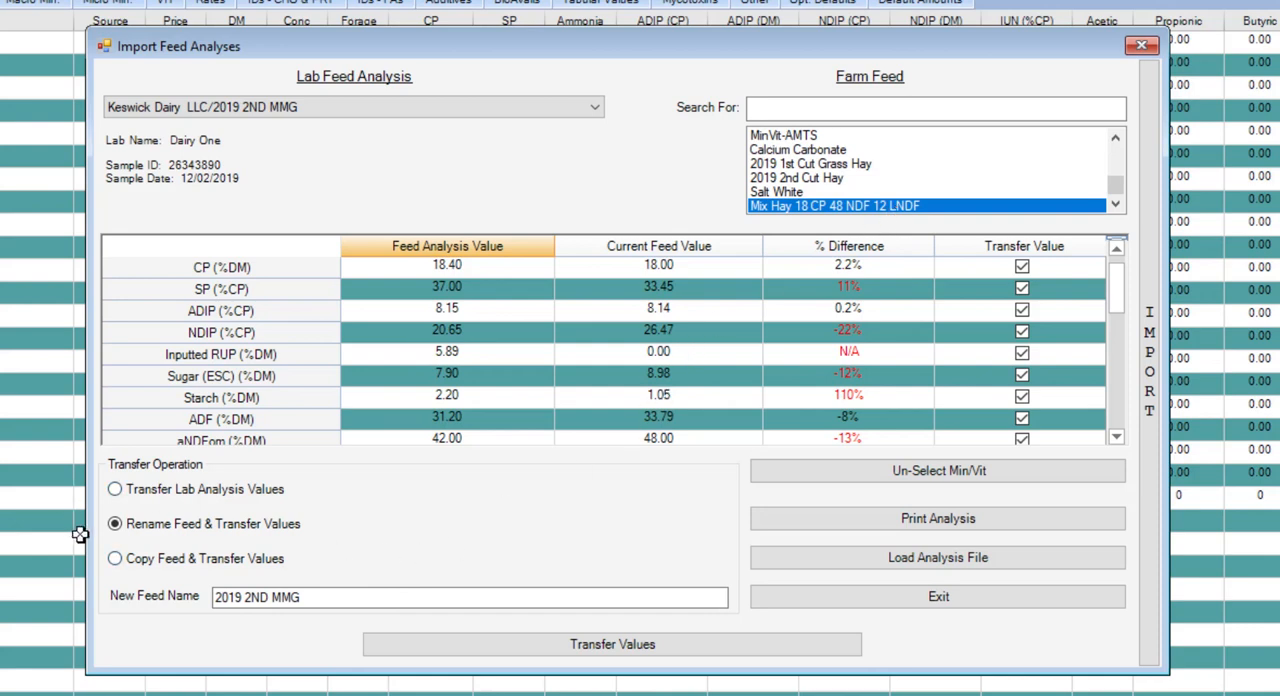
left_click(110, 558)
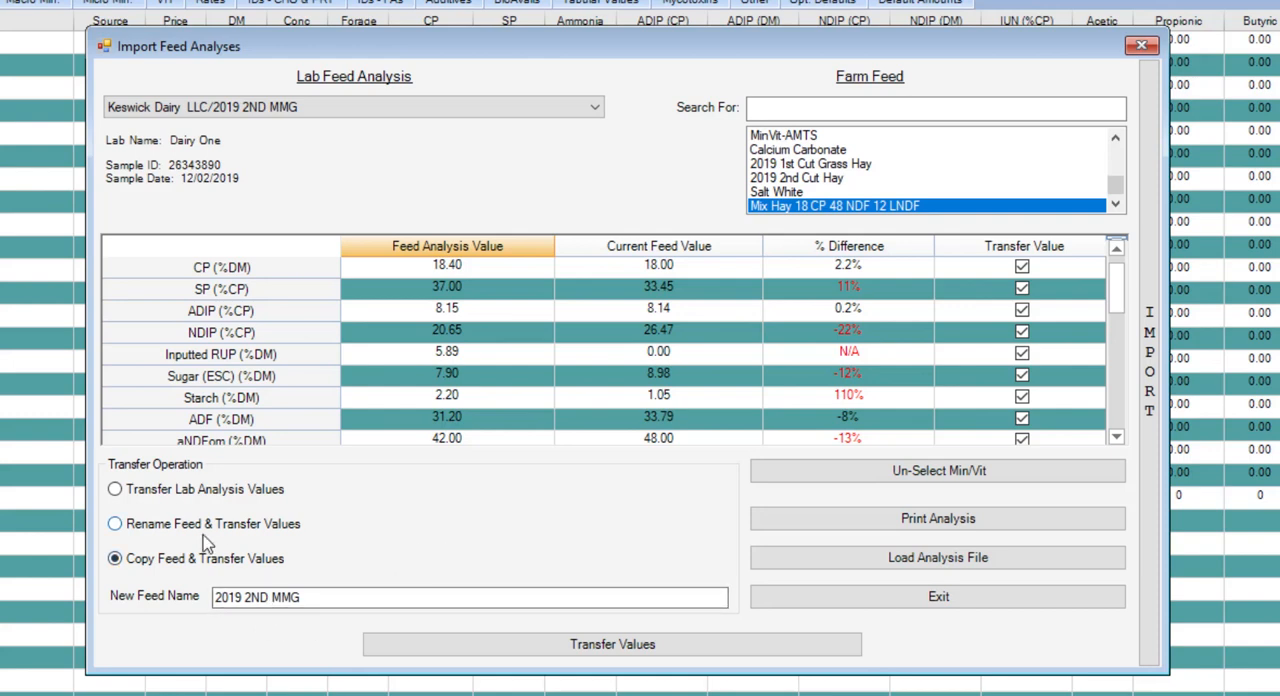
left_click(110, 524)
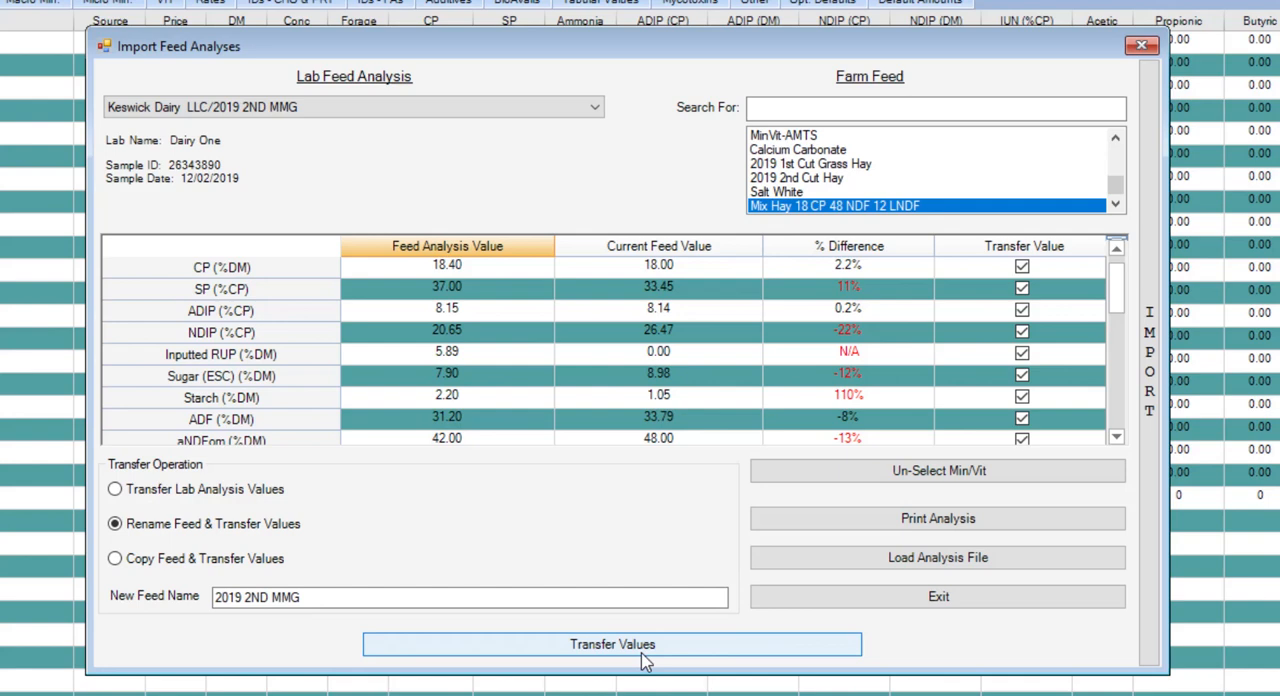
Transfer the lab values into the renamed farm feed, confirming the irreversible transfer and its completion
left_click(612, 644)
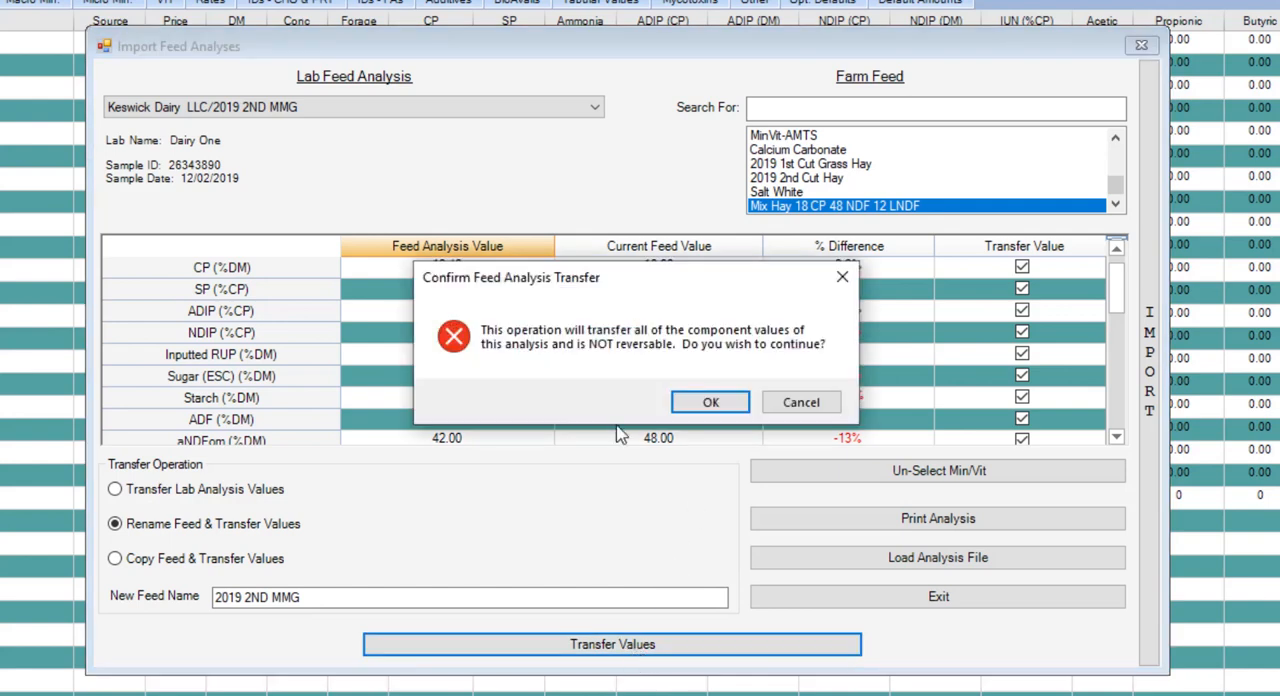
mouse_move(532, 464)
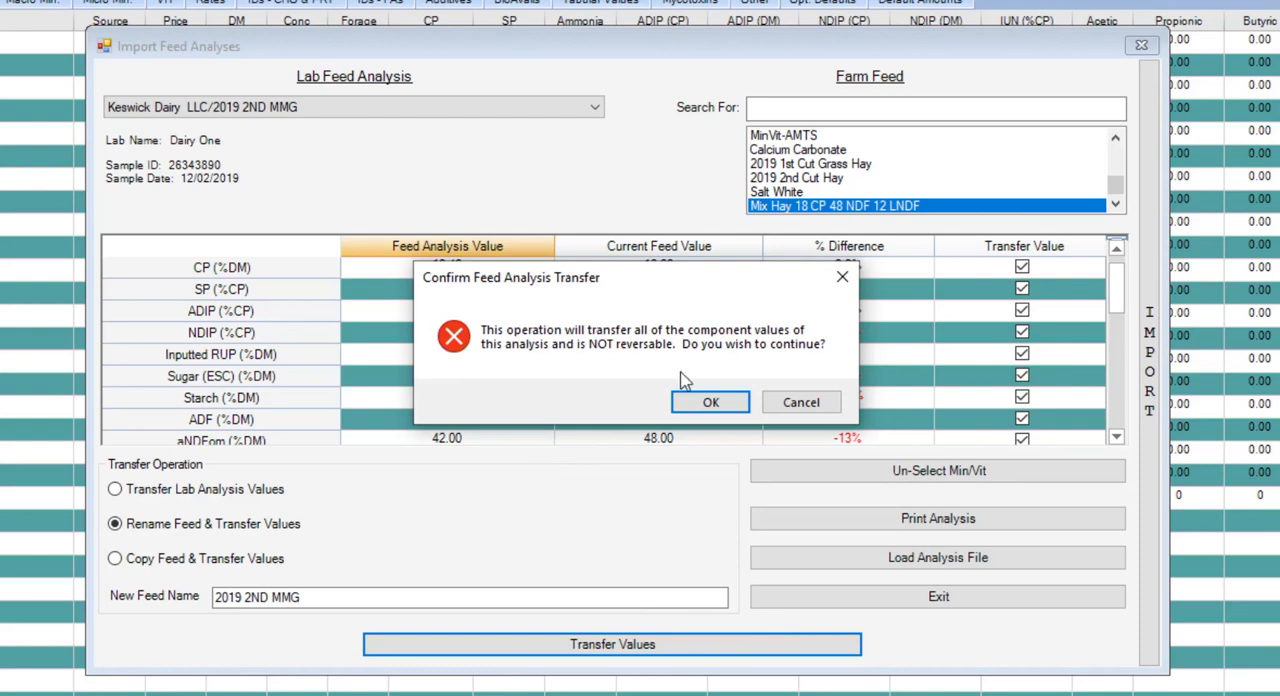
left_click(710, 402)
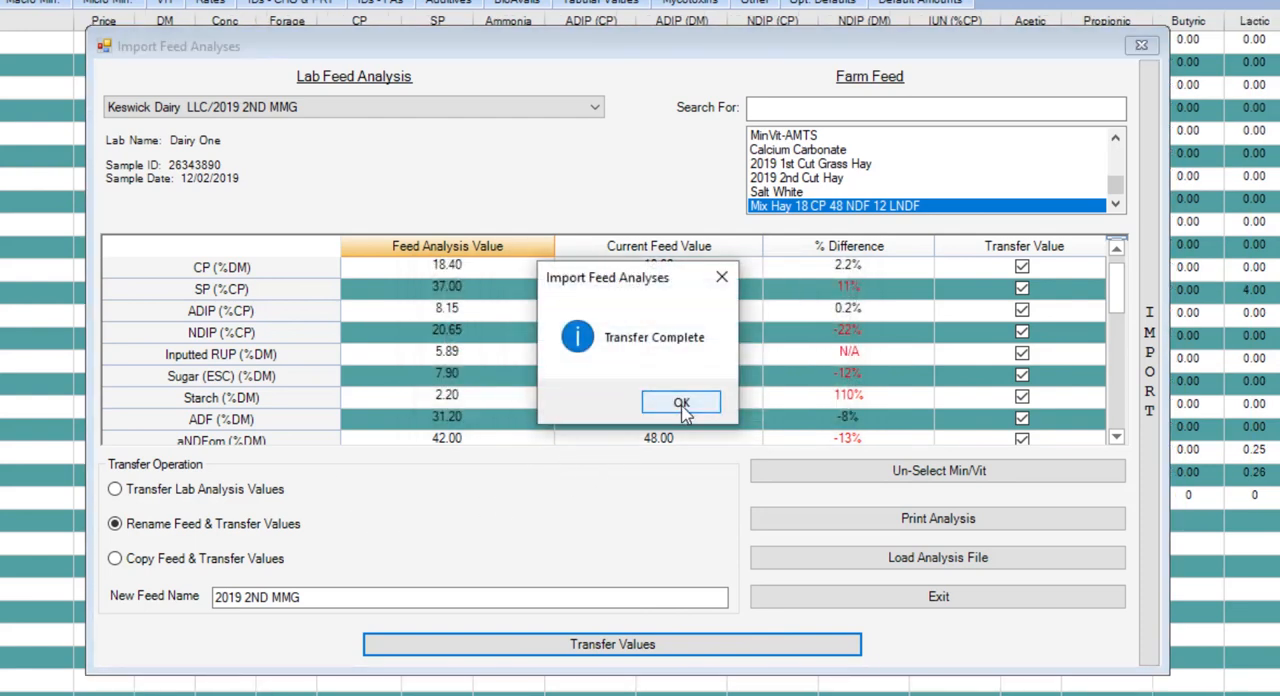
left_click(680, 402)
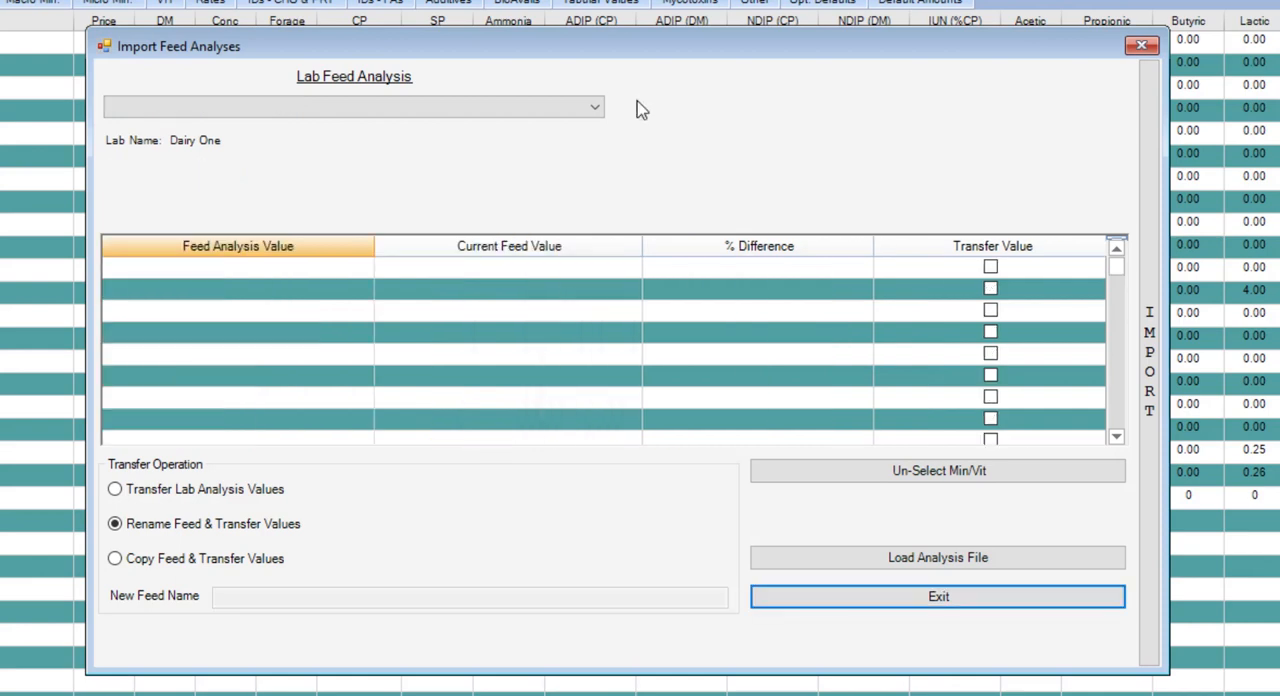
mouse_move(640, 142)
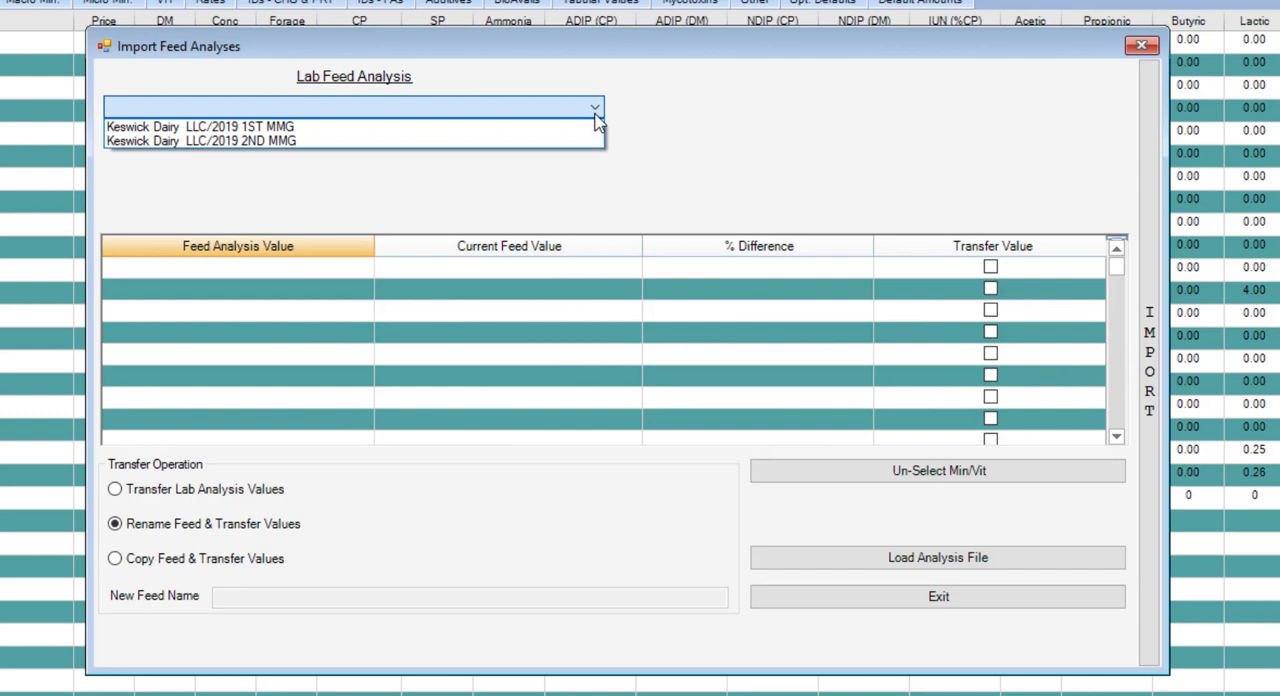
mouse_move(510, 144)
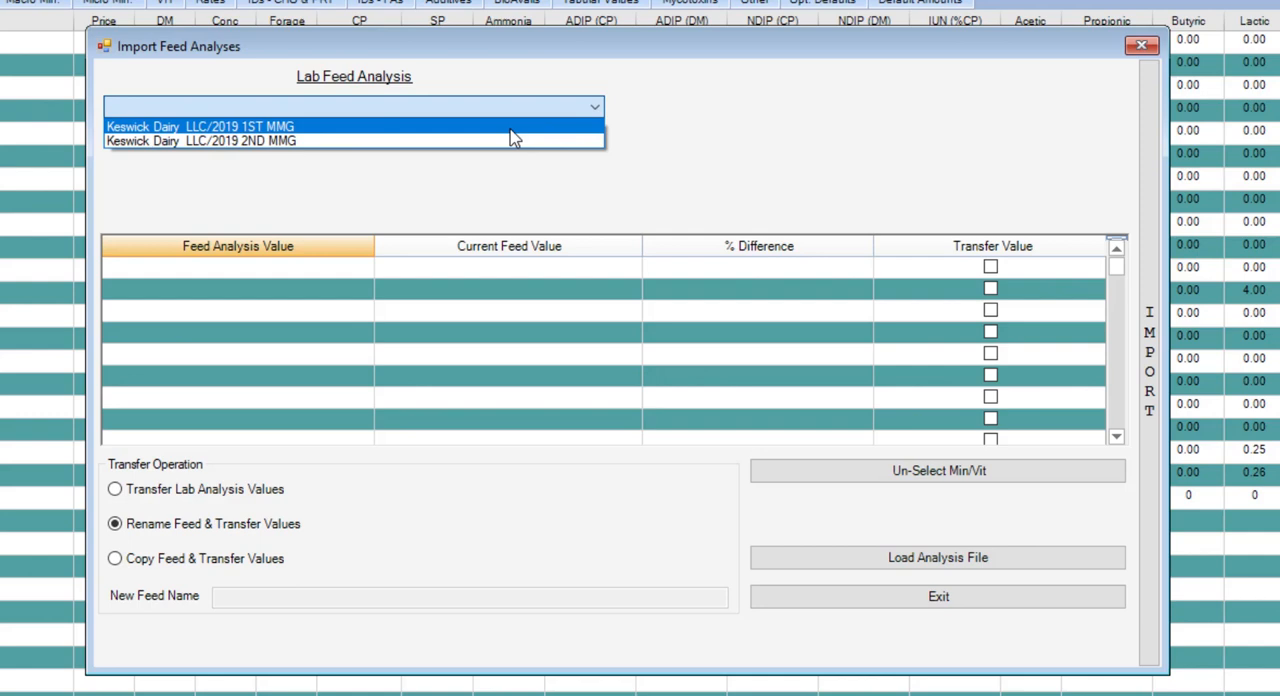
Reopen the Lab Feed Analysis list showing the Keswick Dairy 2019 1ST MMG and 2ND MMG analyses
left_click(200, 140)
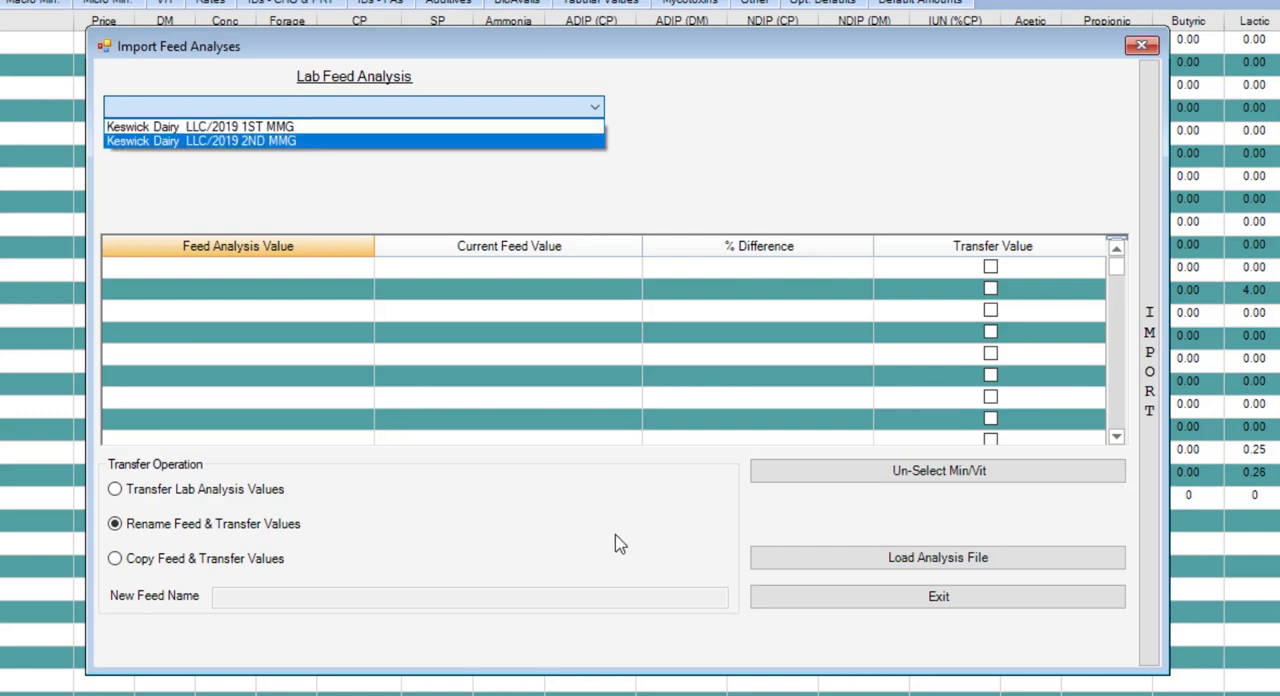
mouse_move(1000, 572)
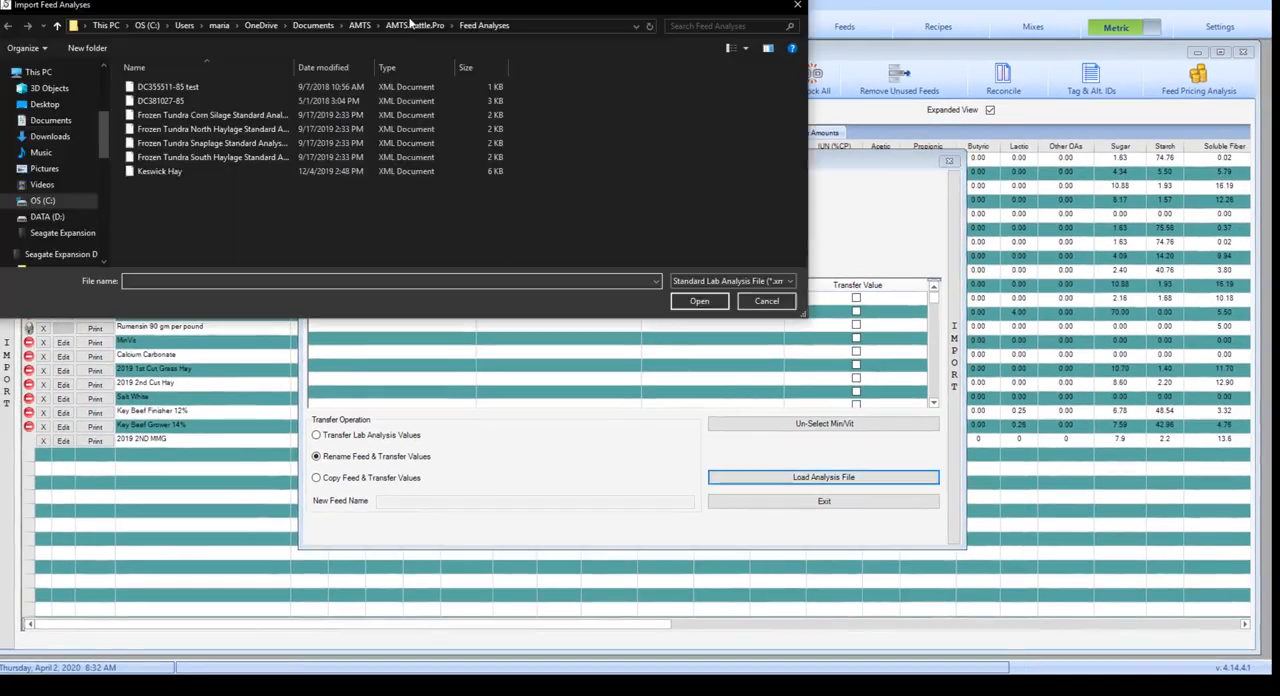
mouse_move(508, 200)
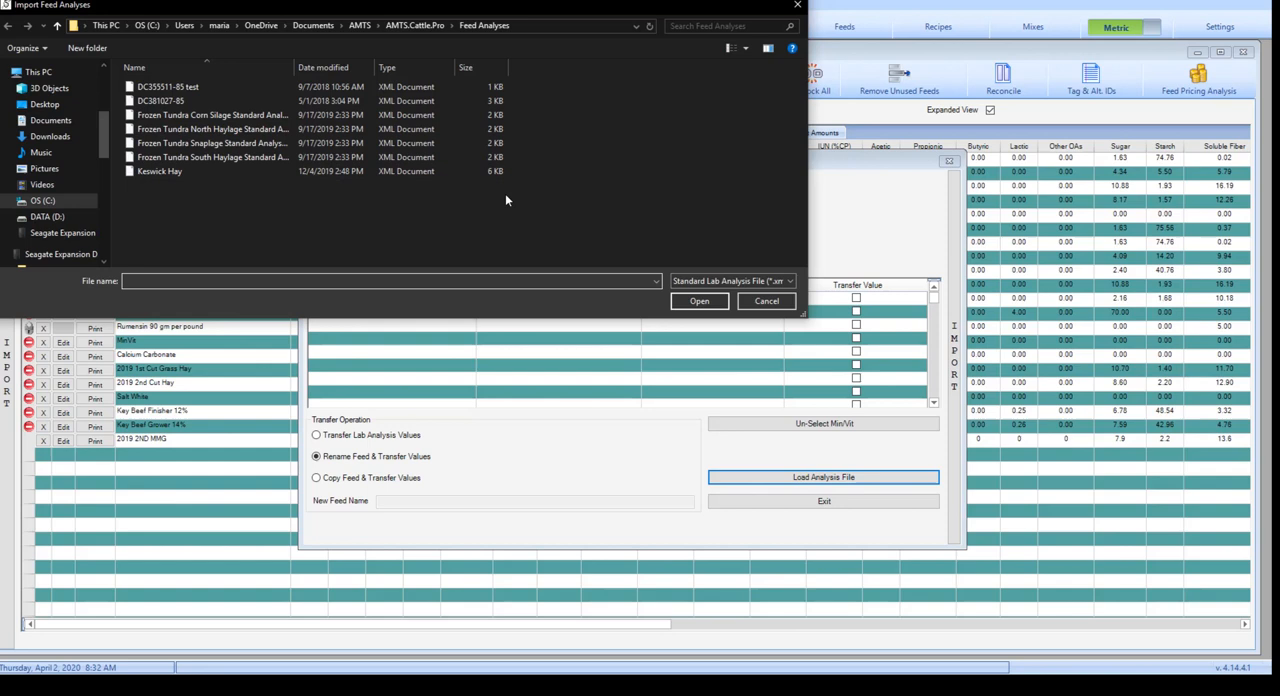
mouse_move(576, 54)
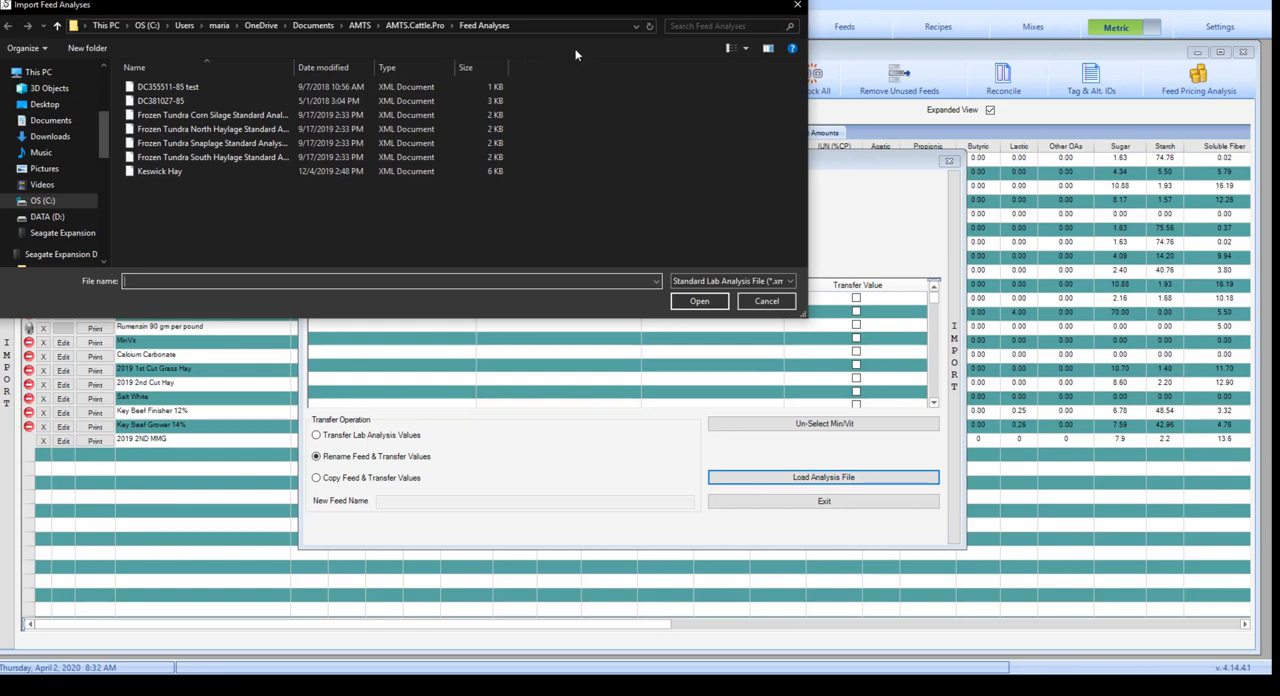
mouse_move(588, 64)
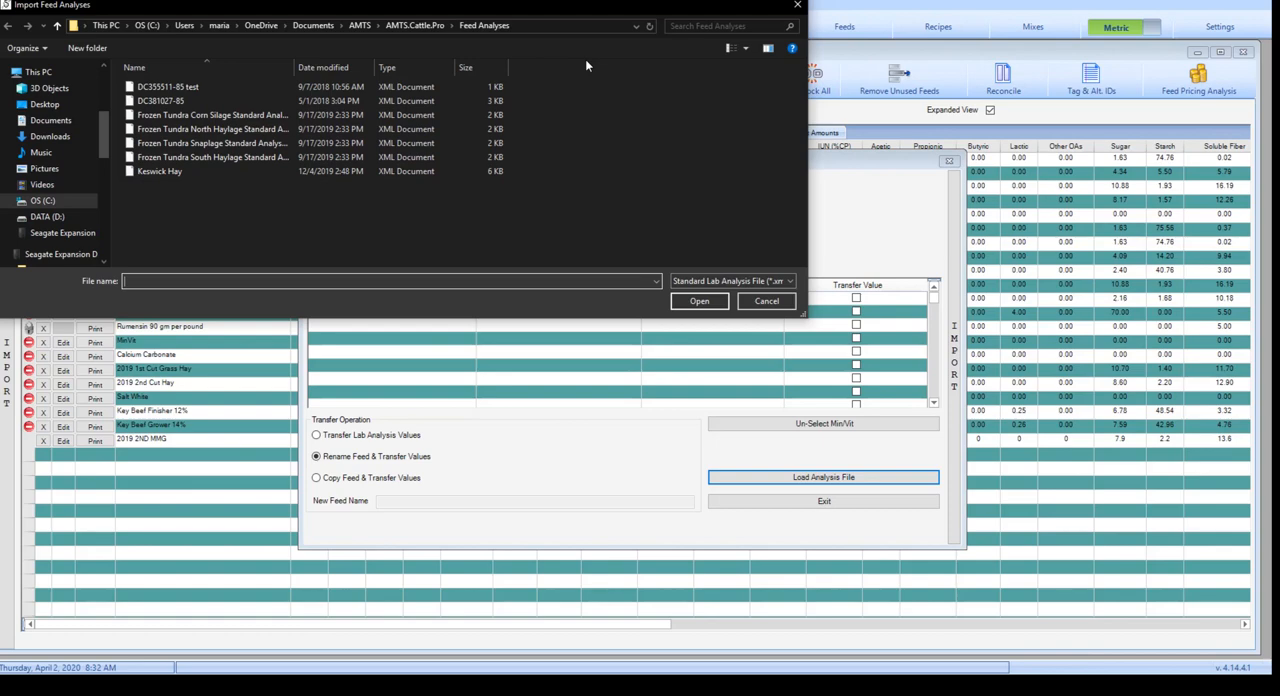
Load the Frozen Tundra Corn Silage XML analysis, then exit Import Feed Analyses to the feed library
left_click(230, 116)
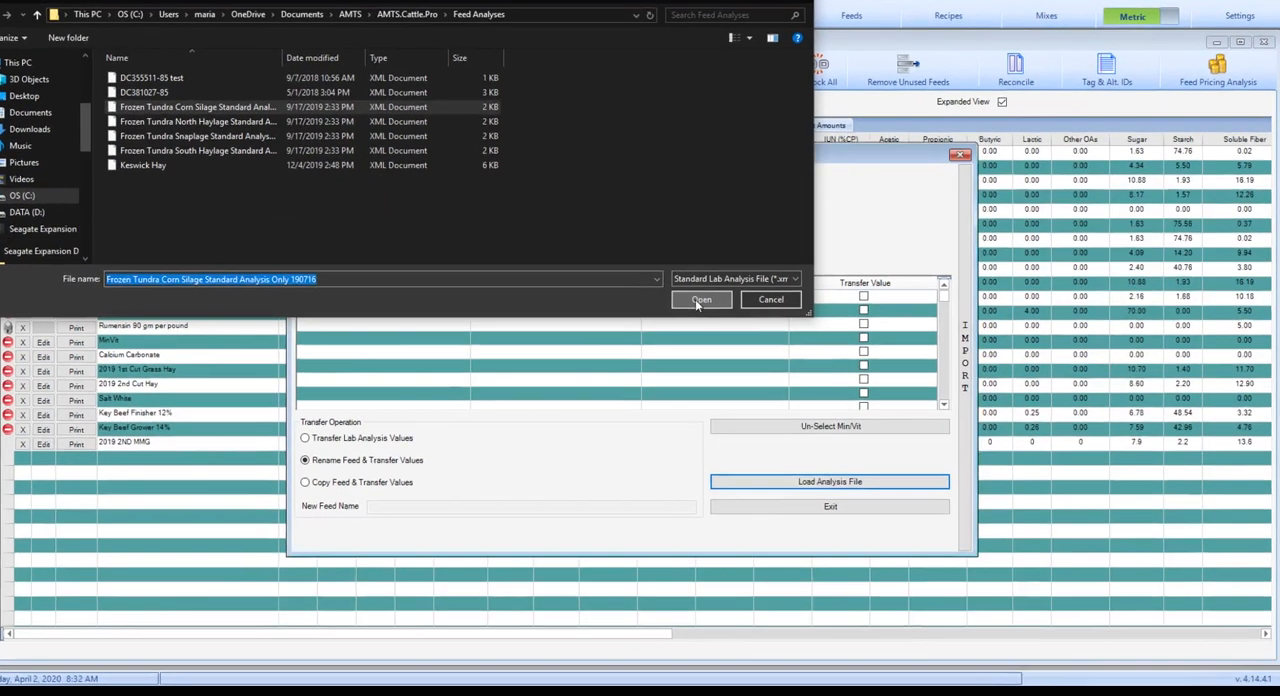
left_click(700, 300)
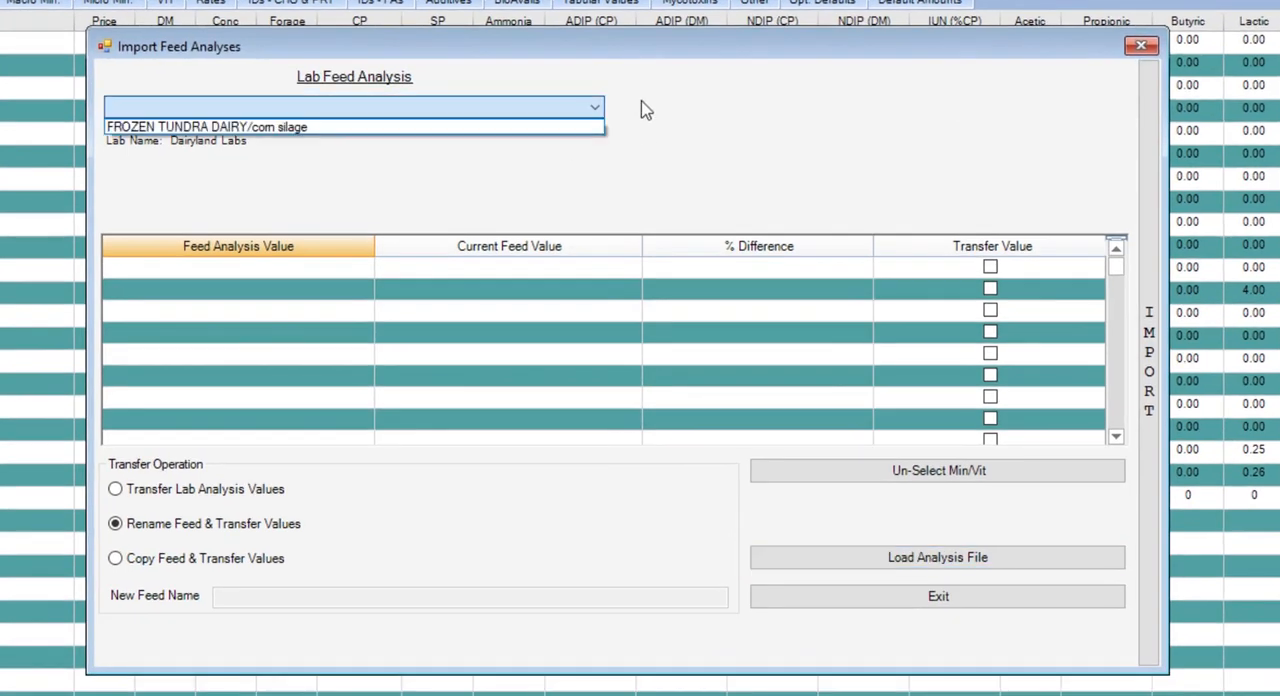
mouse_move(668, 112)
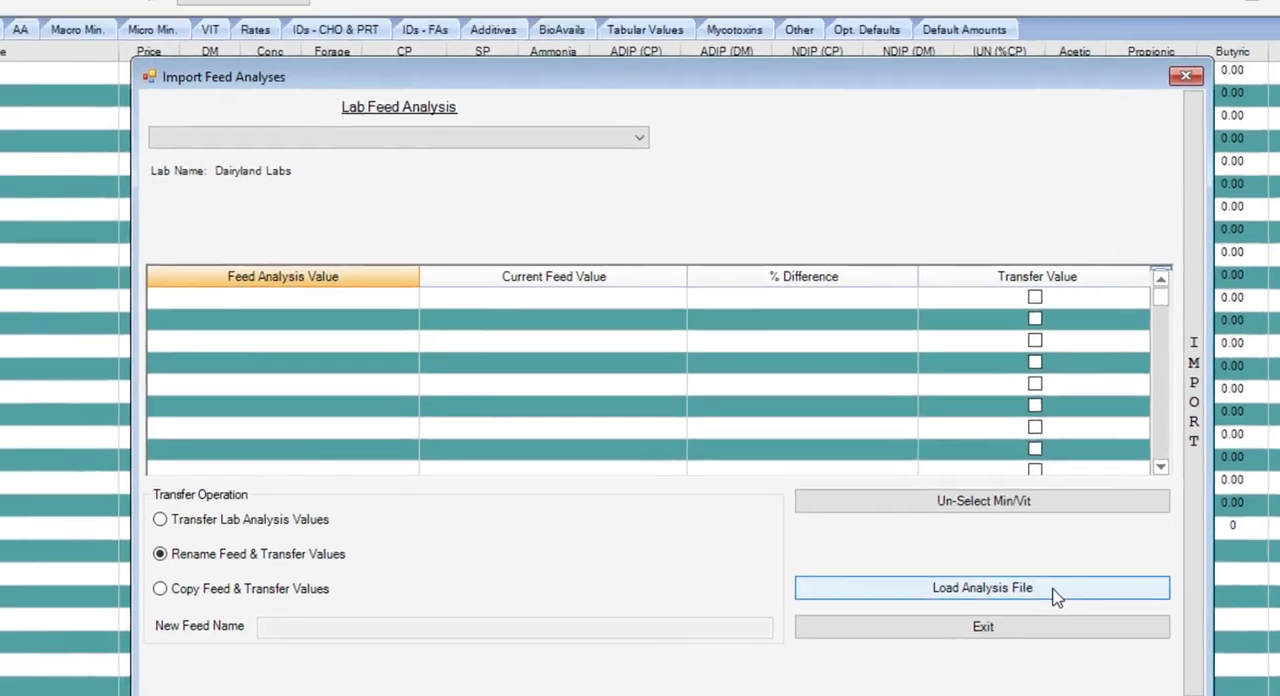
left_click(980, 588)
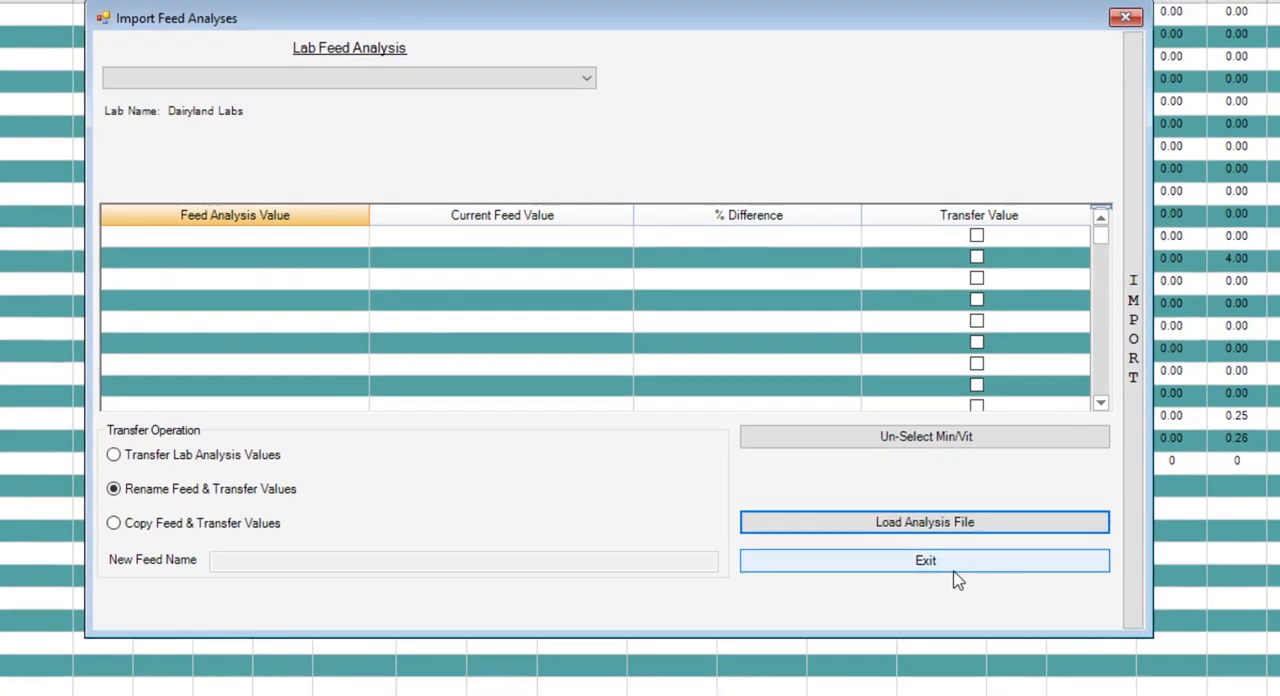
left_click(924, 560)
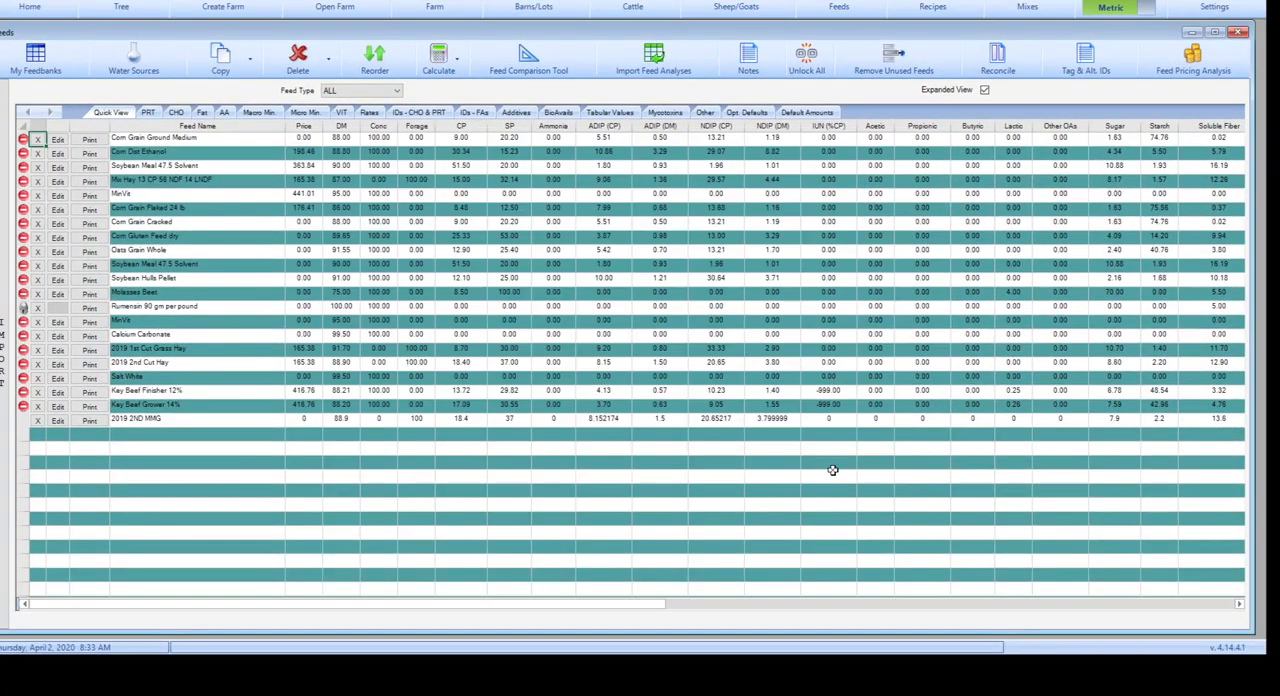
mouse_move(452, 436)
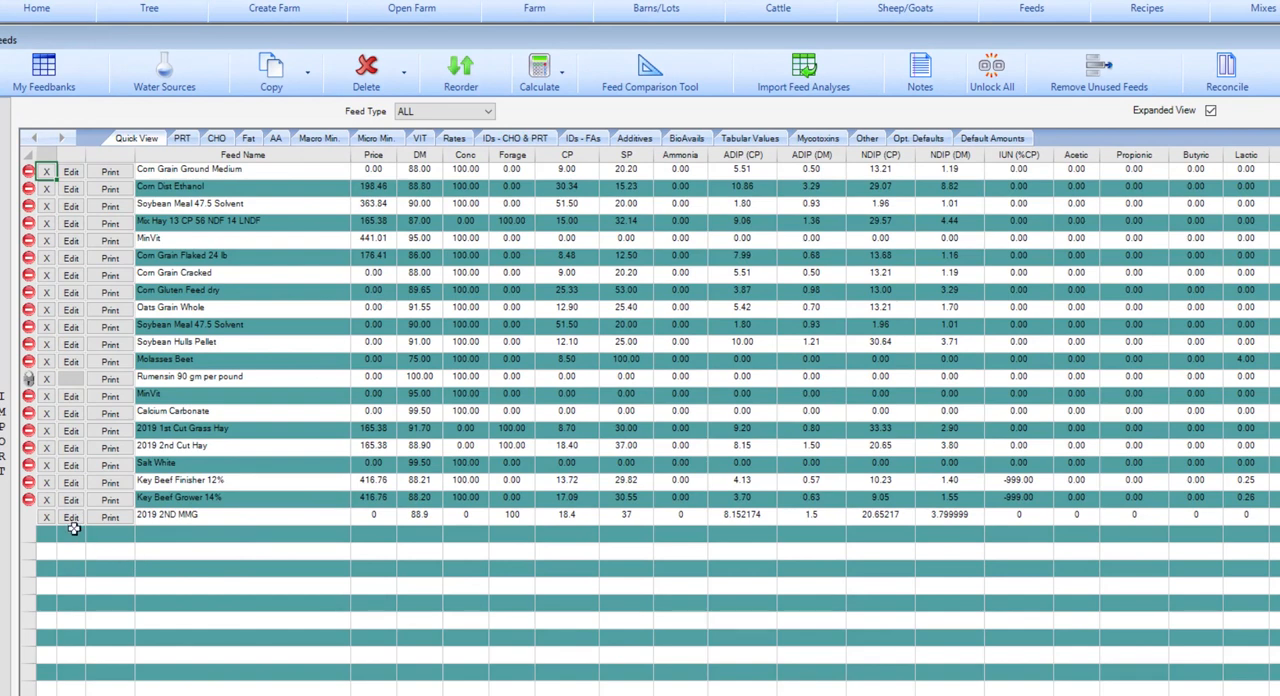
Start editing the 2019 2ND MMG feed from its row in the feed library
left_click(64, 520)
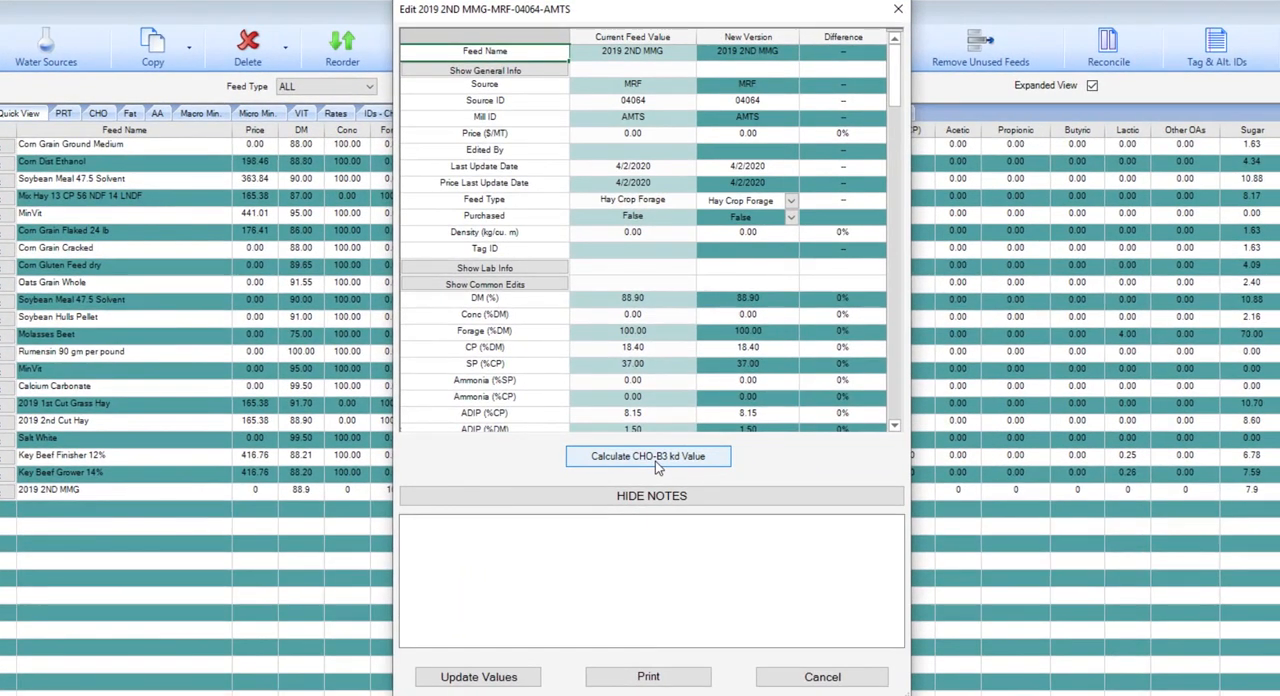
Calculate the CHO-B3 kd value to view the aNDFom digestion chart, then close the editor
left_click(648, 456)
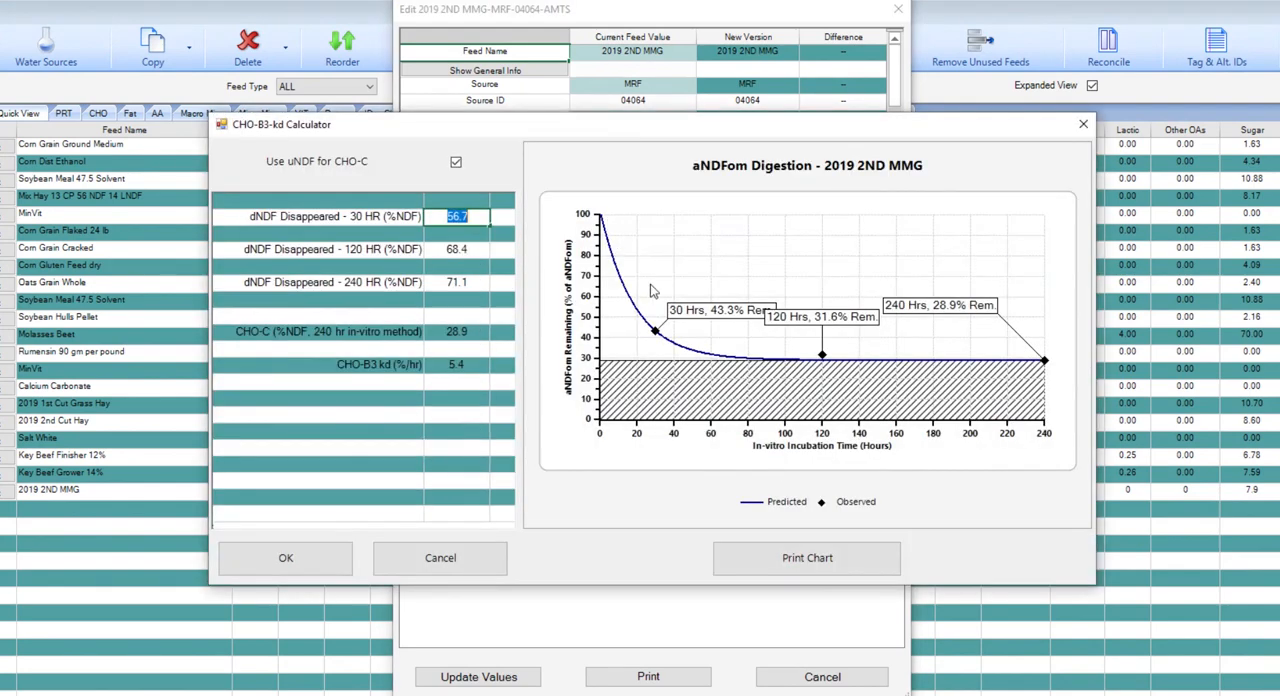
mouse_move(808, 474)
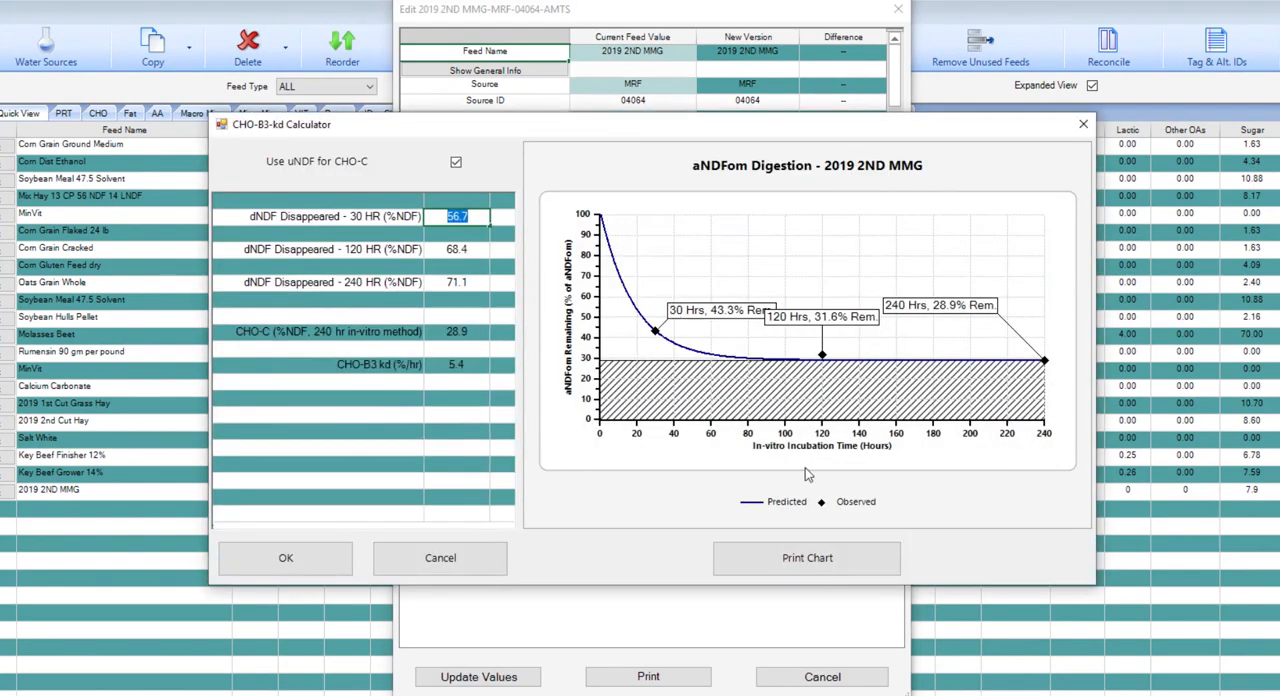
mouse_move(550, 372)
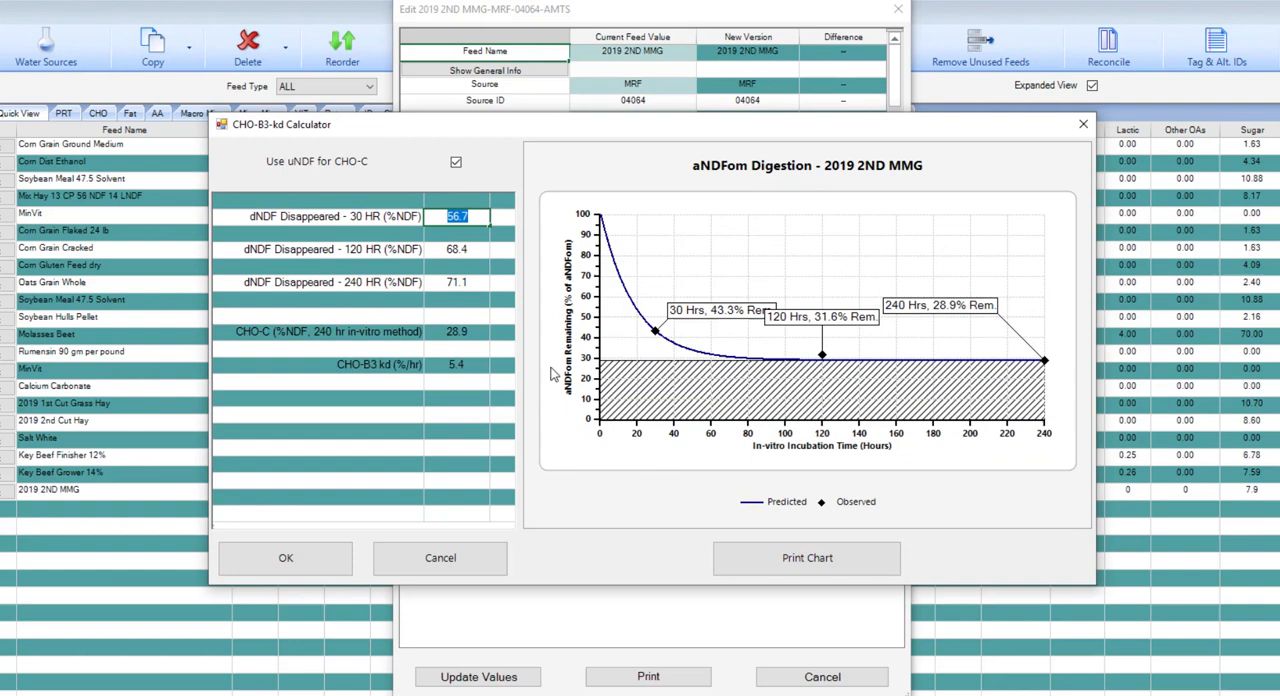
mouse_move(536, 402)
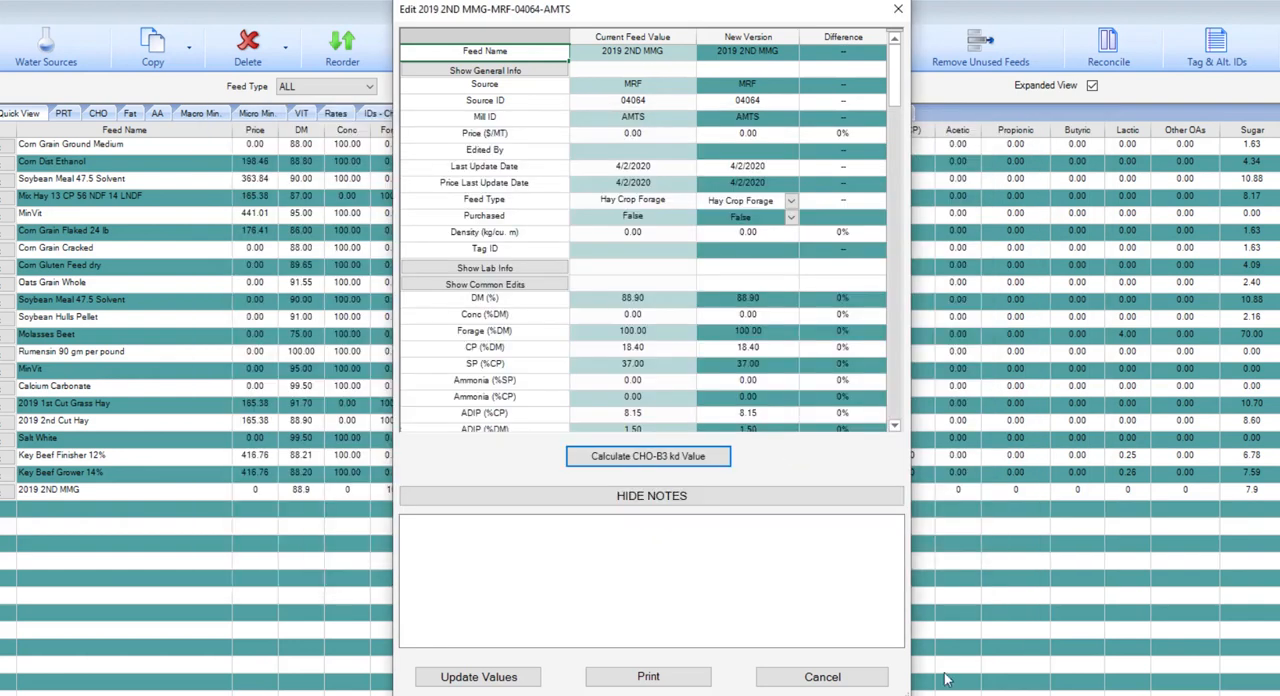
mouse_move(896, 8)
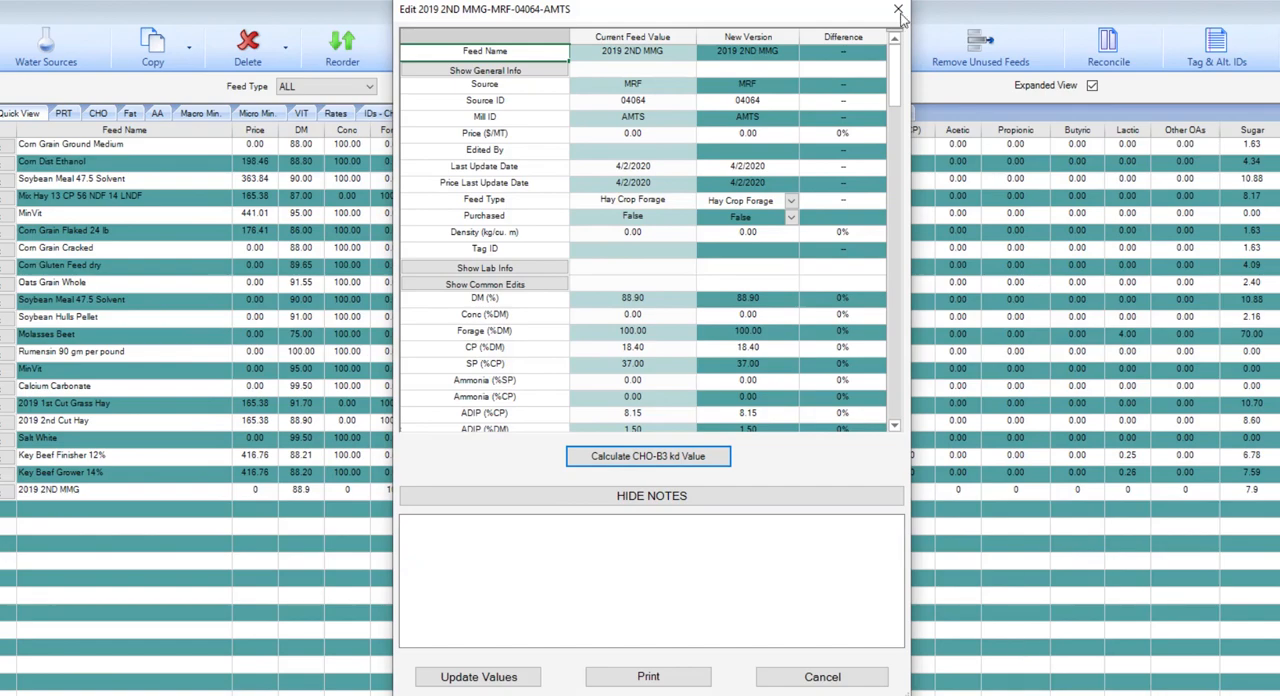
left_click(892, 8)
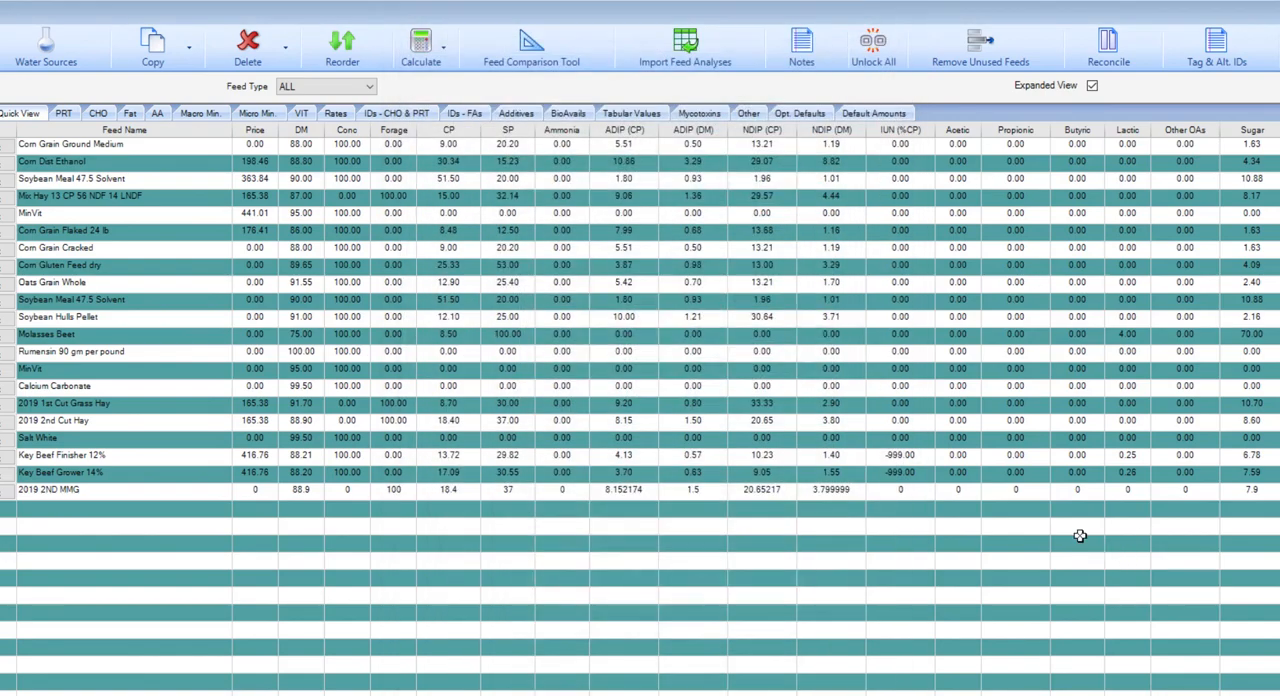